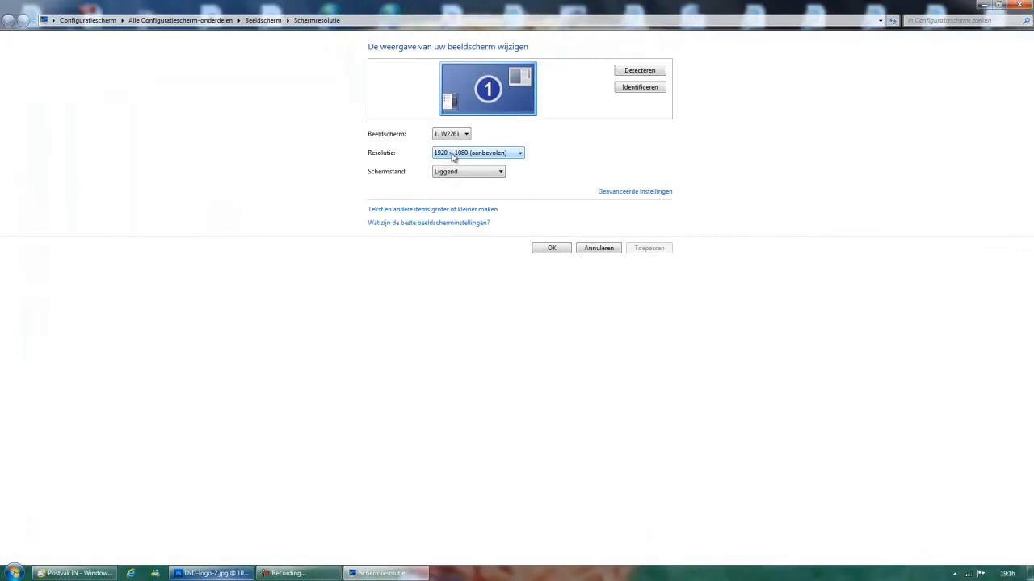
mouse_move(458, 155)
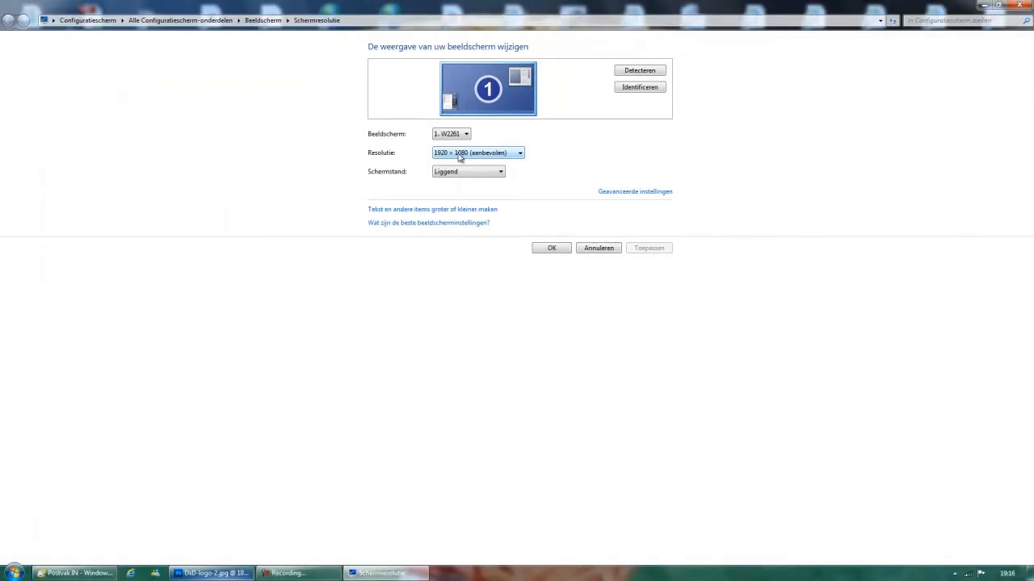
mouse_move(439, 165)
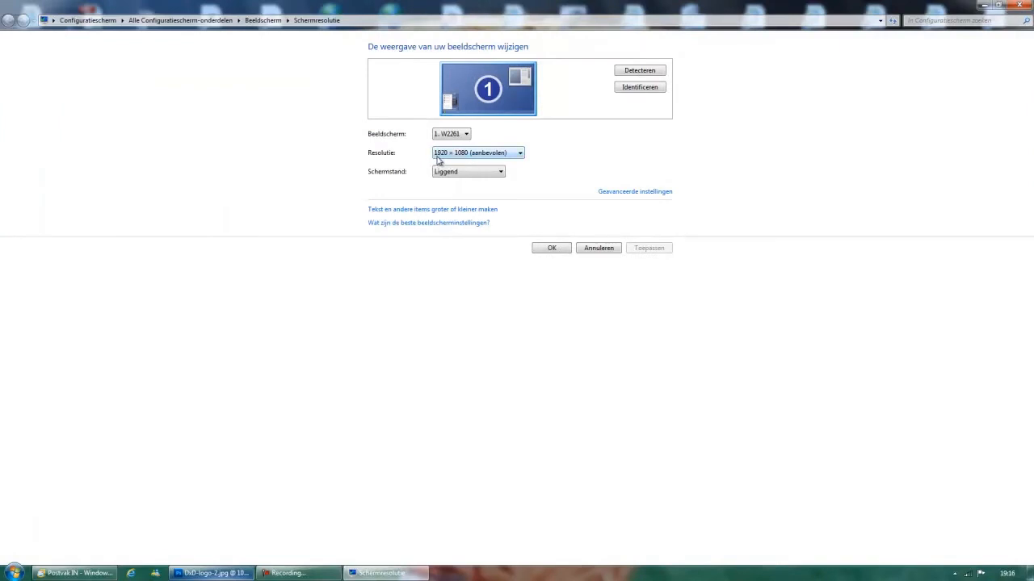
mouse_move(470, 160)
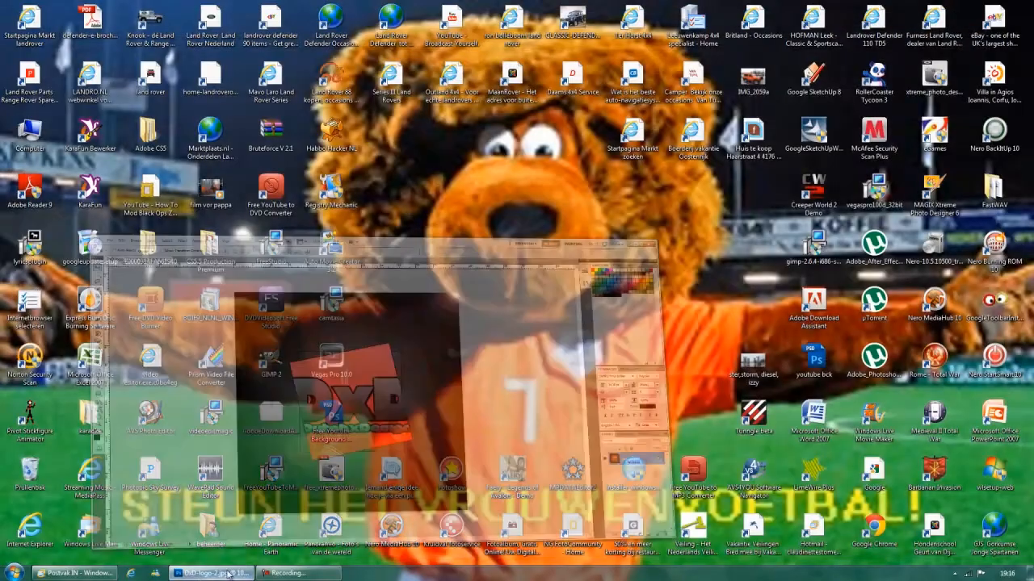
Step: Create a 1920×1080 document, add an empty Layer 1 and remove the white Background
left_click(200, 572)
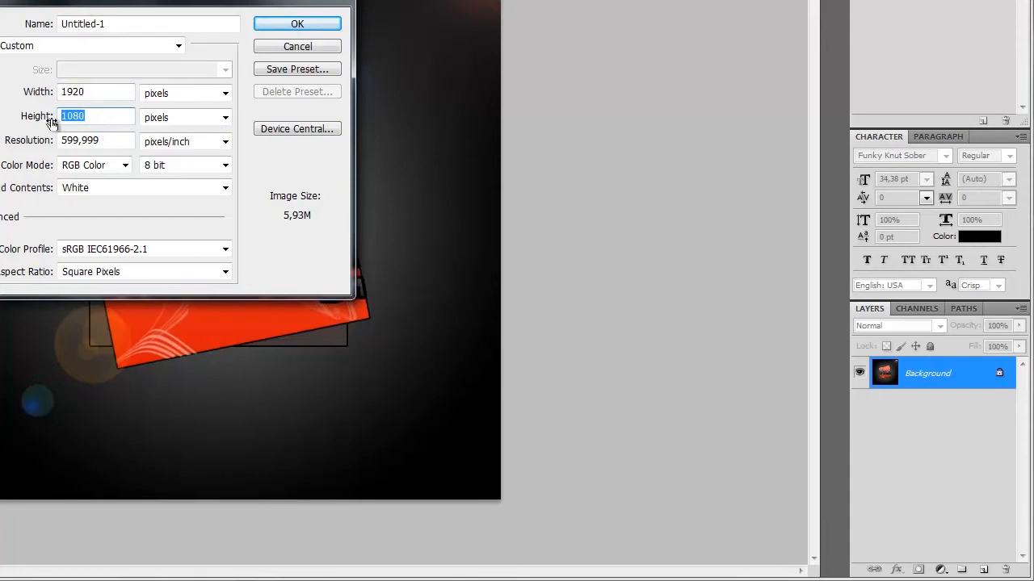
left_click(297, 24)
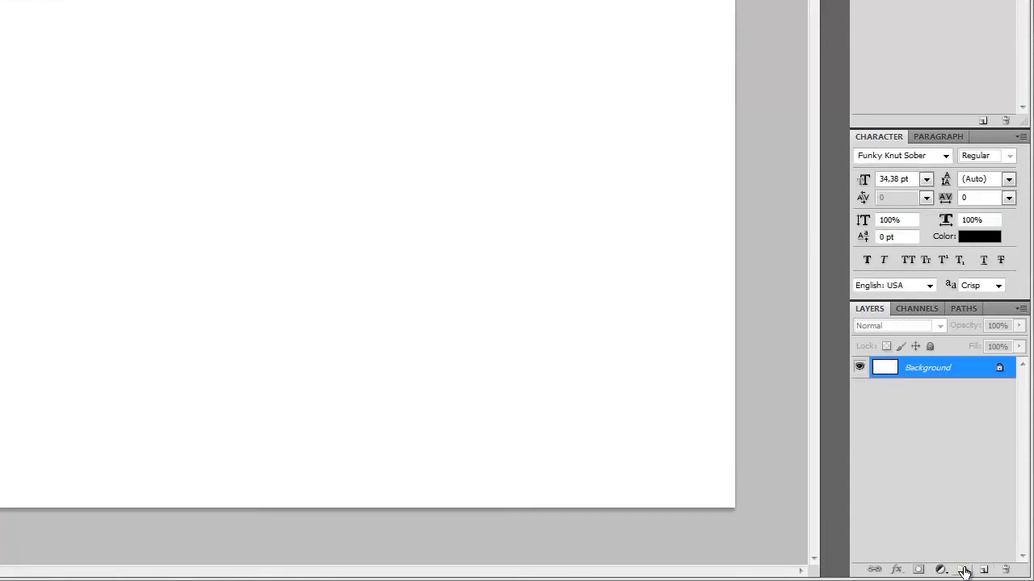
left_click(972, 568)
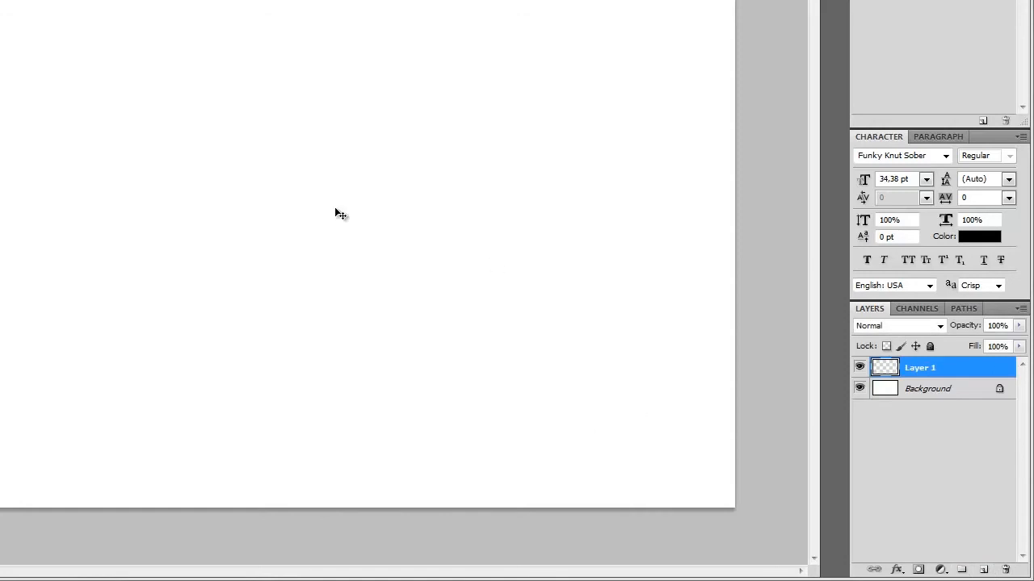
right_click(927, 388)
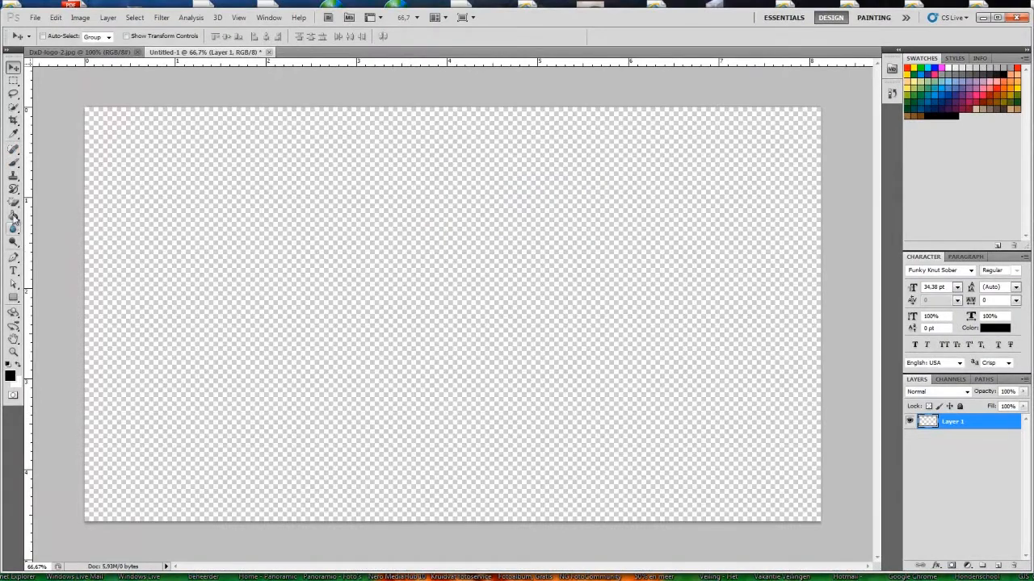
Step: Fill Layer 1 black and give it a black-to-white 90° linear Gradient Overlay
left_click(12, 219)
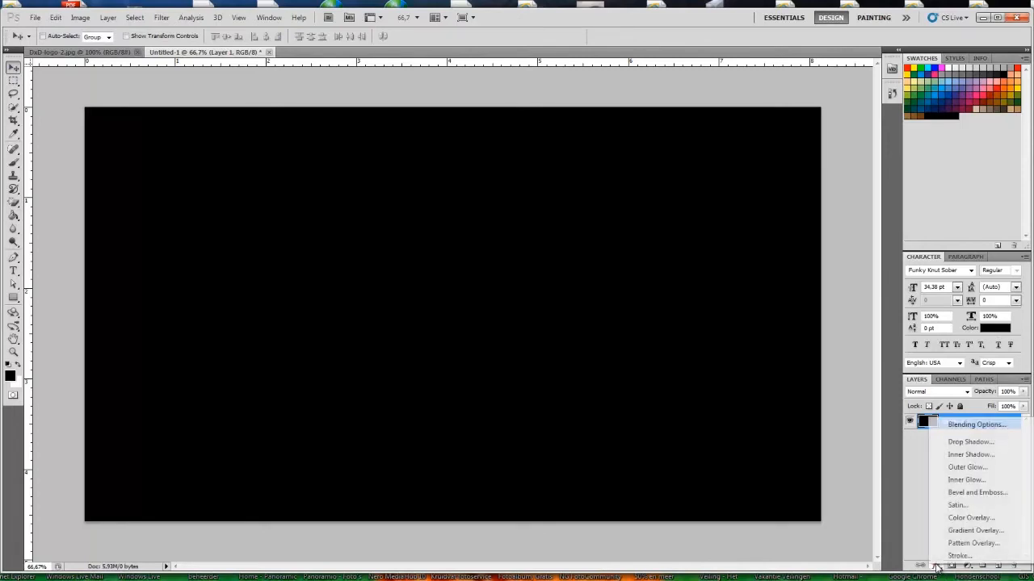
mouse_move(972, 530)
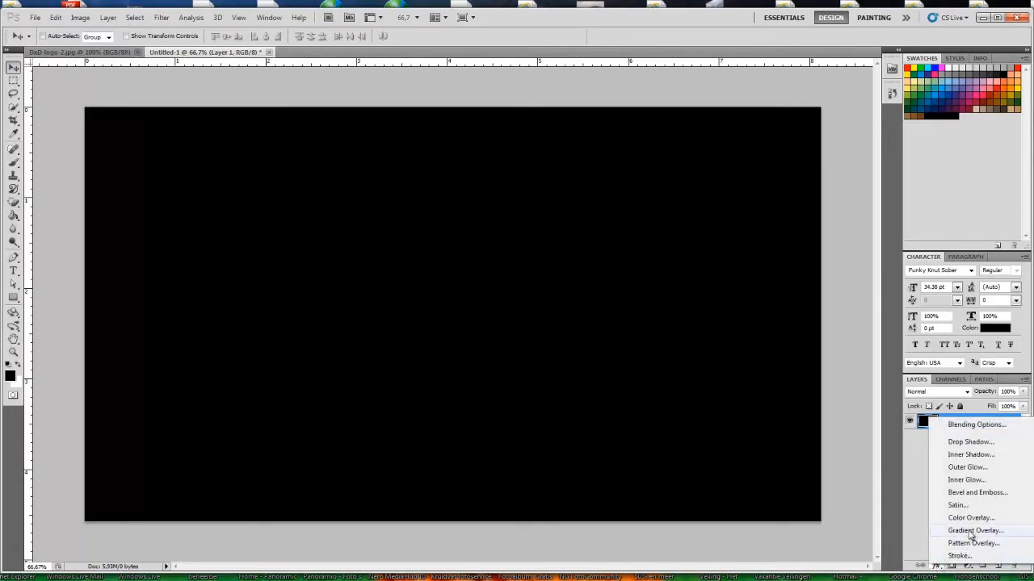
mouse_move(972, 517)
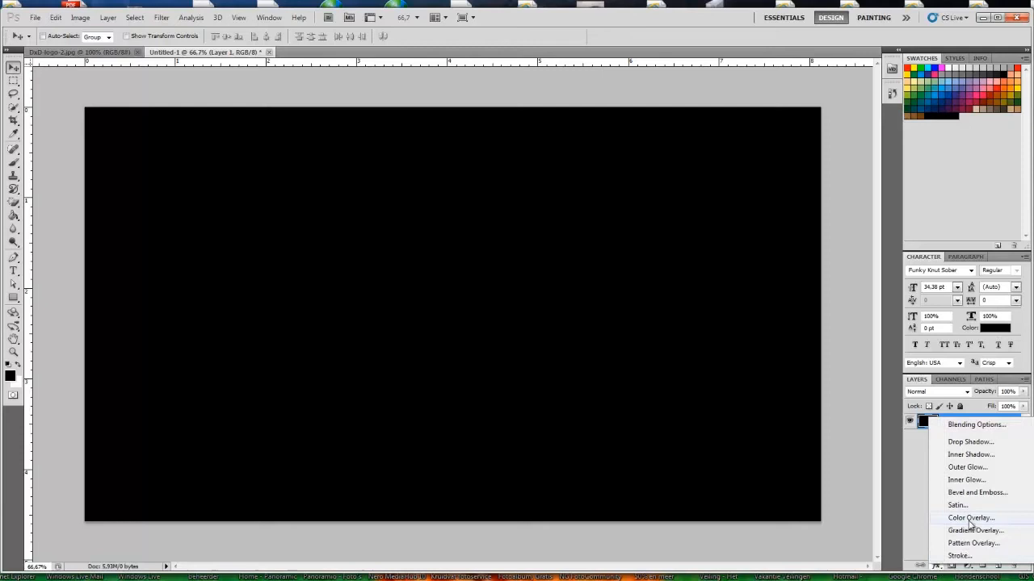
left_click(969, 517)
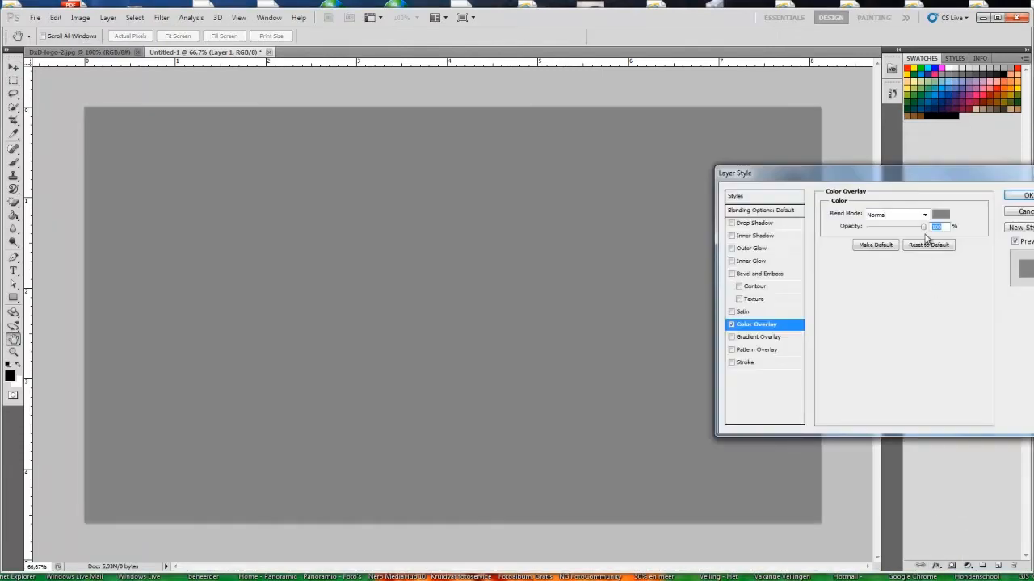
left_click(1027, 194)
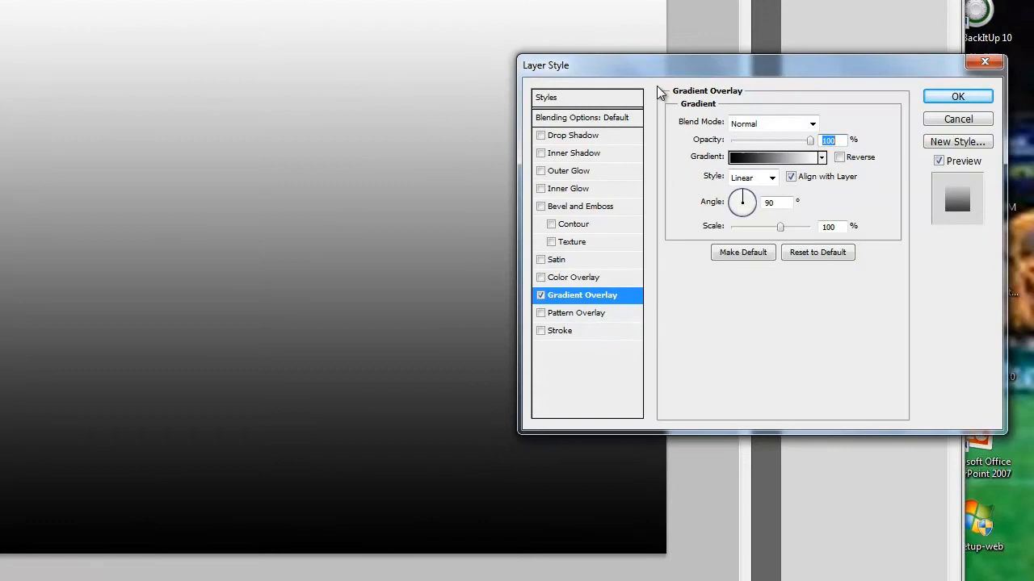
mouse_move(559, 283)
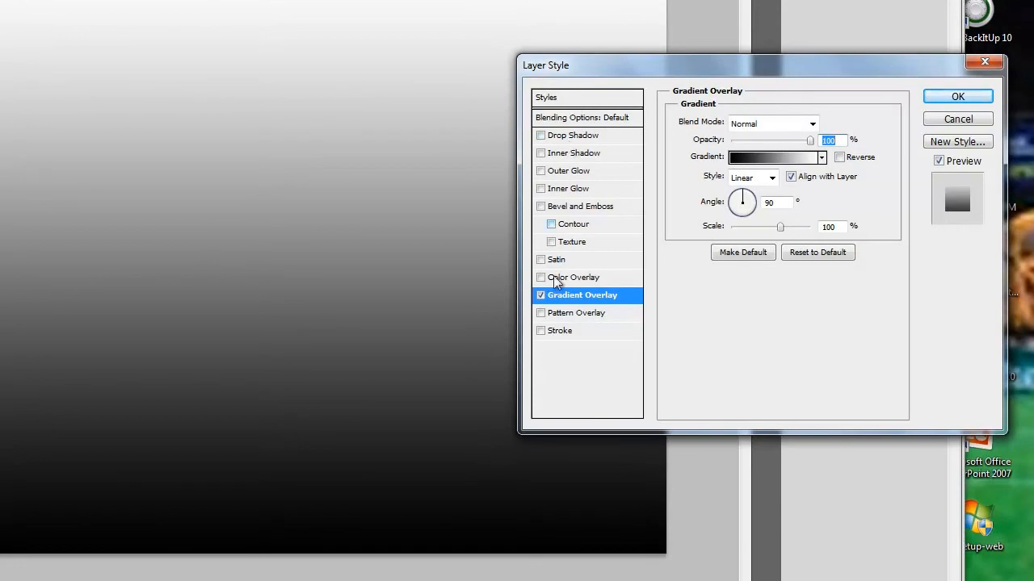
Step: Edit the overlay gradient stops to black and gray #737373
left_click(769, 159)
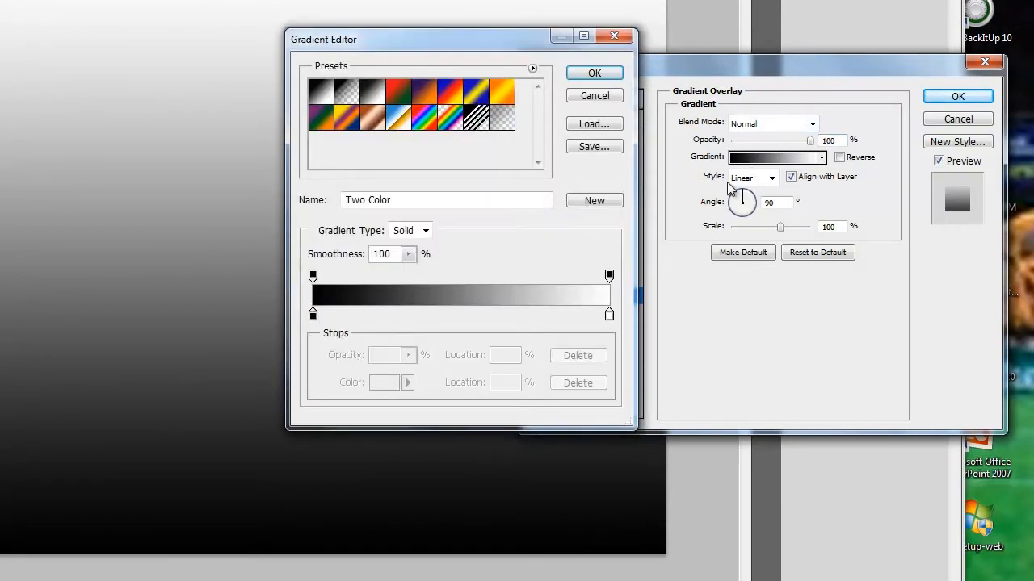
mouse_move(555, 248)
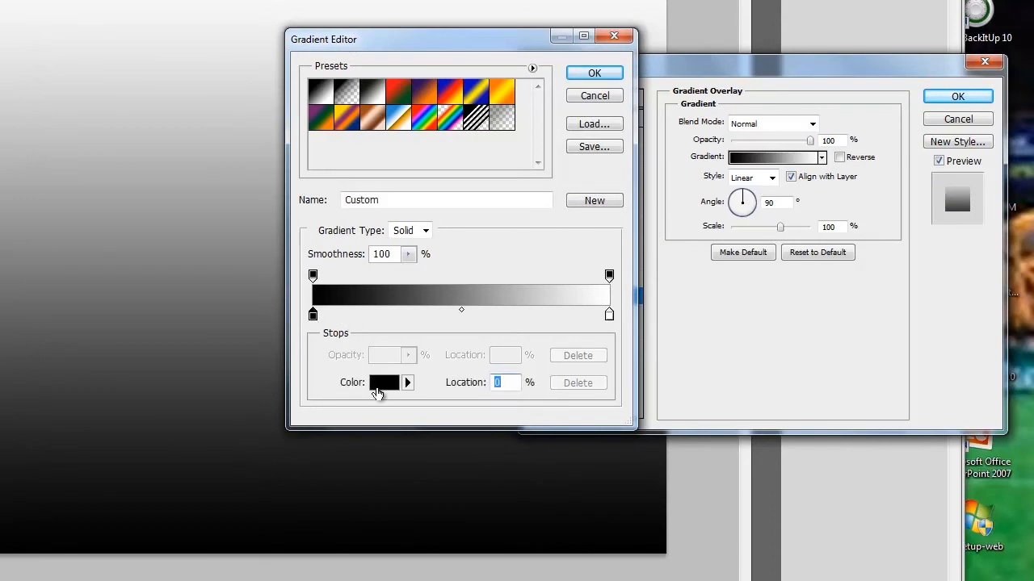
left_click(385, 383)
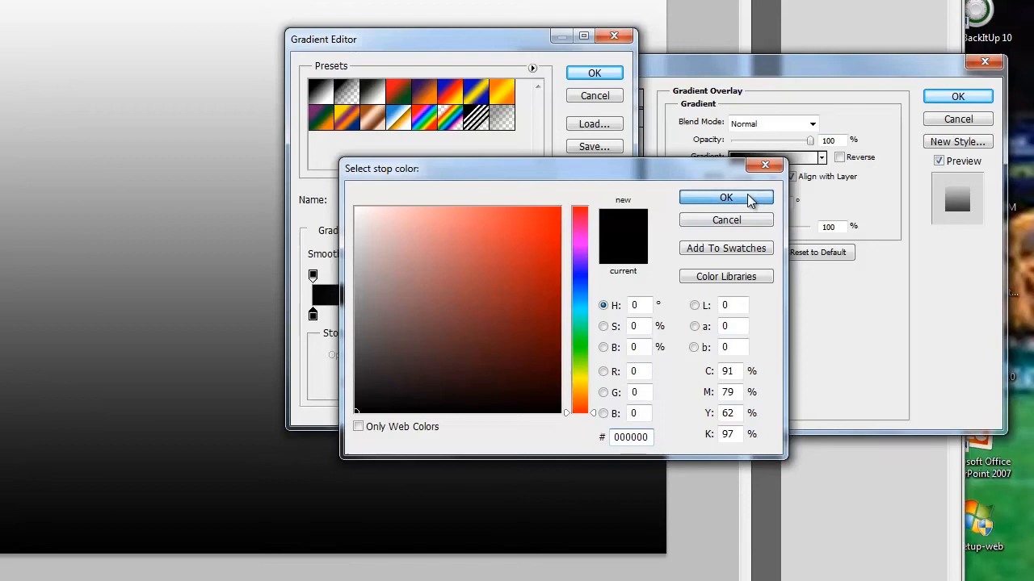
left_click(725, 197)
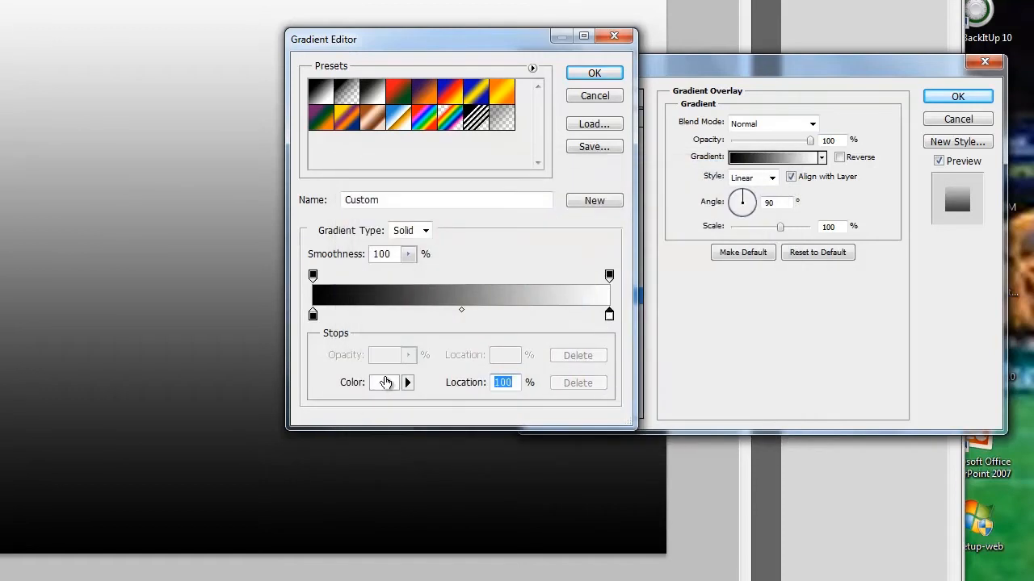
left_click(381, 383)
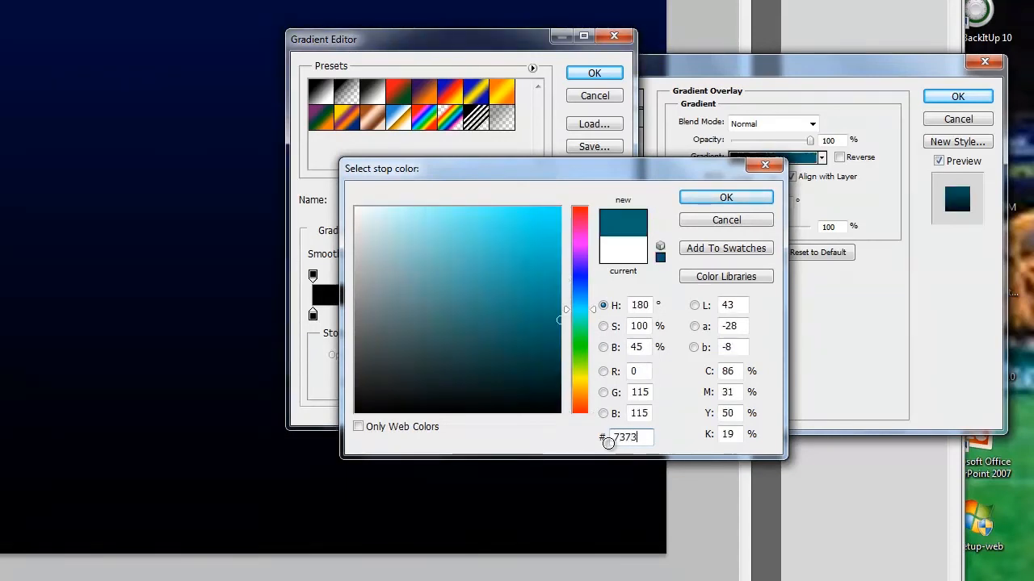
type("737373")
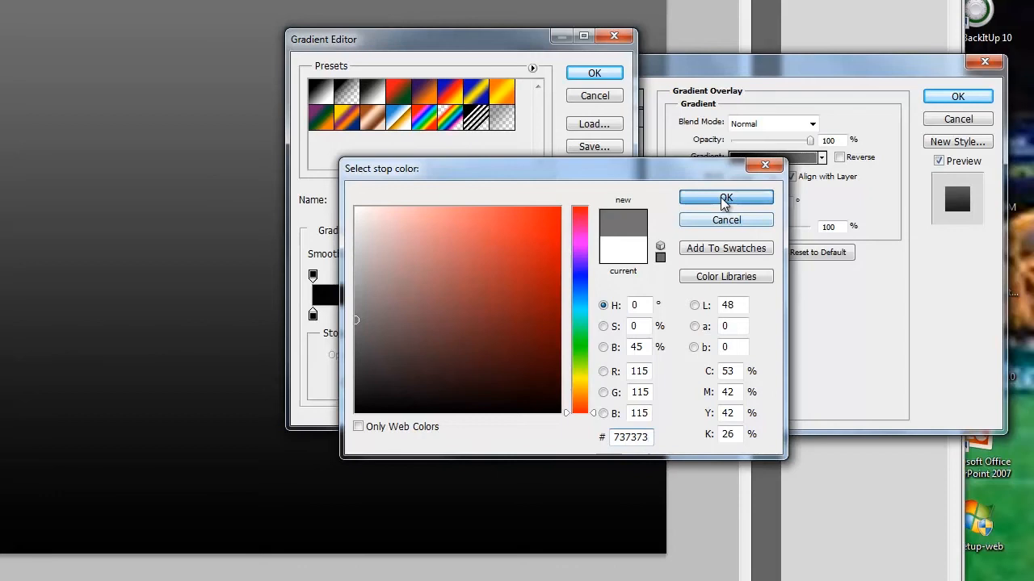
left_click(727, 197)
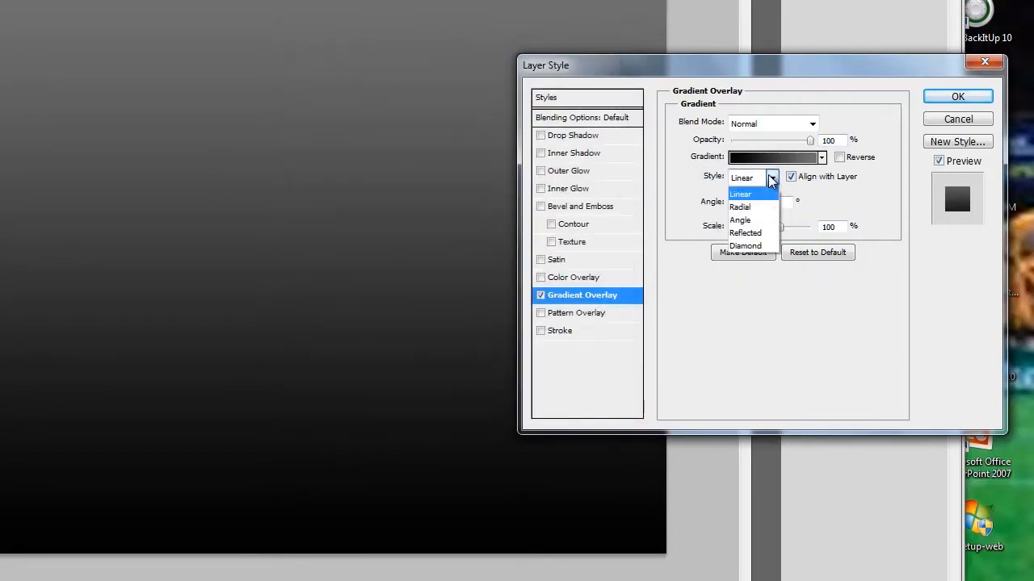
mouse_move(750, 206)
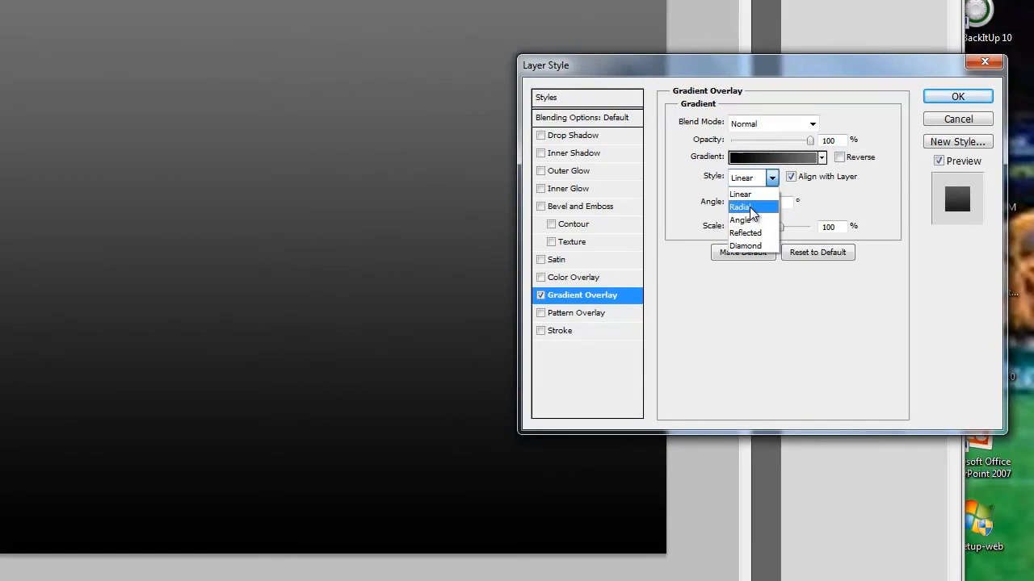
Step: Set the overlay Style to Radial, tick Reverse and adjust the Scale
left_click(740, 206)
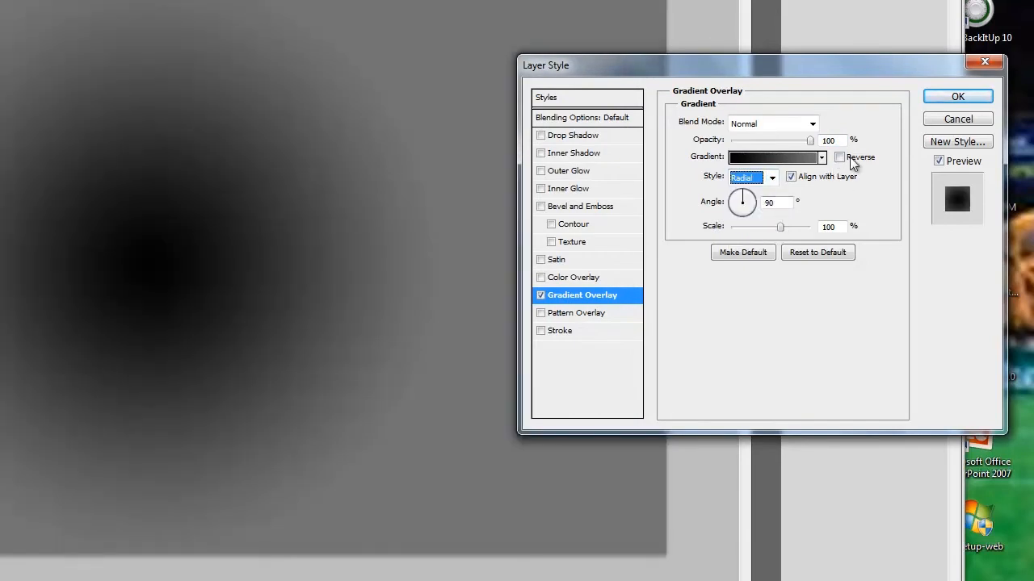
left_click(840, 158)
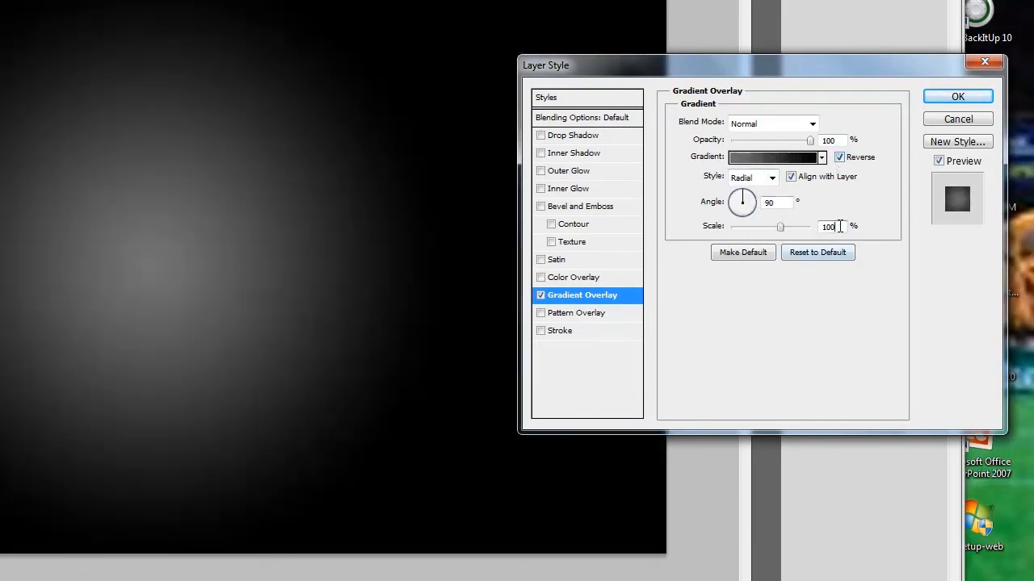
type("1")
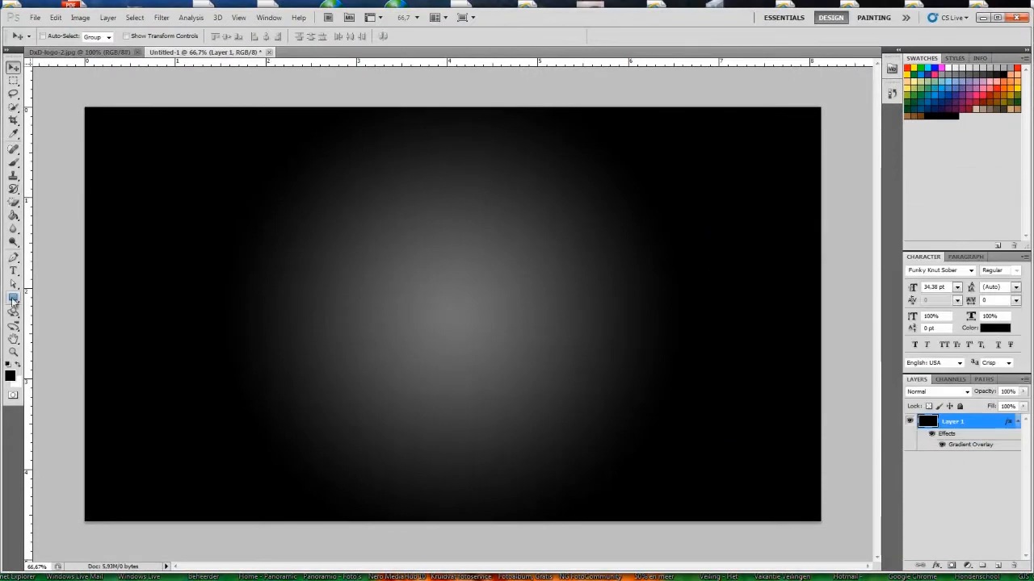
Step: Draw a centred black square with the Rectangle tool and duplicate it as Shape 1 copy
left_click(13, 299)
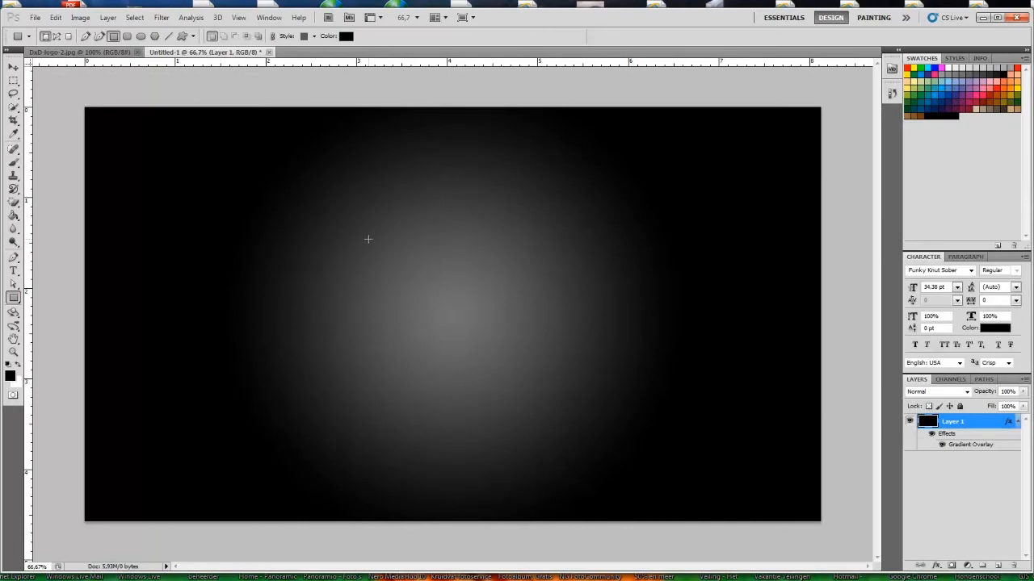
left_click_drag(368, 239, 563, 423)
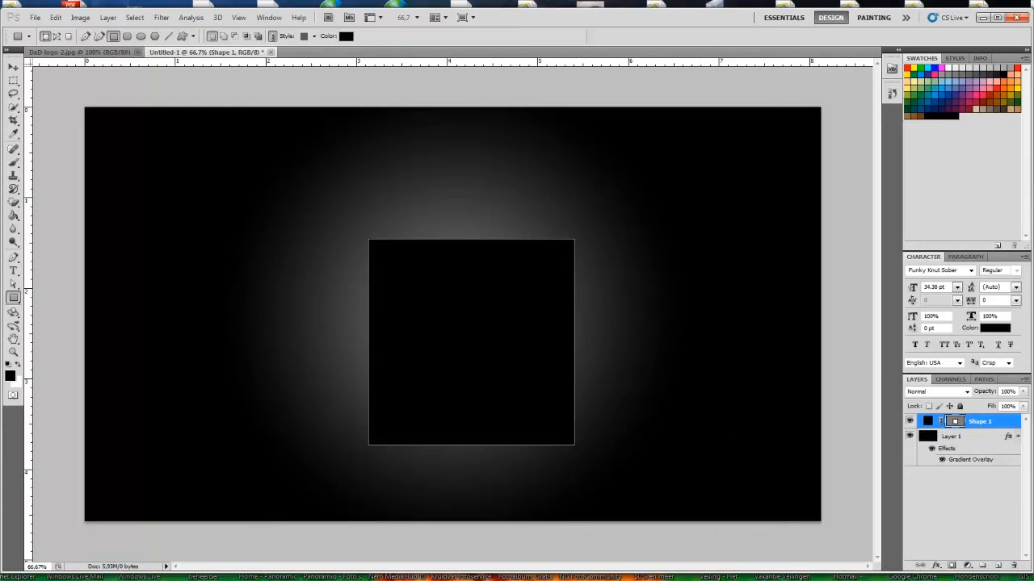
double_click(977, 420)
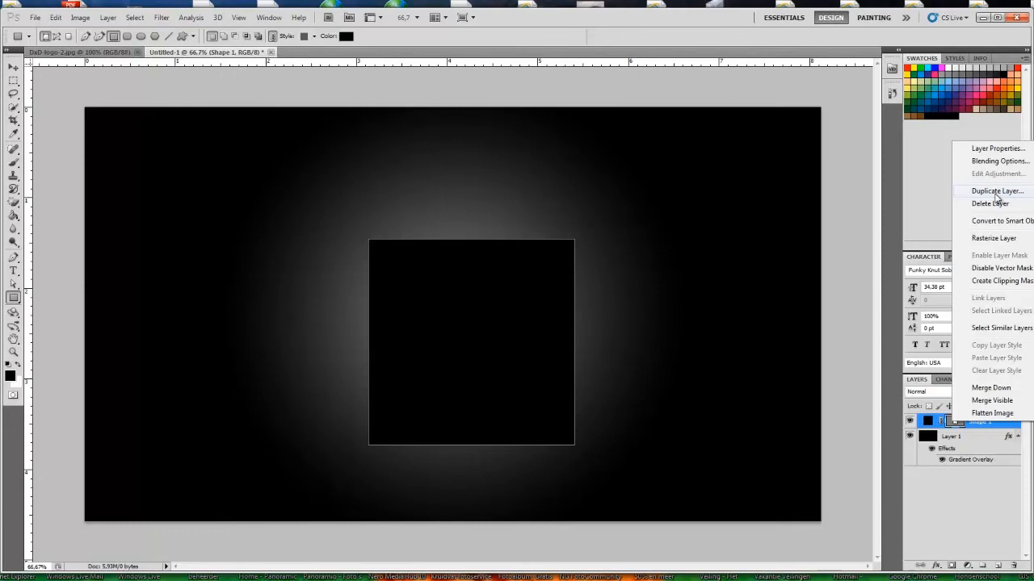
left_click(995, 191)
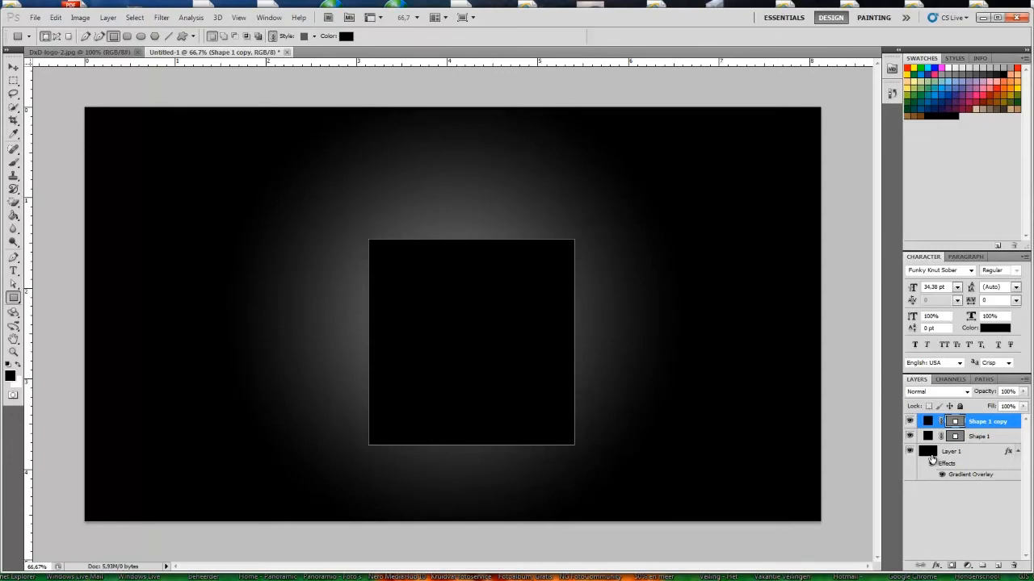
left_click(10, 71)
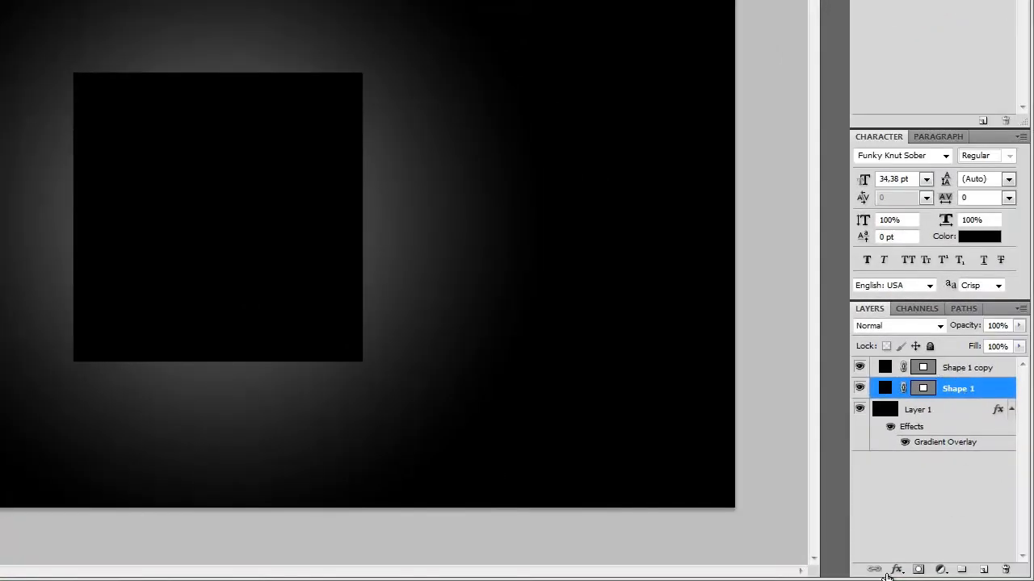
Step: Add a Color Overlay of gray #828282 to the Shape 1 square
left_click(897, 568)
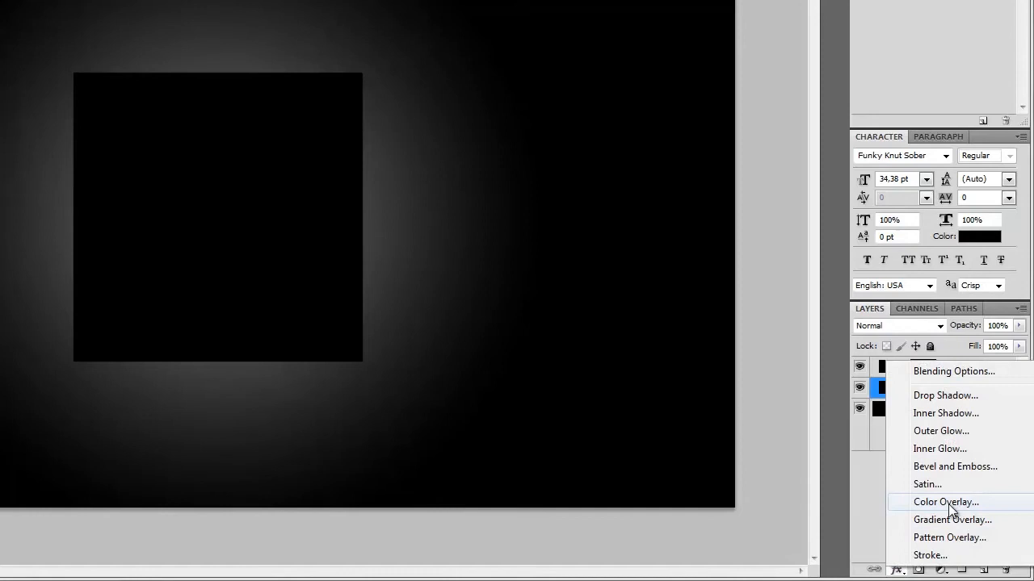
left_click(937, 501)
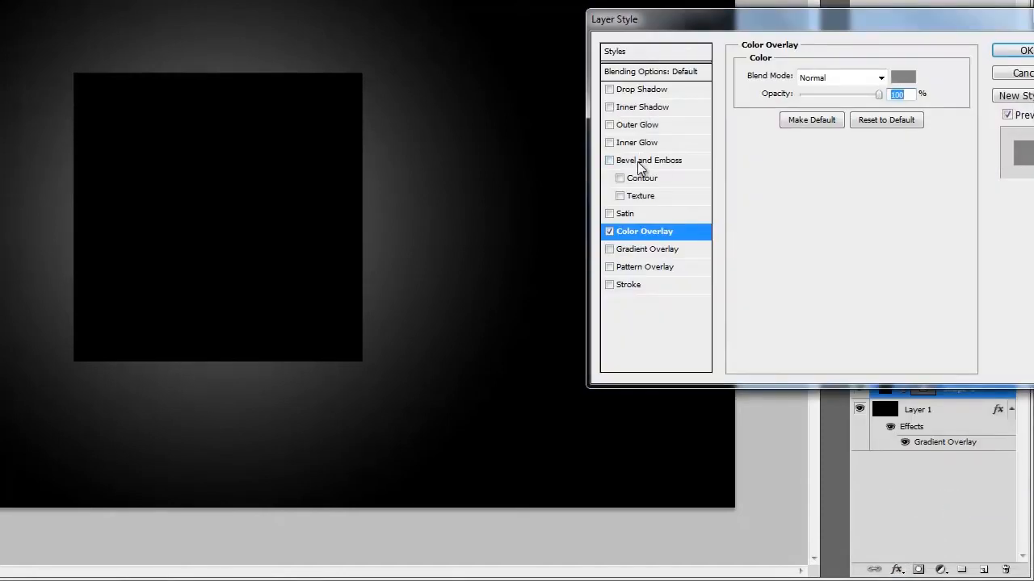
left_click(904, 77)
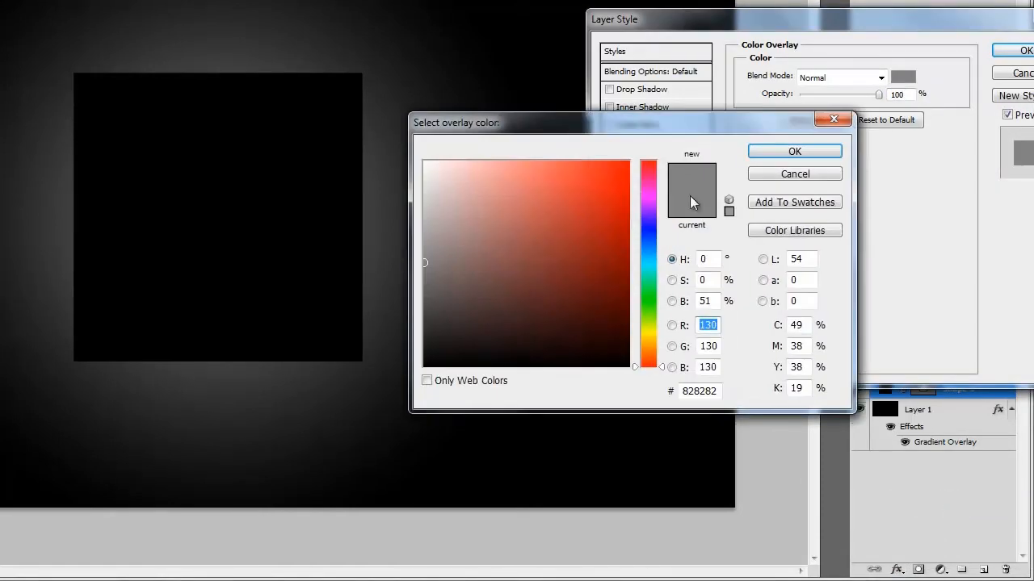
left_click(698, 391)
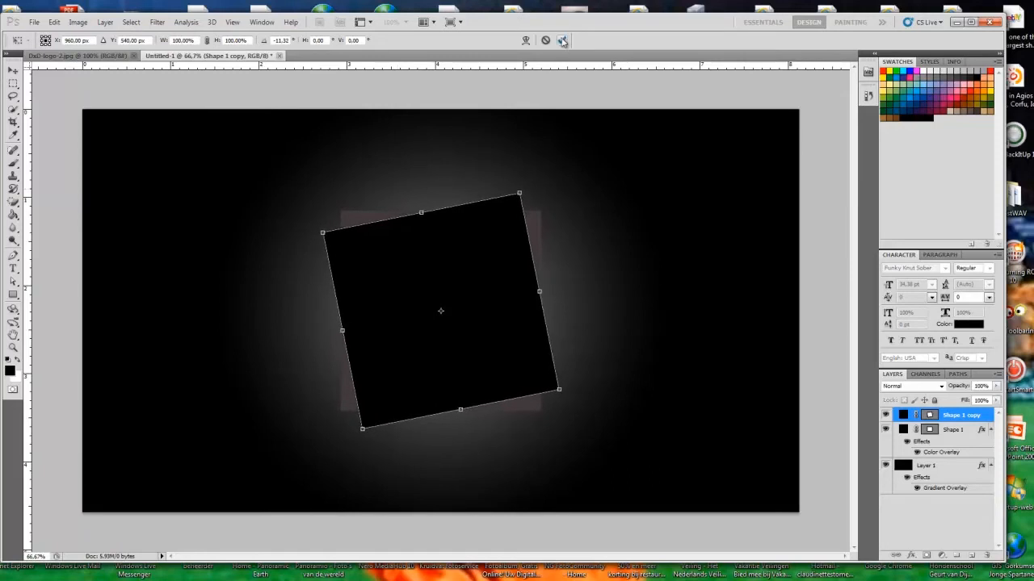
Step: Commit the Free Transform rotation of the Shape 1 copy square
left_click(954, 428)
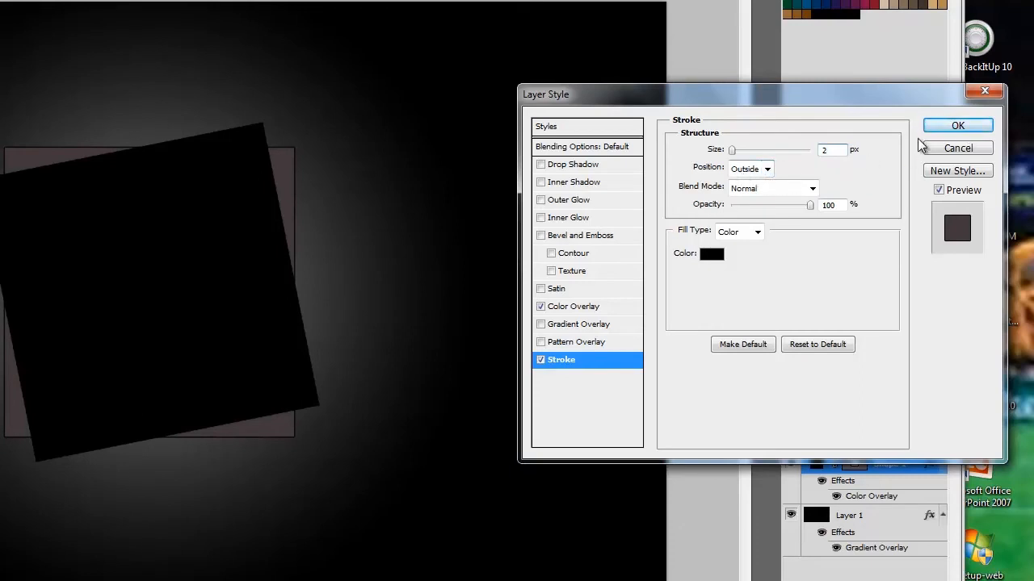
Step: Apply a 2 px black outside Stroke to Shape 1
left_click(958, 126)
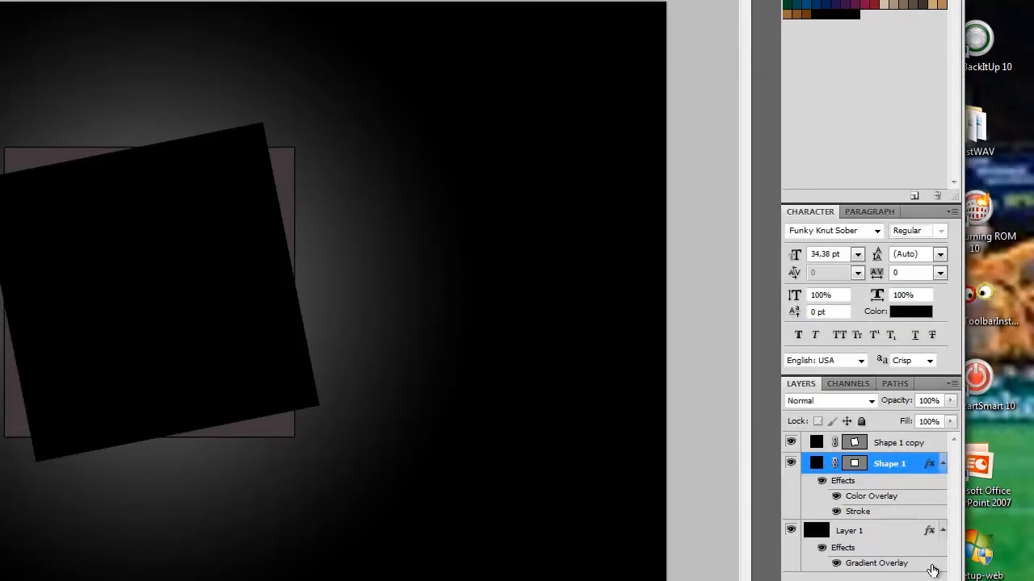
mouse_move(898, 442)
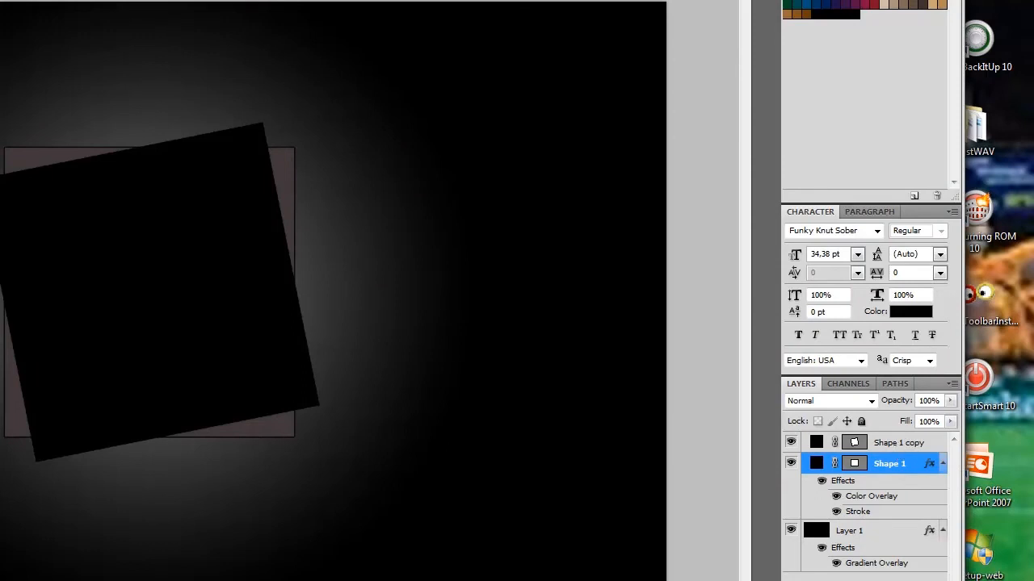
mouse_move(892, 462)
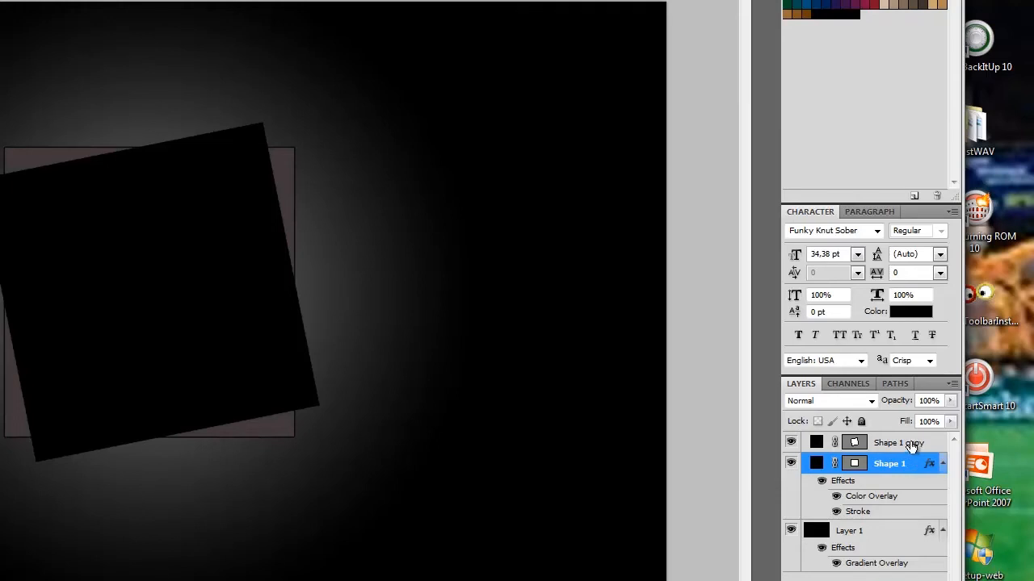
Step: Add a Gradient Overlay to Shape 1 copy and set its first stop to dark blue #044495
left_click(899, 442)
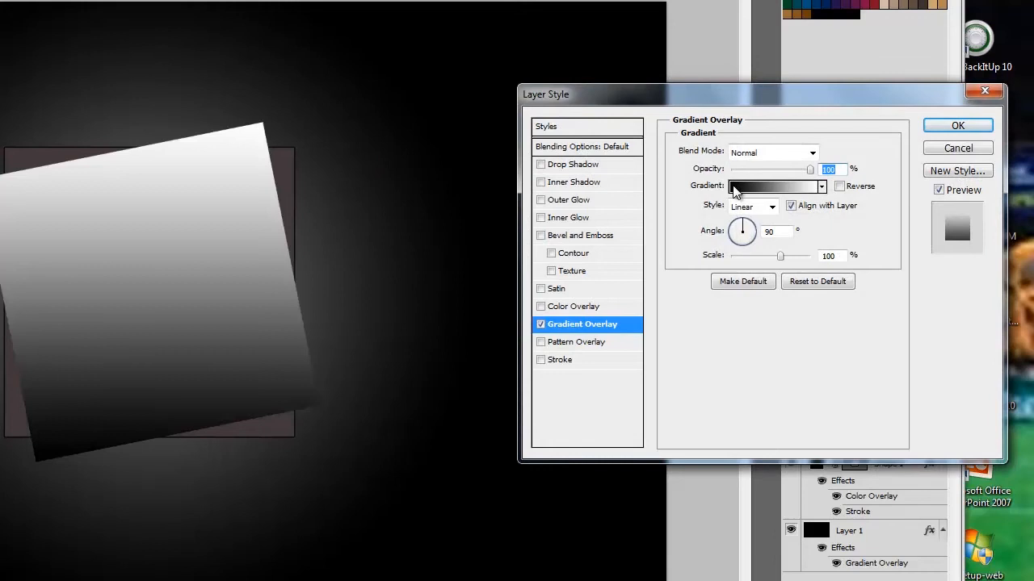
left_click(772, 187)
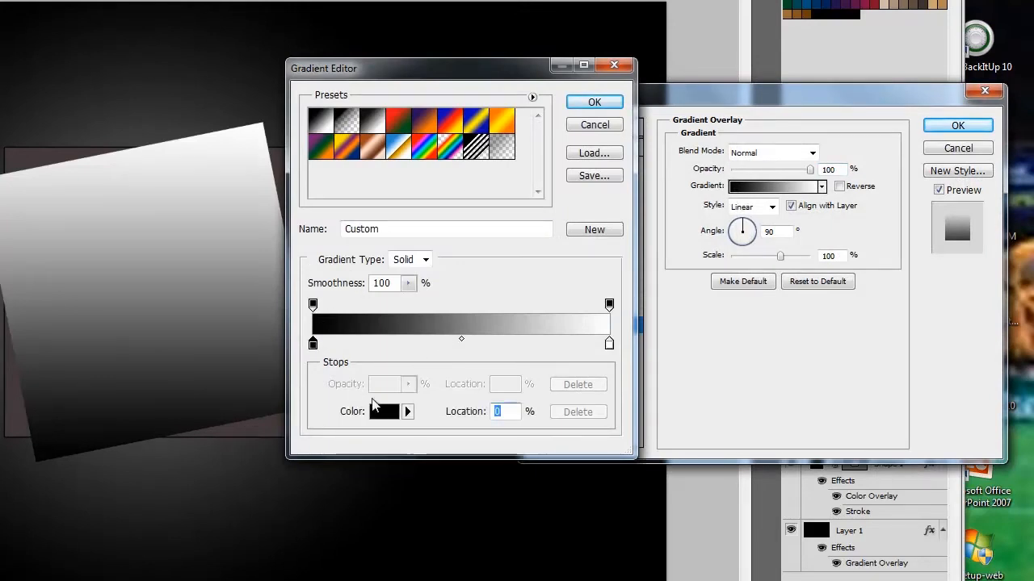
left_click(387, 412)
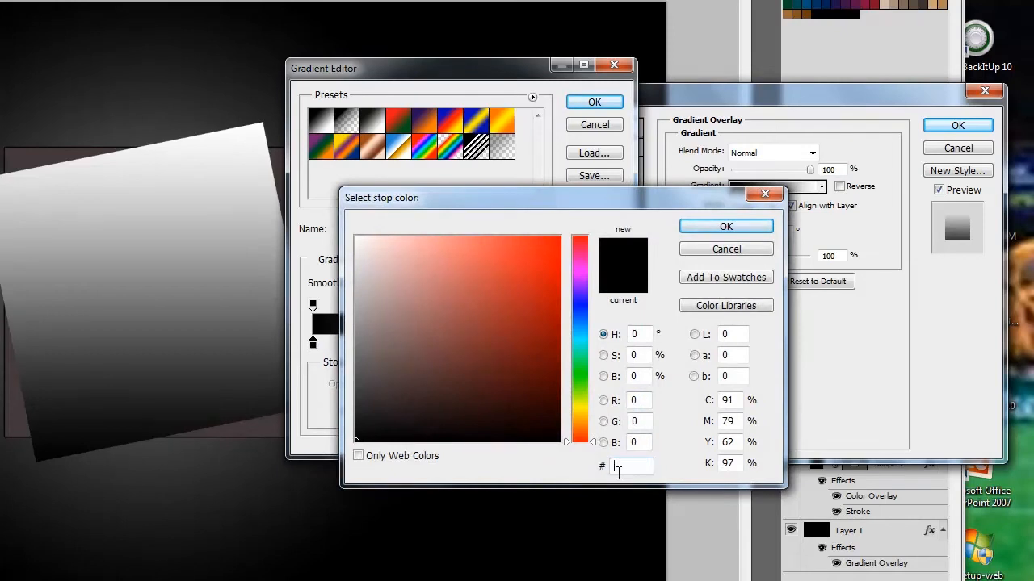
type("044")
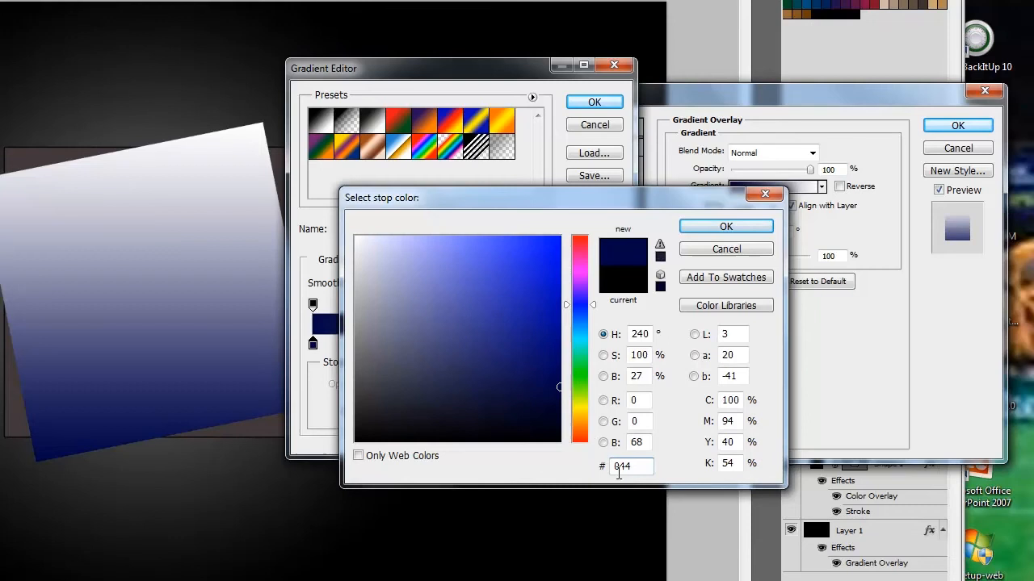
left_click(559, 320)
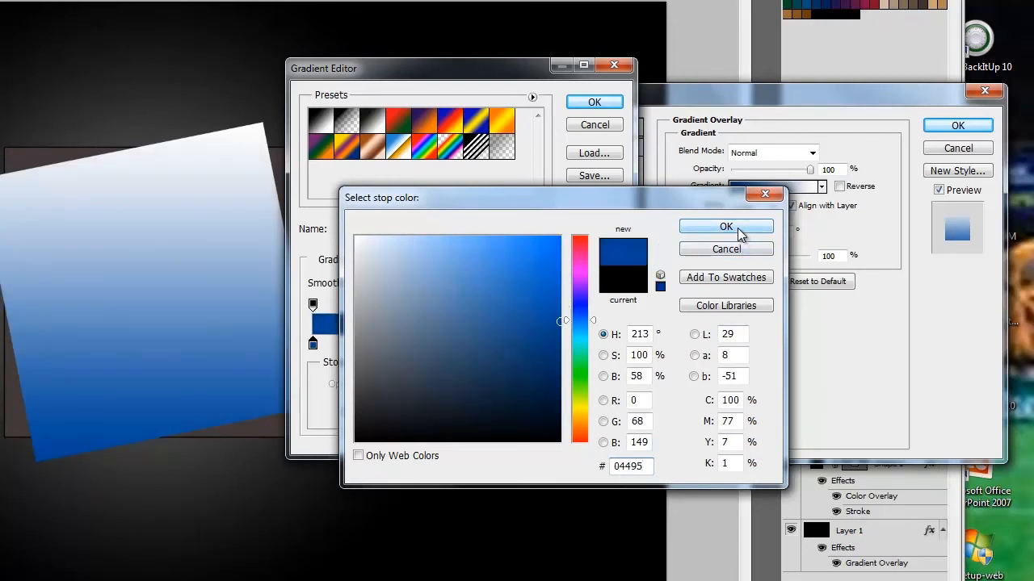
left_click(725, 226)
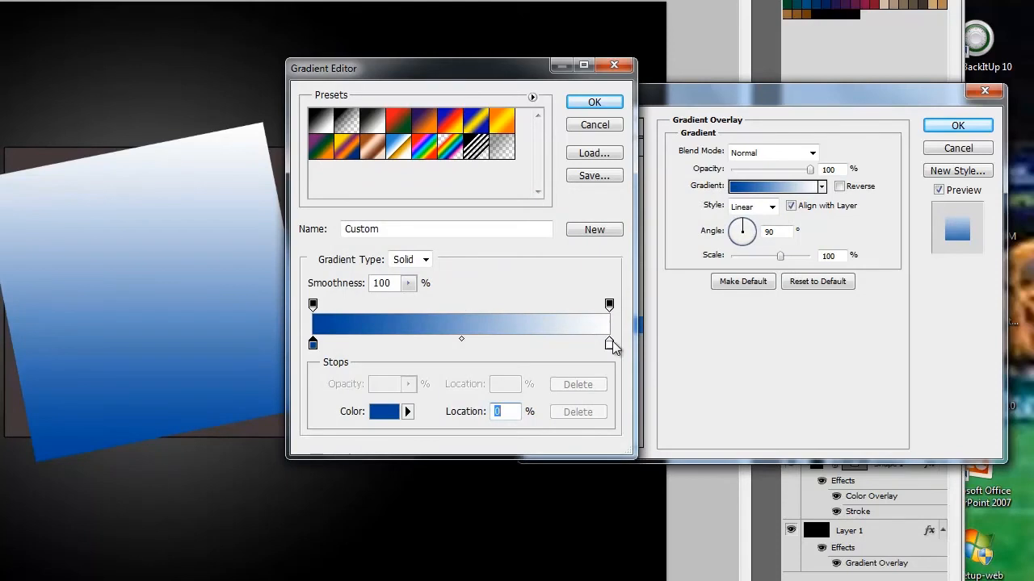
Step: Set the second gradient stop to light blue #5fbff1 and confirm the gradient
left_click(383, 411)
type("5")
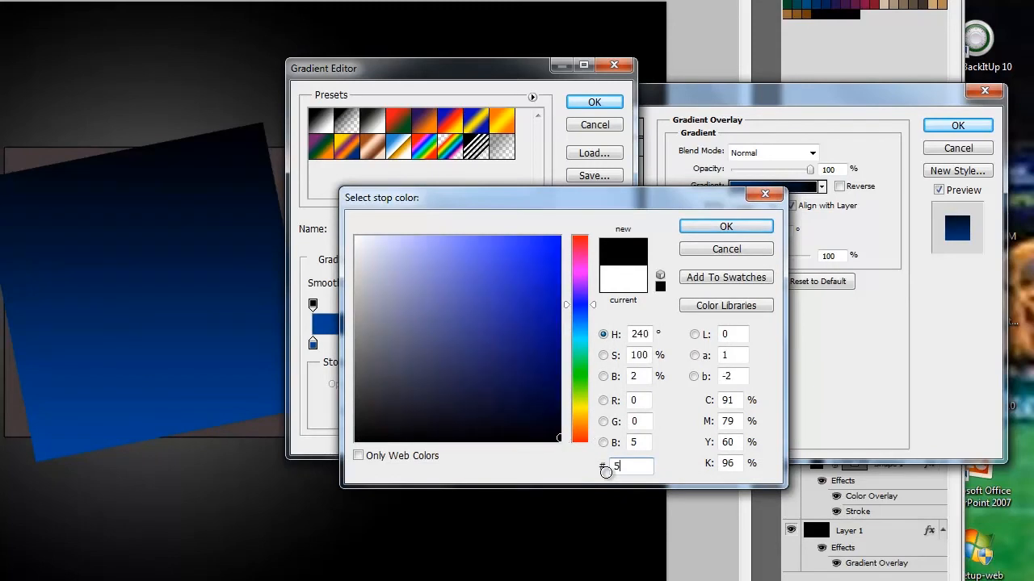
type("f")
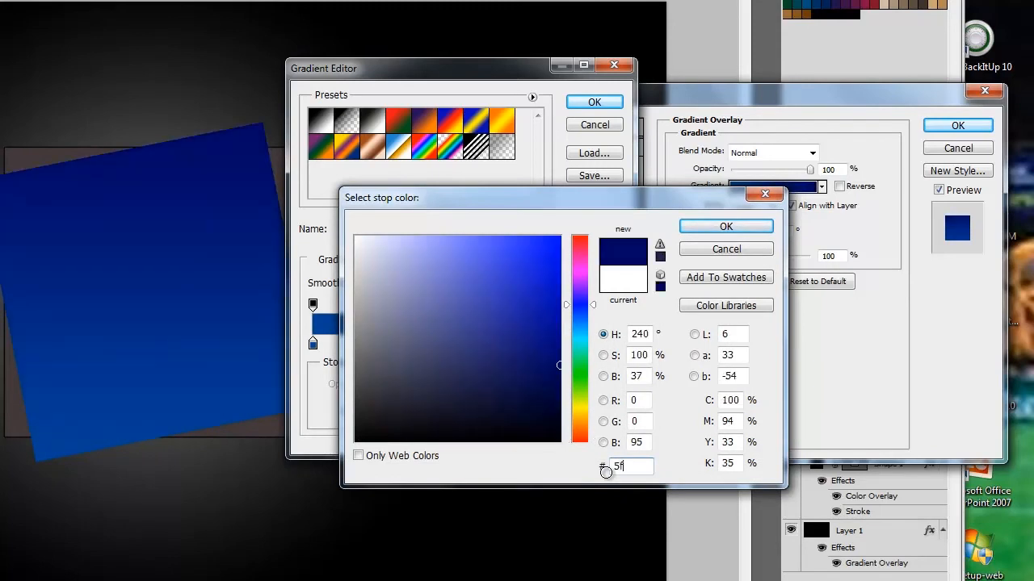
type("5bbf")
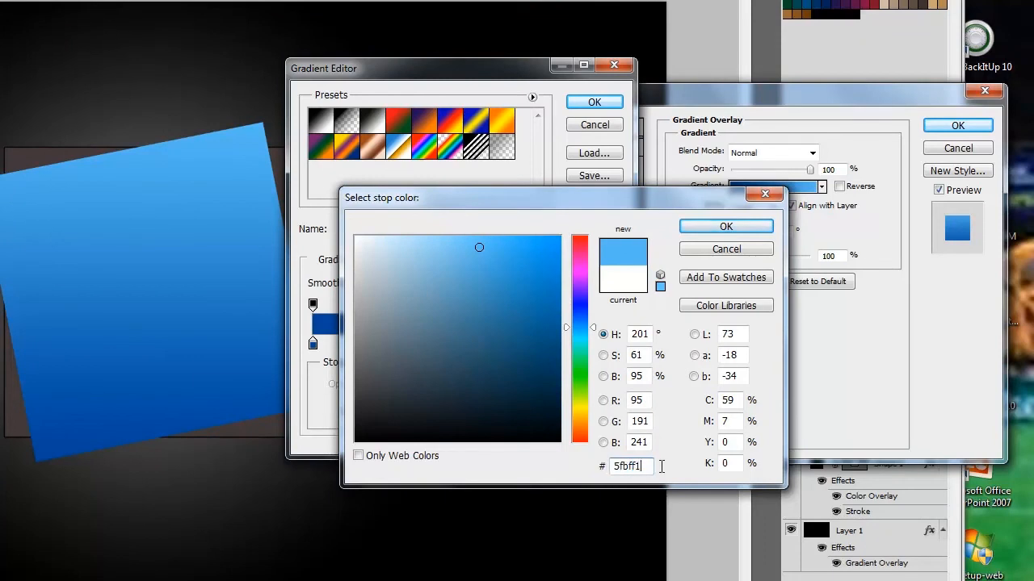
left_click(725, 226)
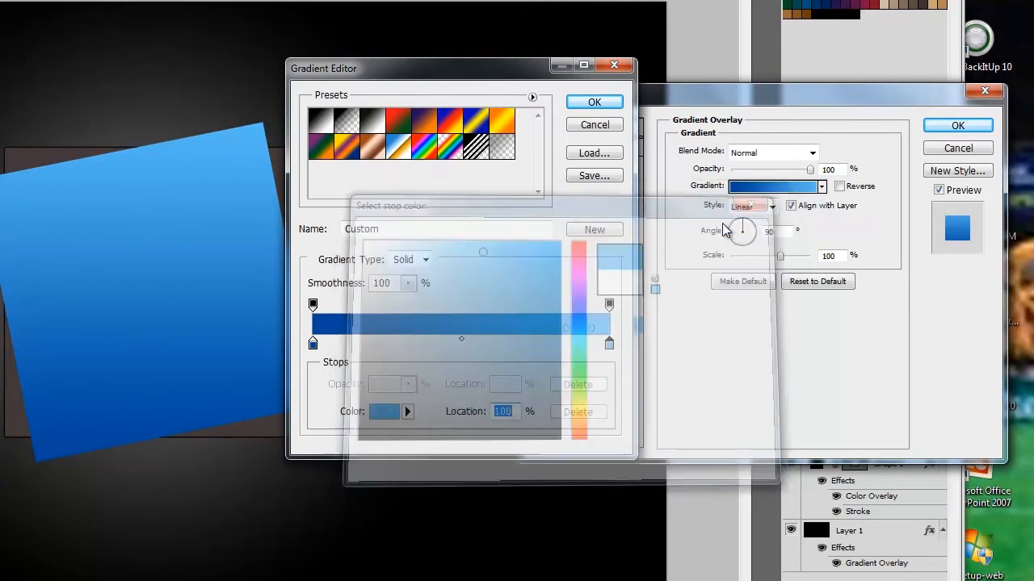
left_click(594, 101)
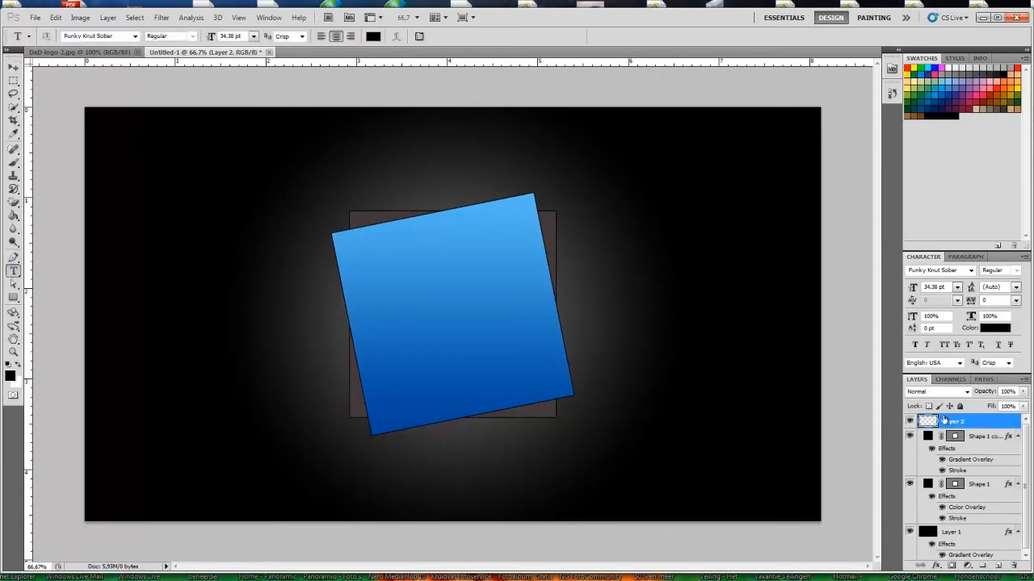
Step: Rename the new top layer to 'Tekst'
double_click(953, 420)
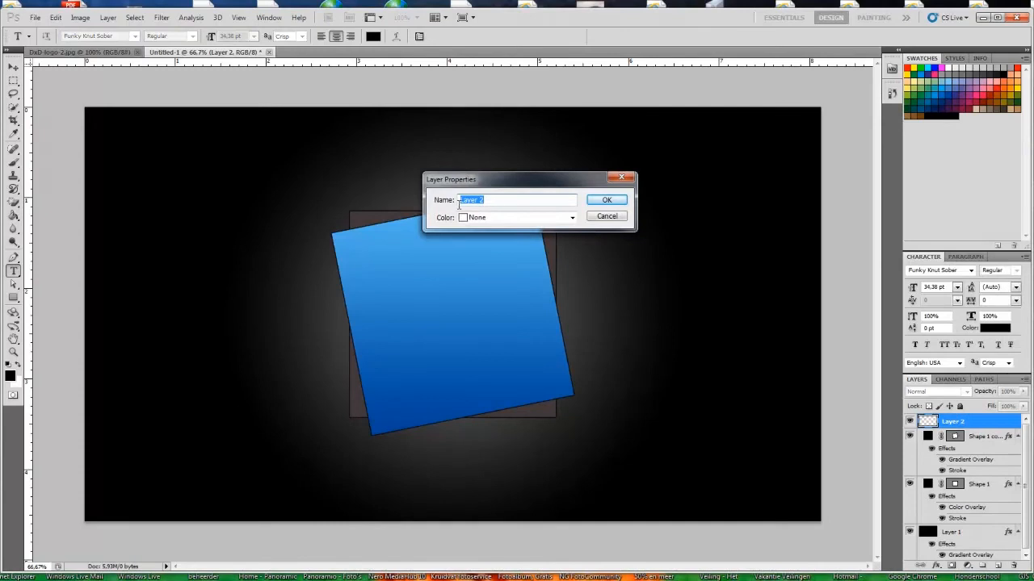
type("Tekst")
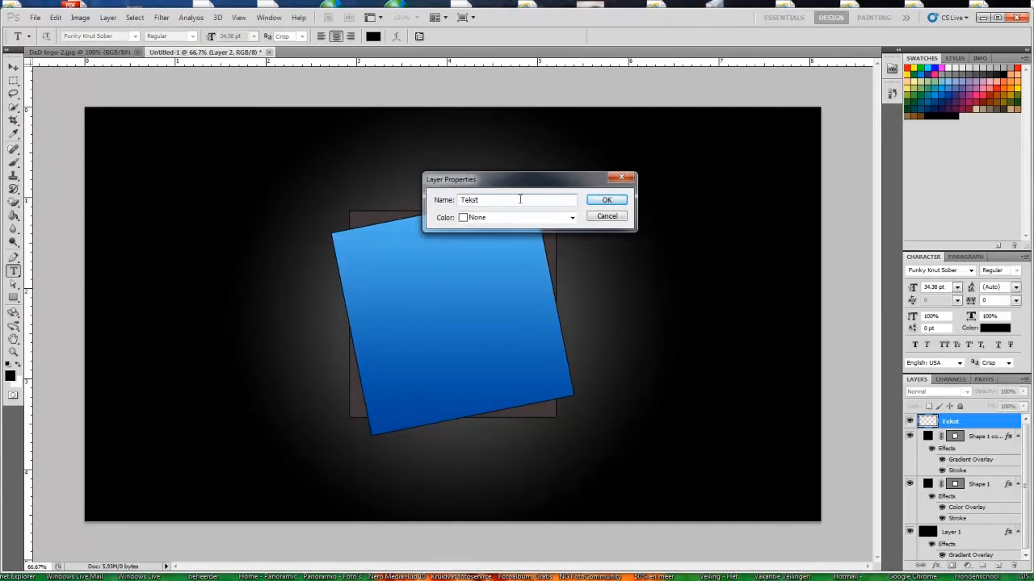
left_click(606, 200)
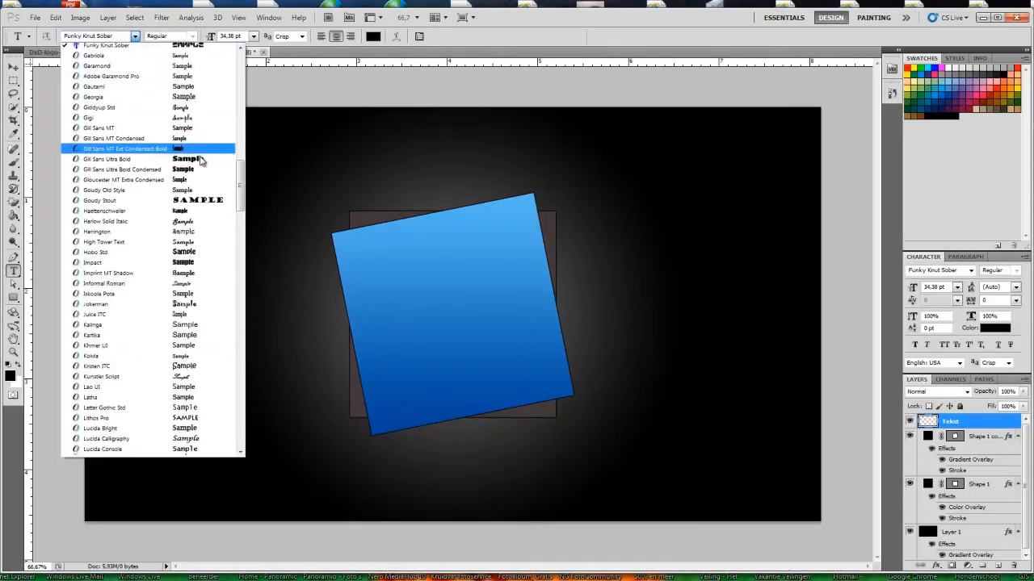
Step: Pick a bold font from the list and set black 'DxD' text on the canvas
scroll("down", 3)
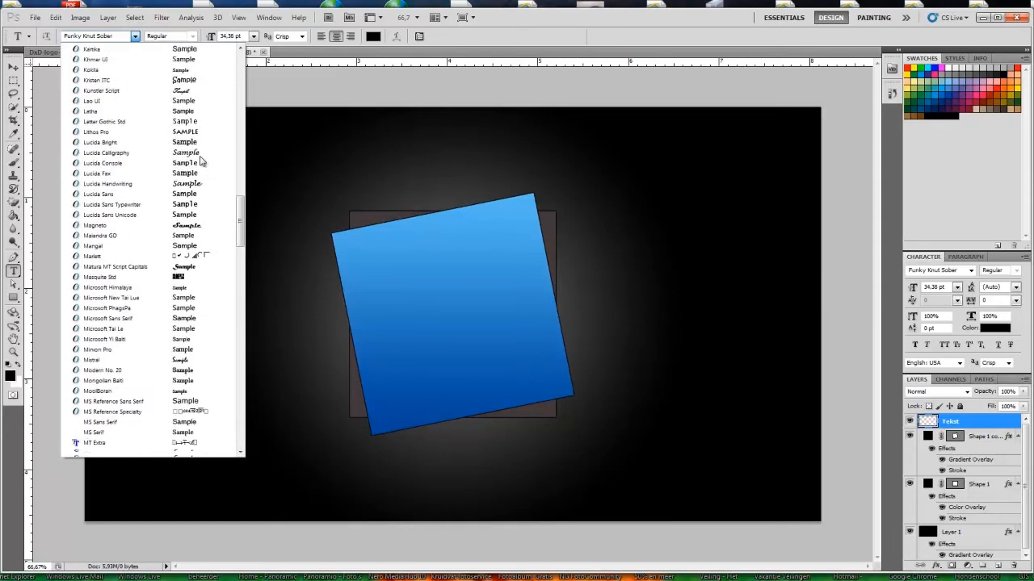
scroll("down", 3)
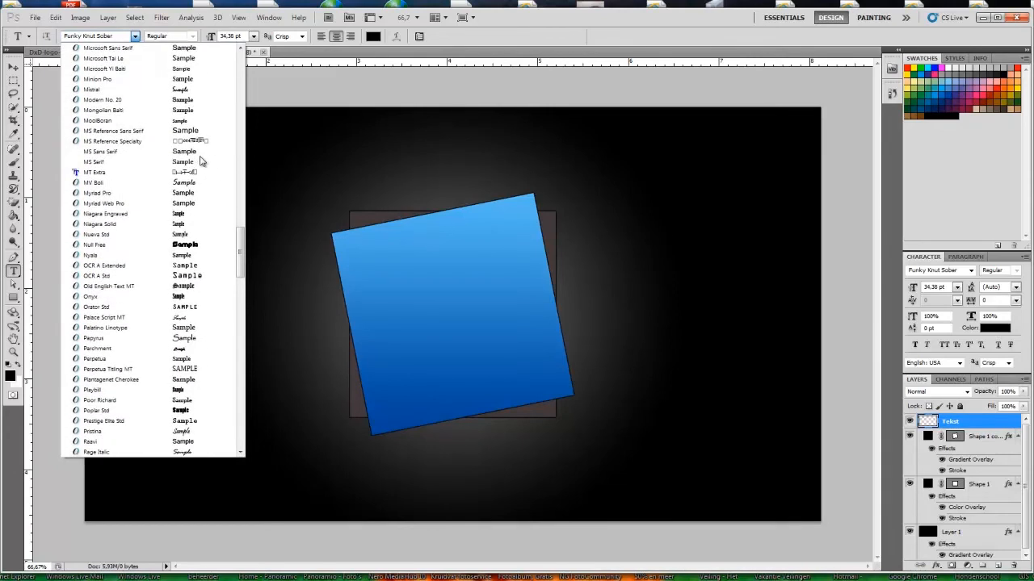
mouse_move(88, 245)
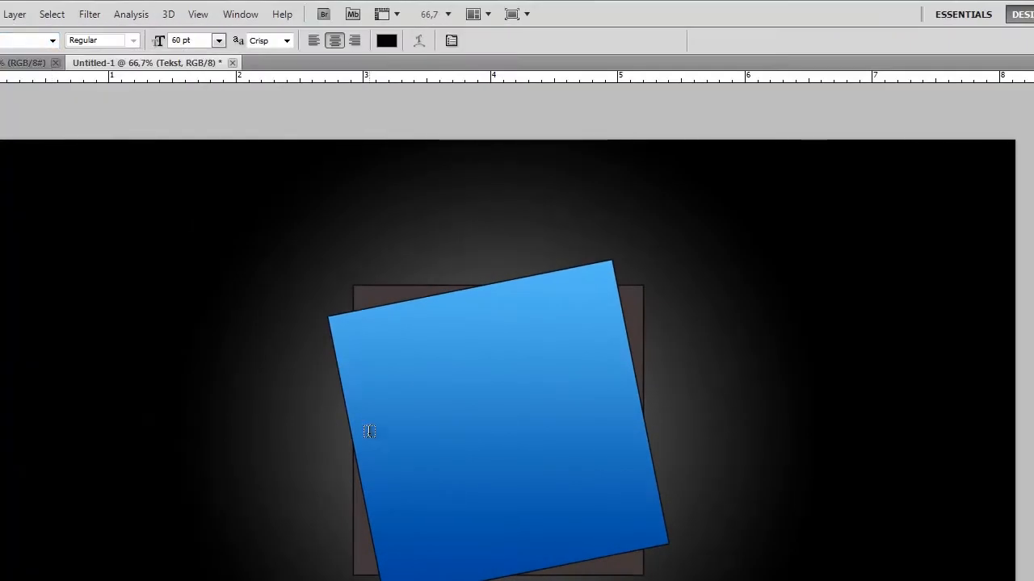
left_click(370, 432)
type("OXD")
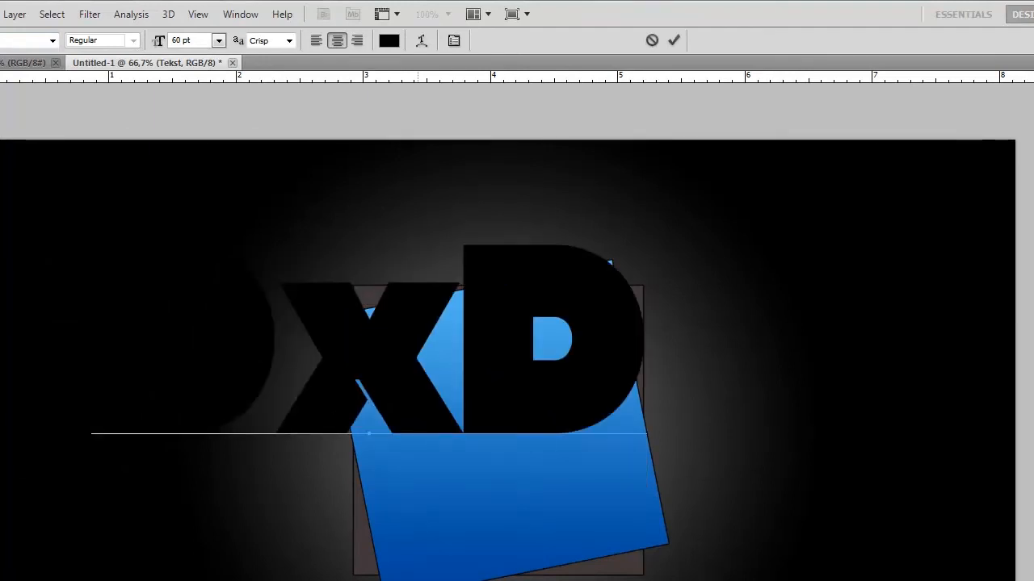
left_click(675, 39)
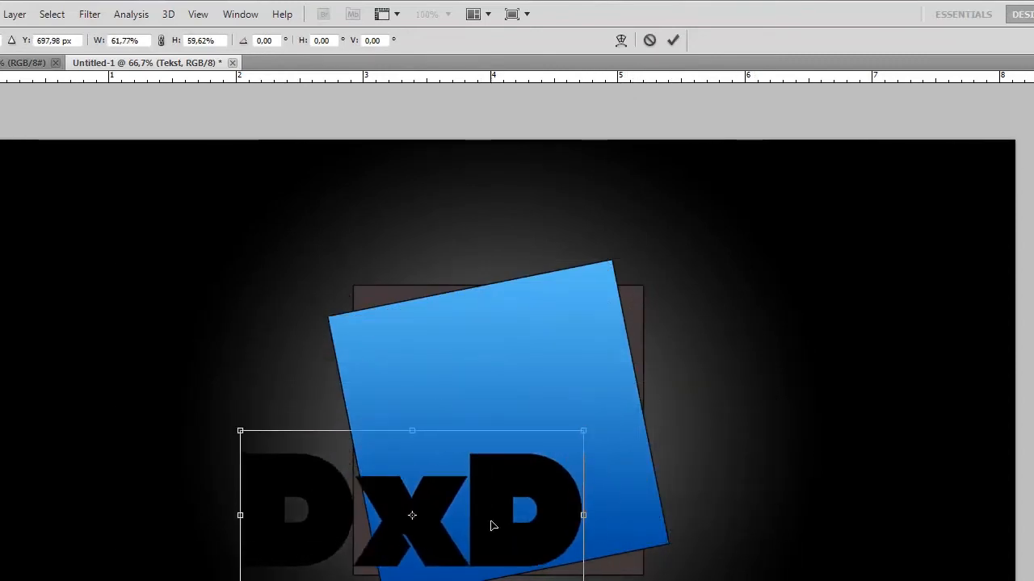
Step: Move and stretch the DxD lettering so it sits centred over the blue square
left_click_drag(412, 515, 511, 440)
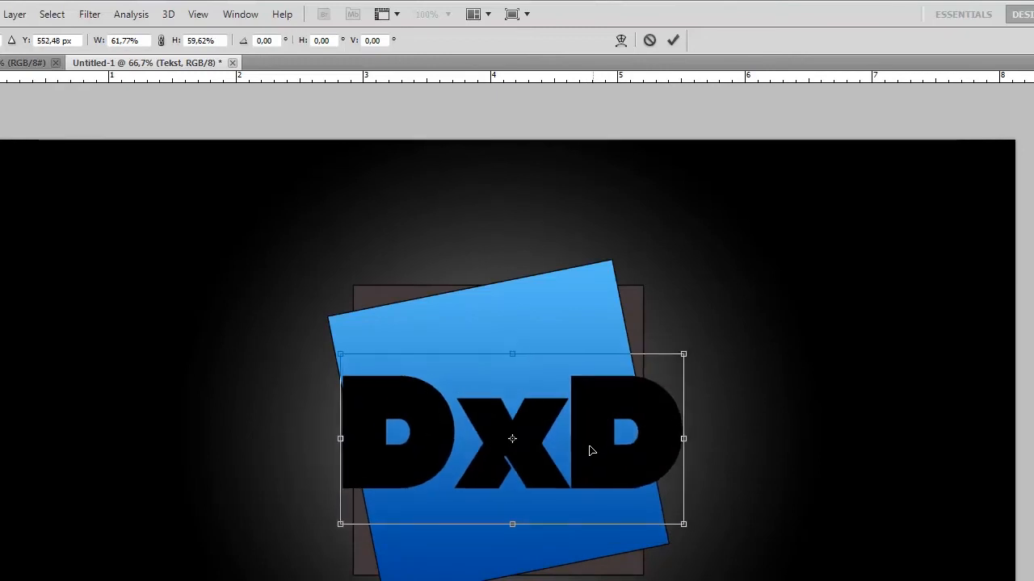
left_click_drag(510, 354, 510, 346)
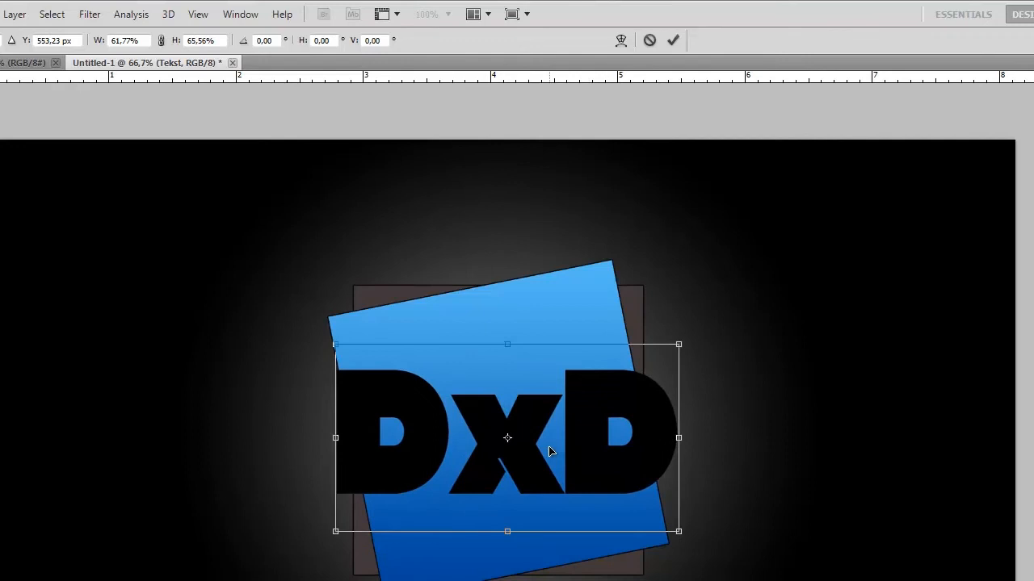
left_click_drag(508, 438, 507, 439)
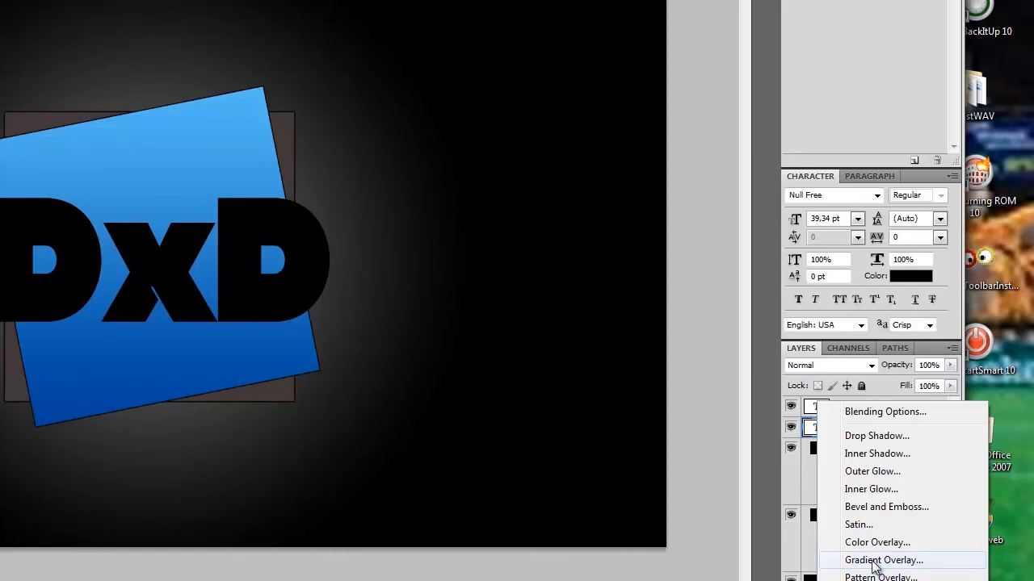
Step: Set the Gradient Overlay's left stop to dark gray #1f1f1f
left_click(885, 559)
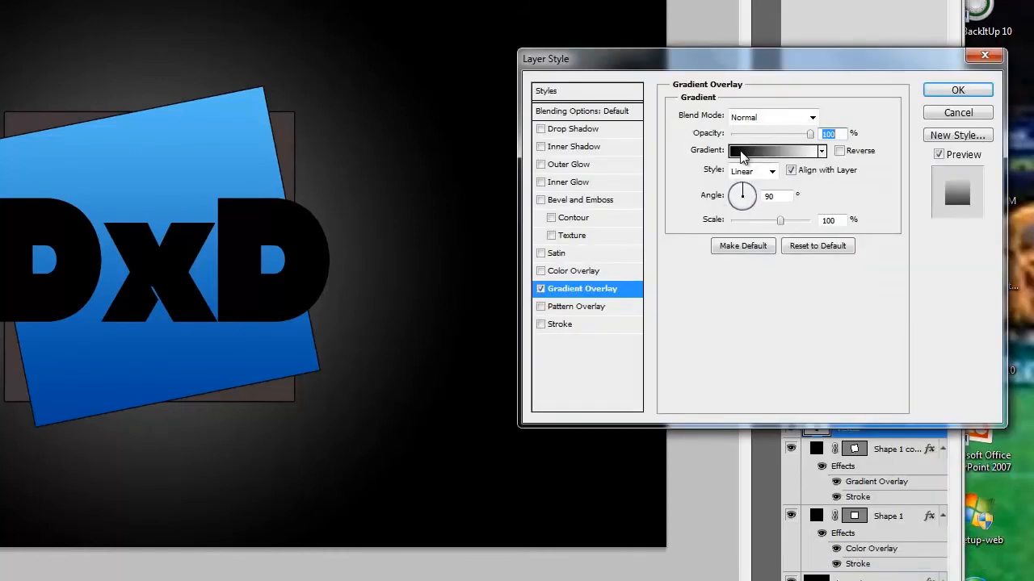
left_click(773, 152)
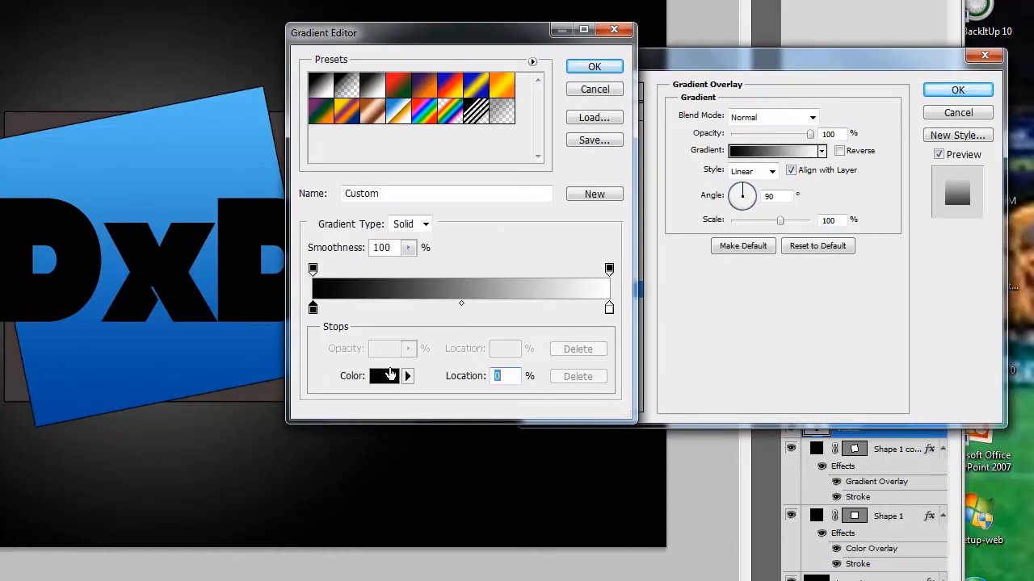
left_click(383, 376)
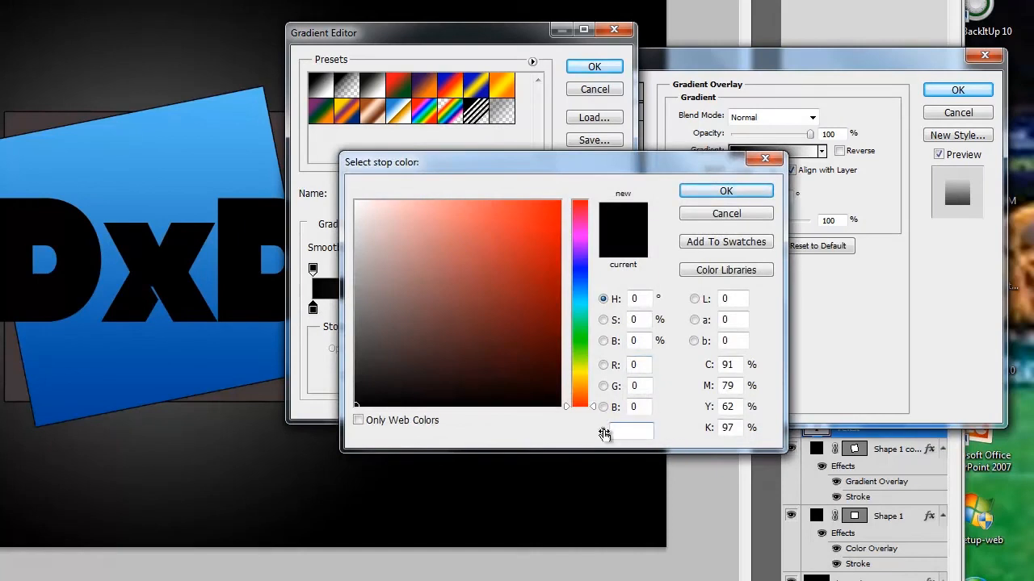
type("1f1f")
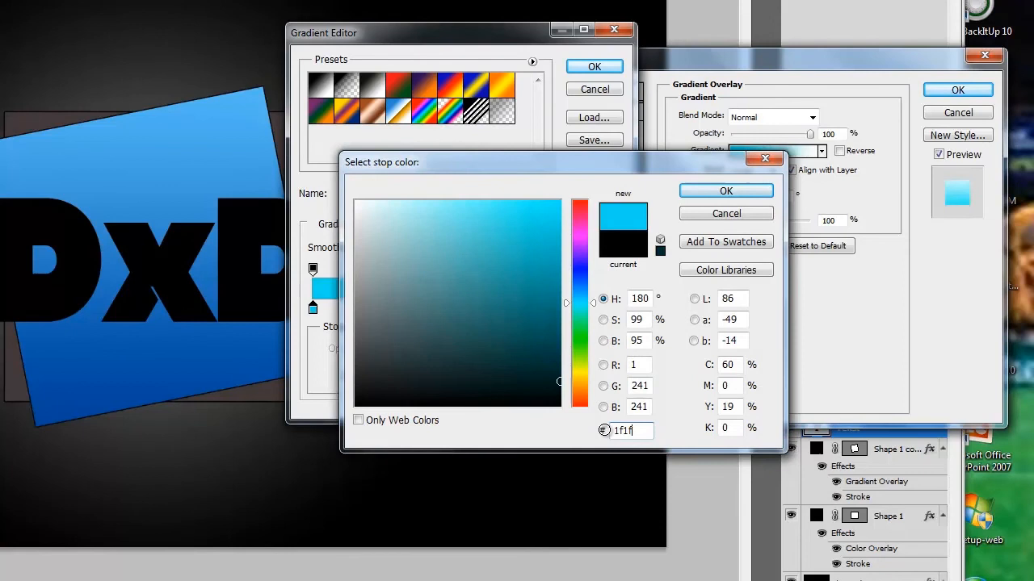
type("1f1f1f")
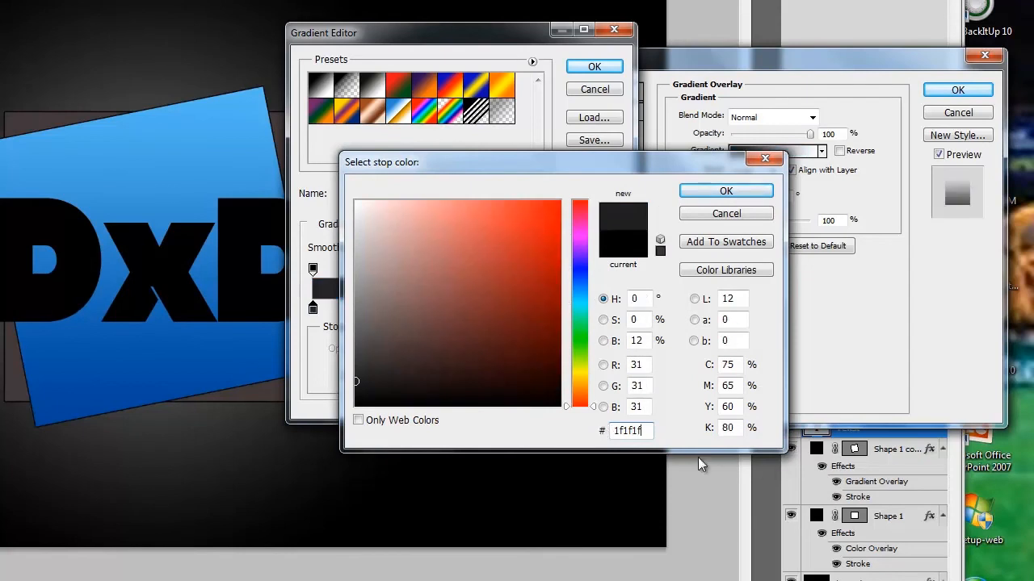
triple_click(630, 432)
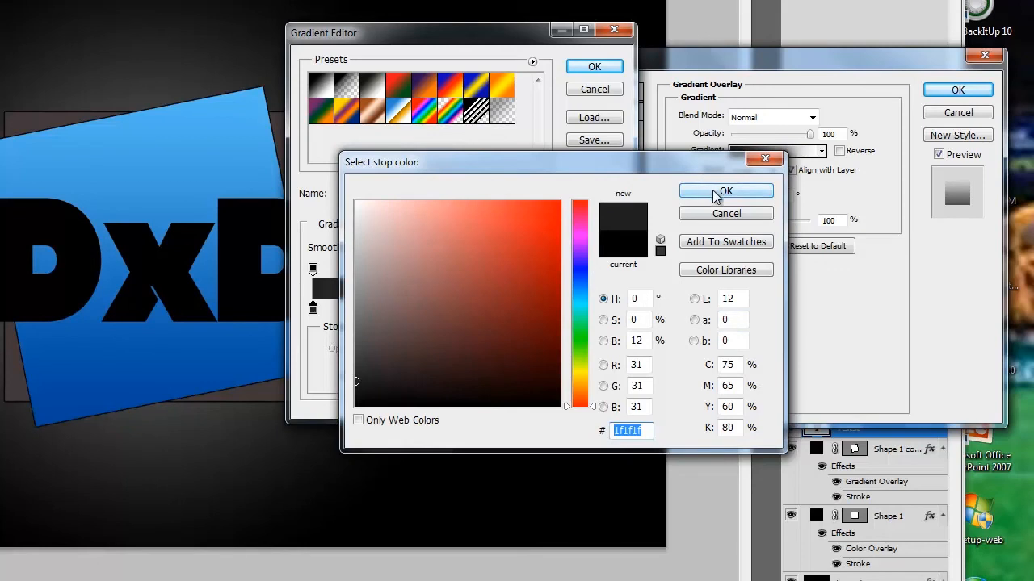
left_click(727, 191)
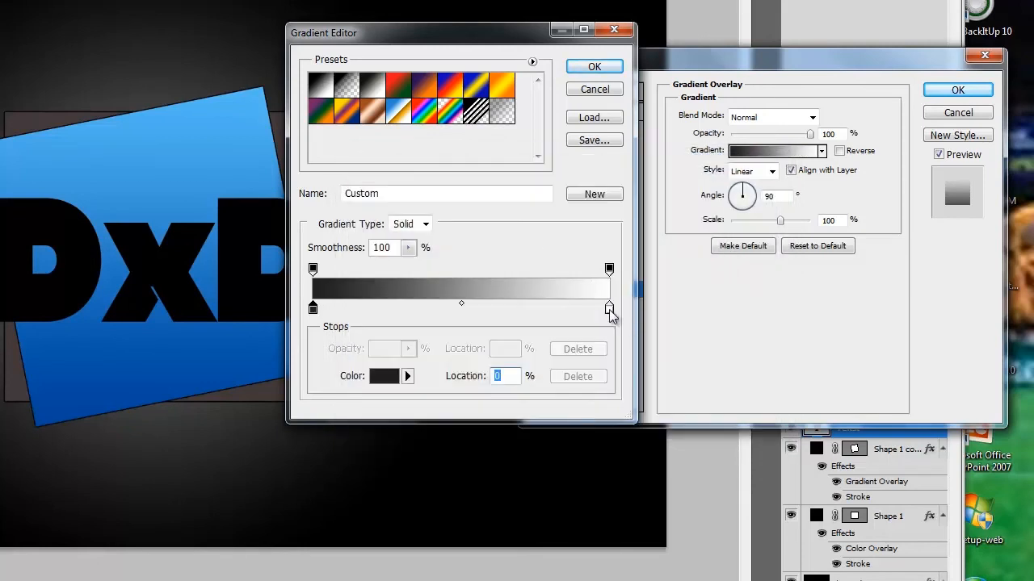
Step: Set the right stop to gray #858585 and apply the gradient with a black stroke to DxD
left_click(383, 377)
type("858585")
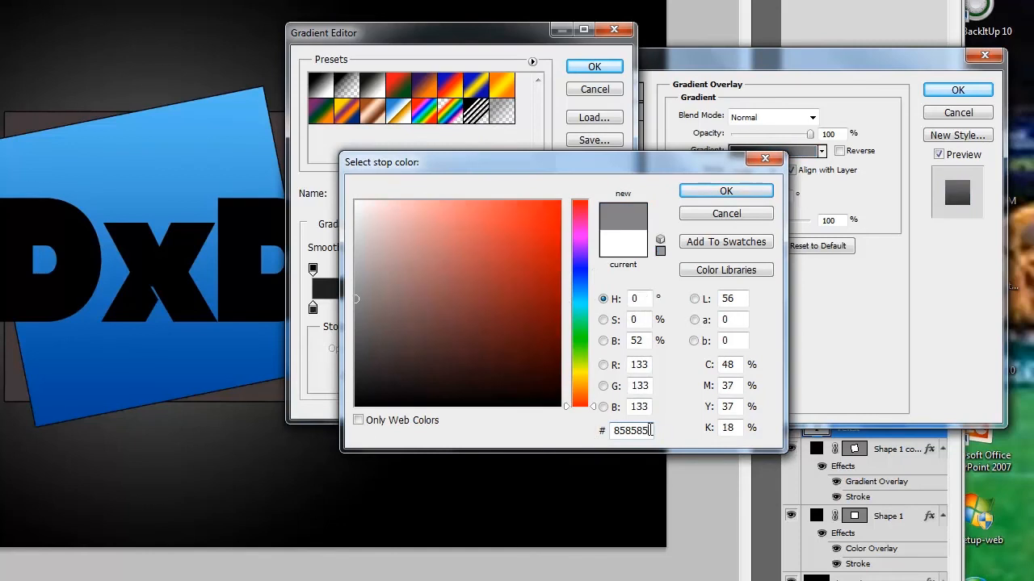
triple_click(631, 431)
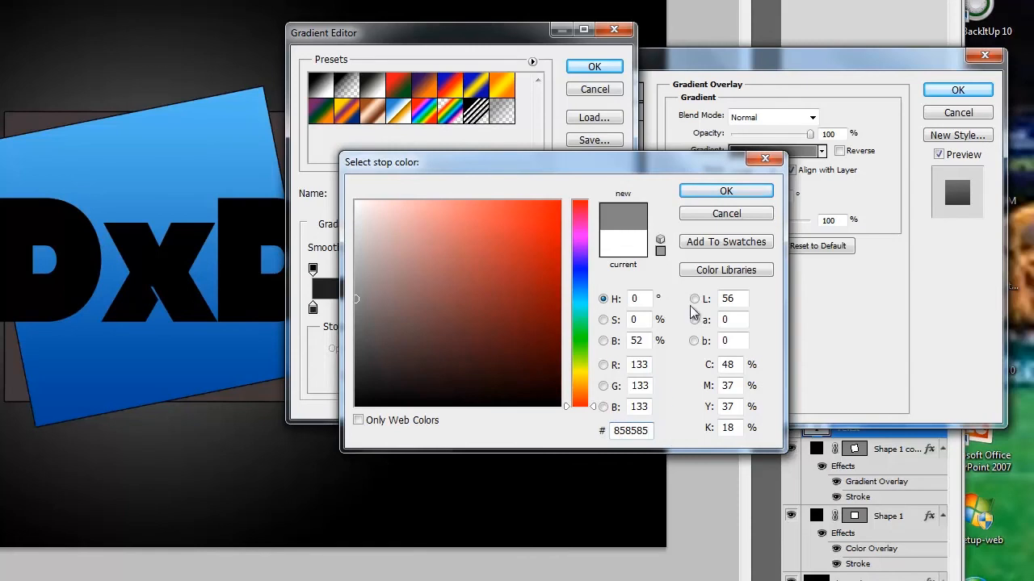
left_click(725, 191)
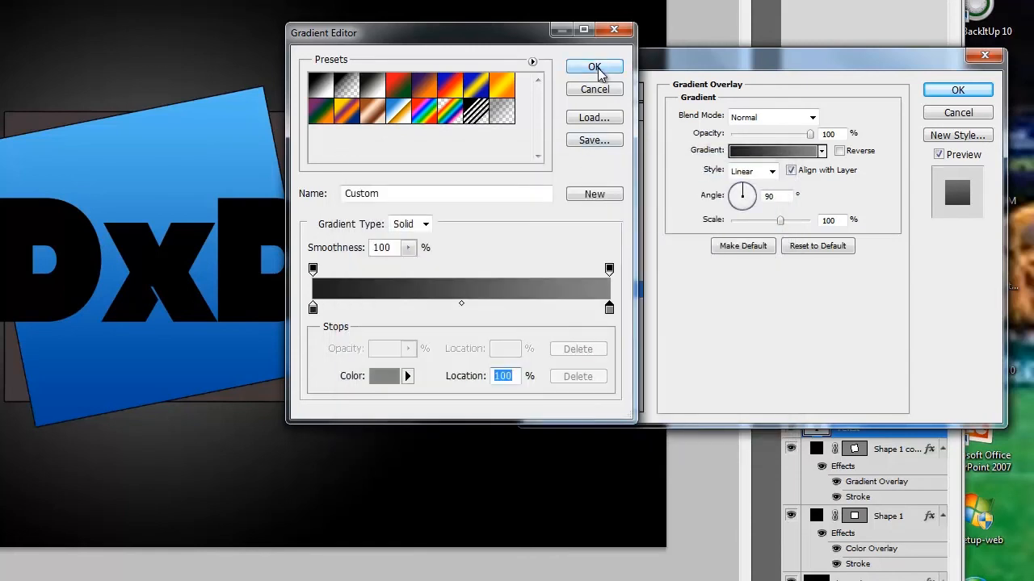
left_click(595, 66)
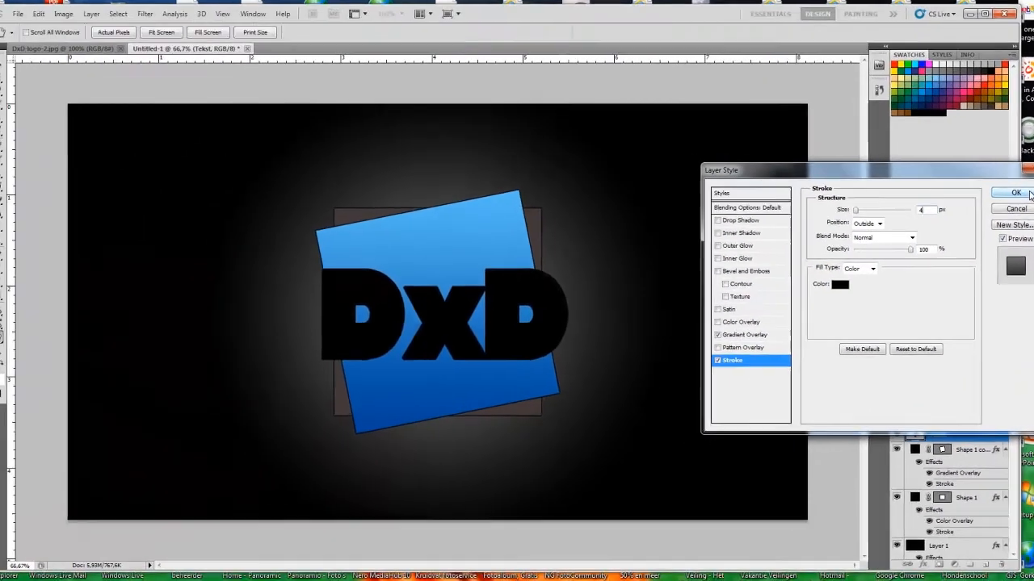
left_click(1016, 192)
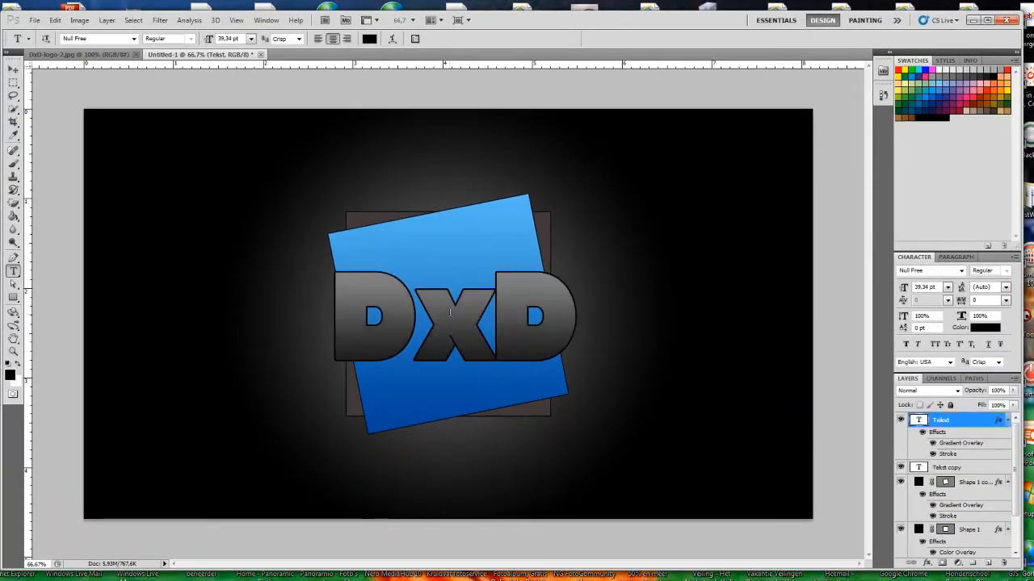
mouse_move(949, 445)
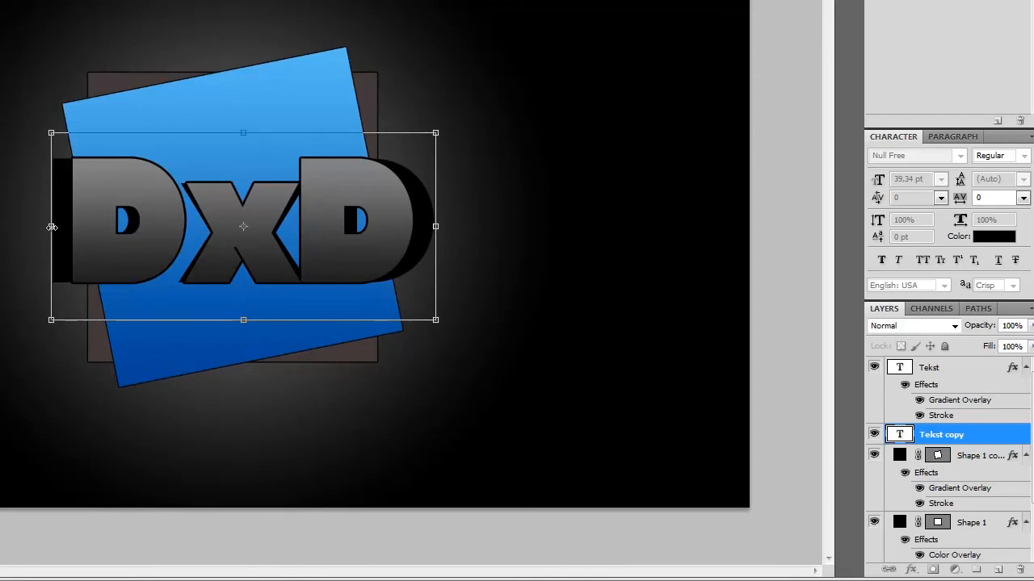
mouse_move(287, 255)
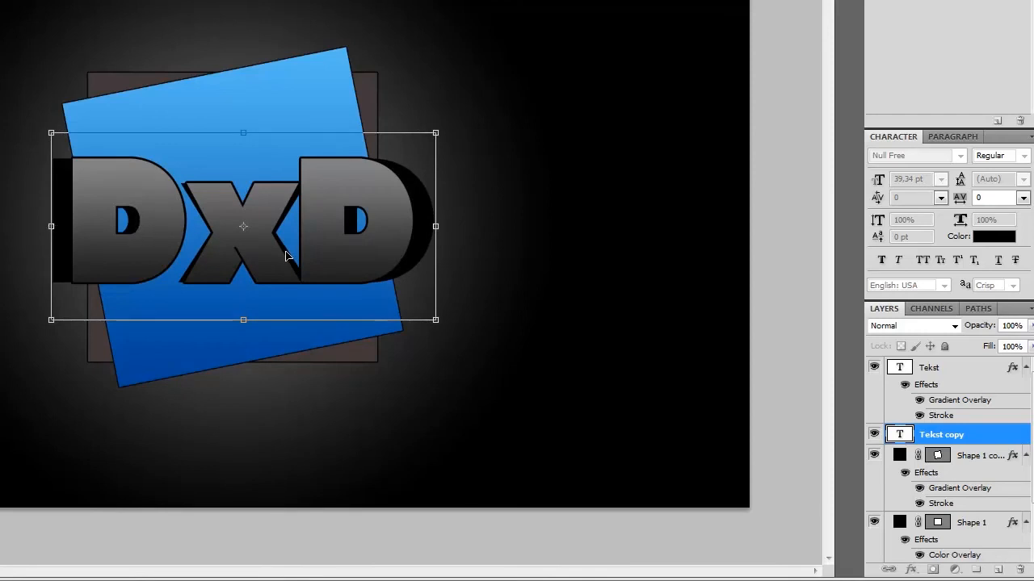
mouse_move(394, 226)
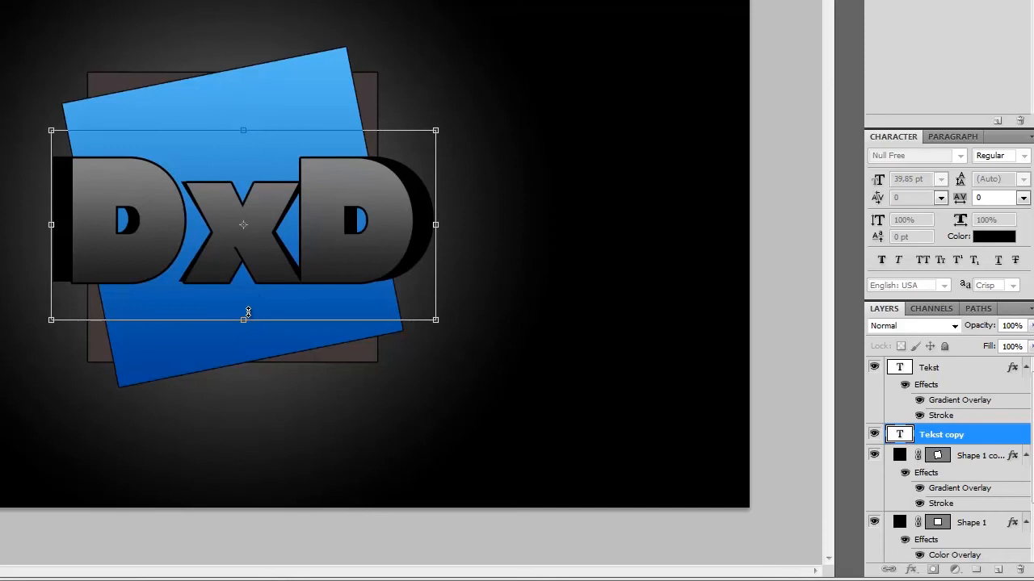
Step: Scale the black Tekst copy up slightly so it shows as a thick shadow behind DxD
left_click_drag(249, 313, 242, 323)
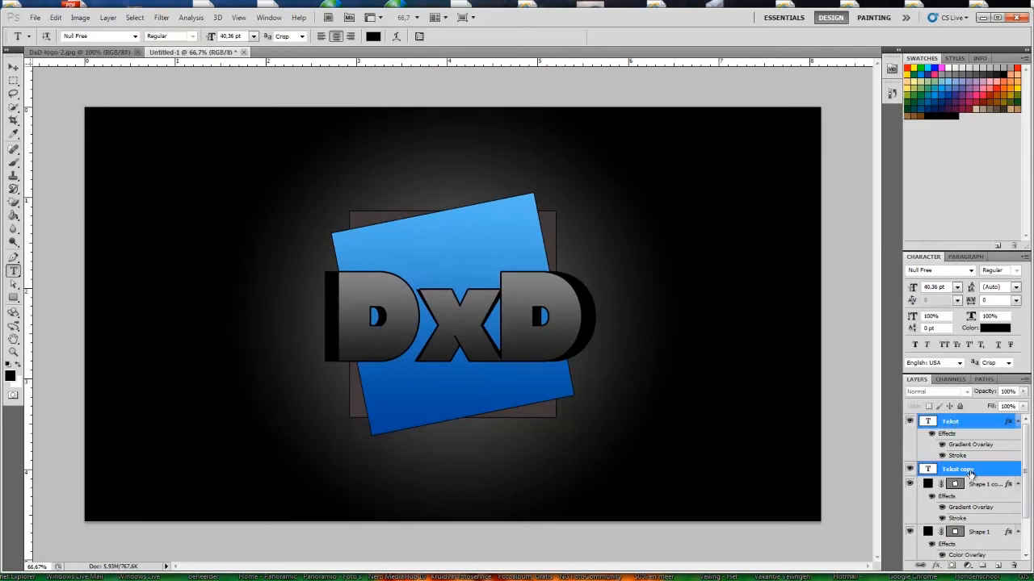
Step: Merge the Tekst and Tekst copy layers into a single layer via the Layers panel menu
right_click(959, 468)
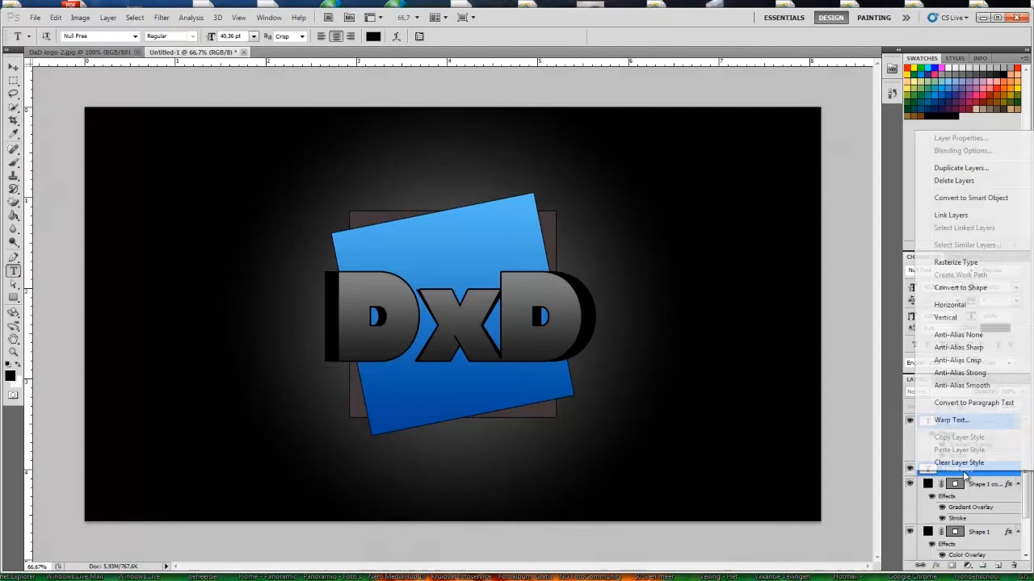
mouse_move(956, 262)
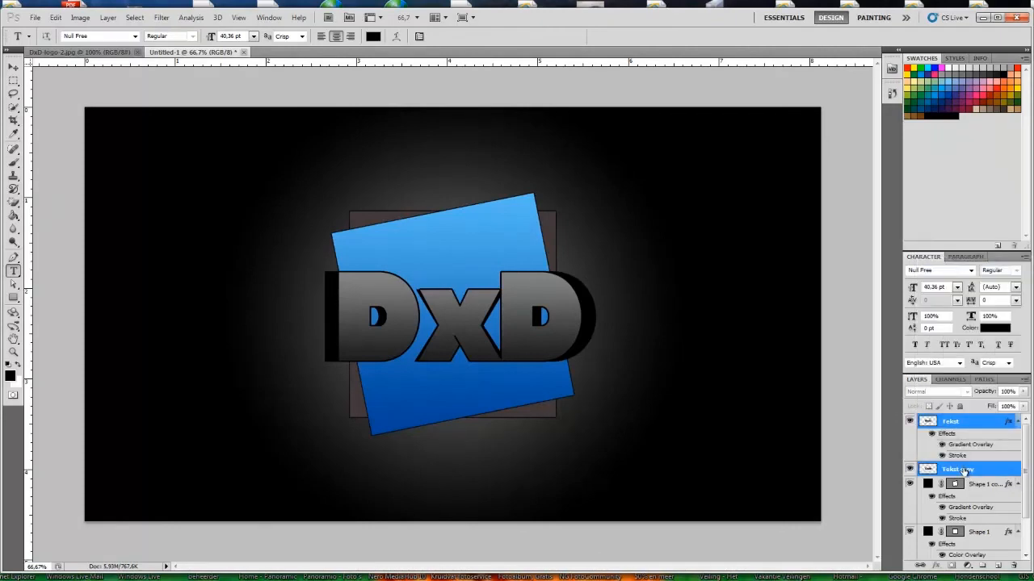
right_click(956, 468)
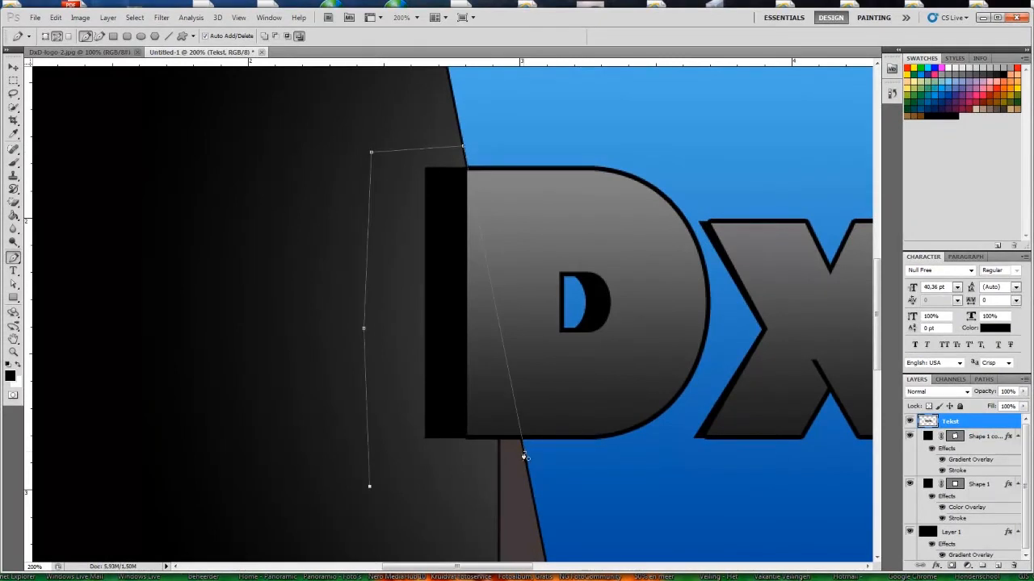
Step: Turn the Pen path around the left excess shadow into a selection and remove it
right_click(527, 459)
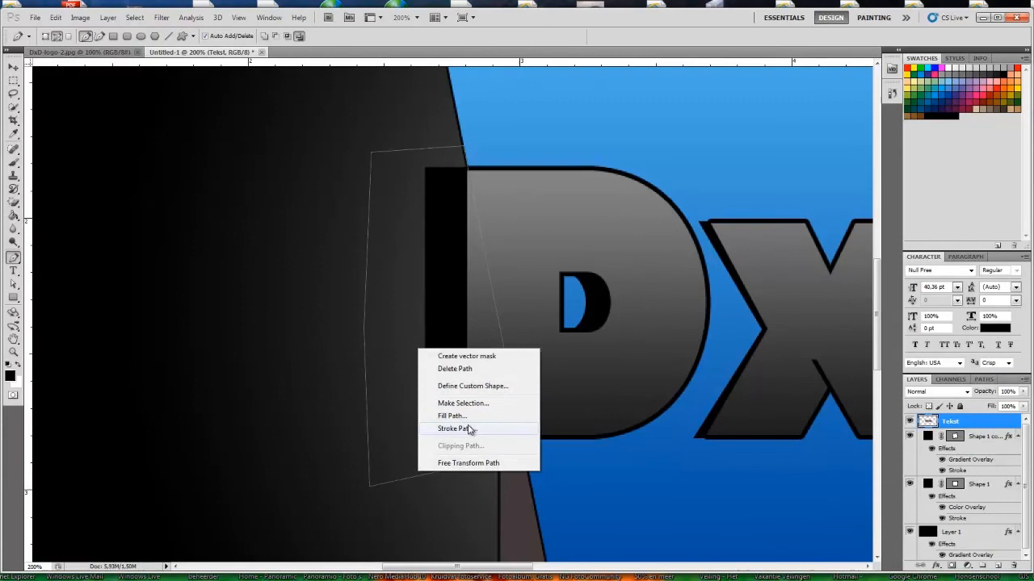
left_click(463, 404)
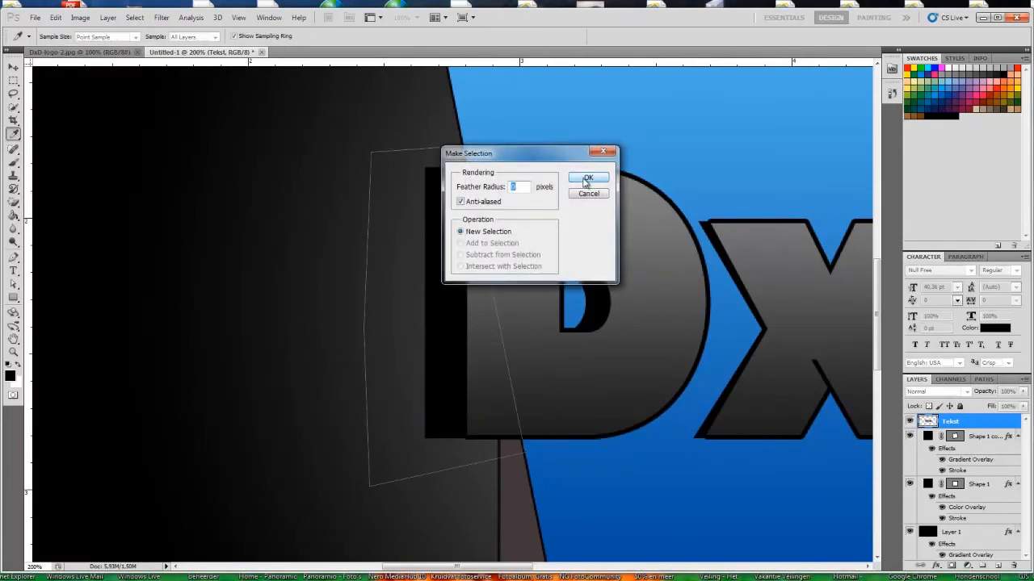
left_click(588, 177)
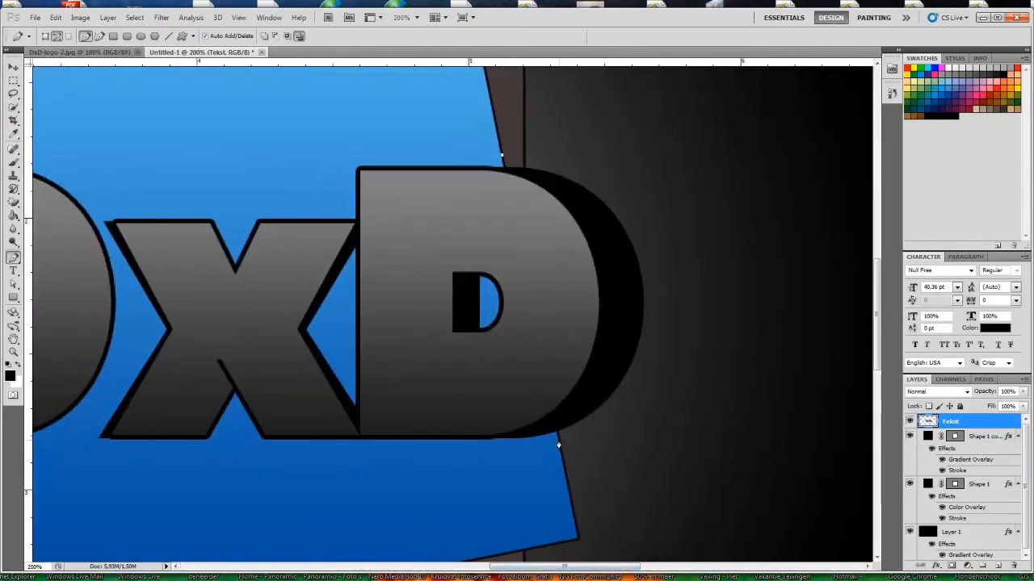
Step: Outline the excess shadow right of the D and convert it into a selection
left_click_drag(559, 443, 675, 367)
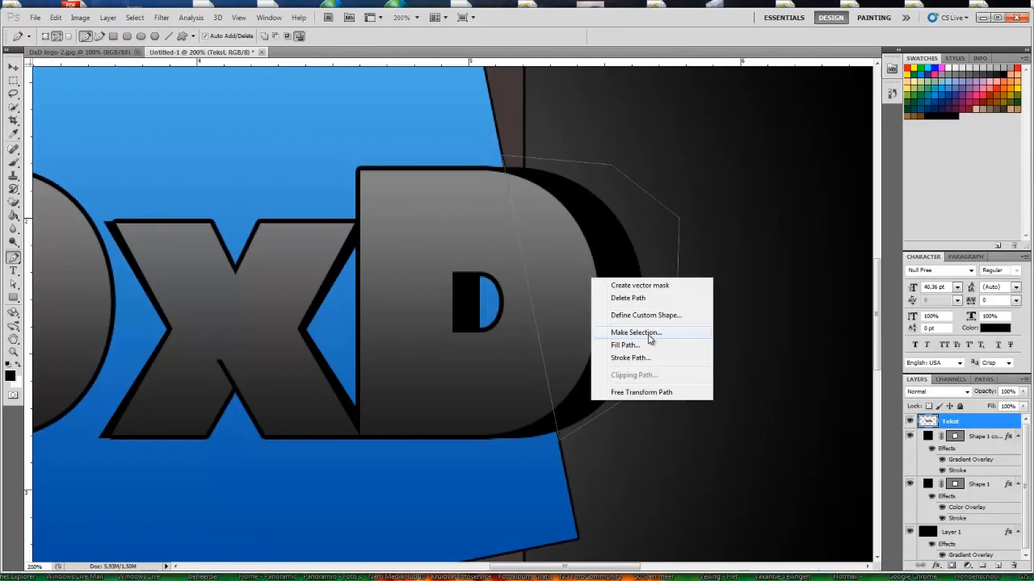
left_click(636, 333)
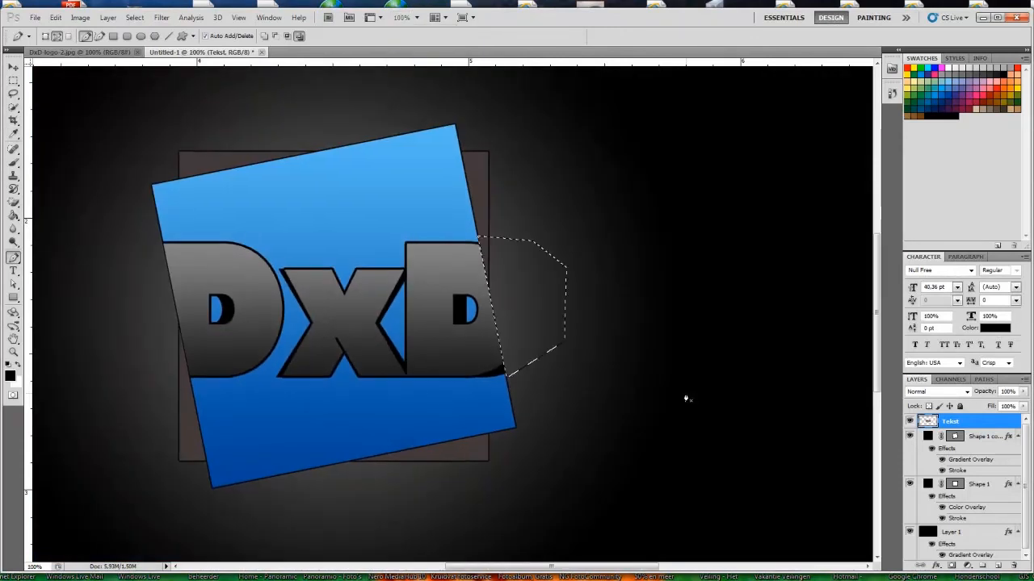
left_click(131, 16)
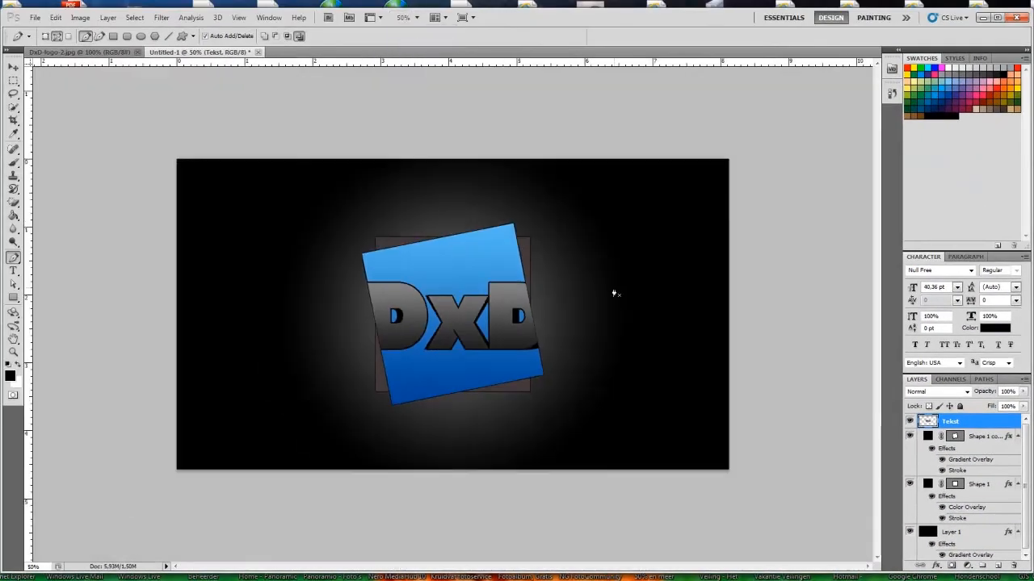
mouse_move(611, 329)
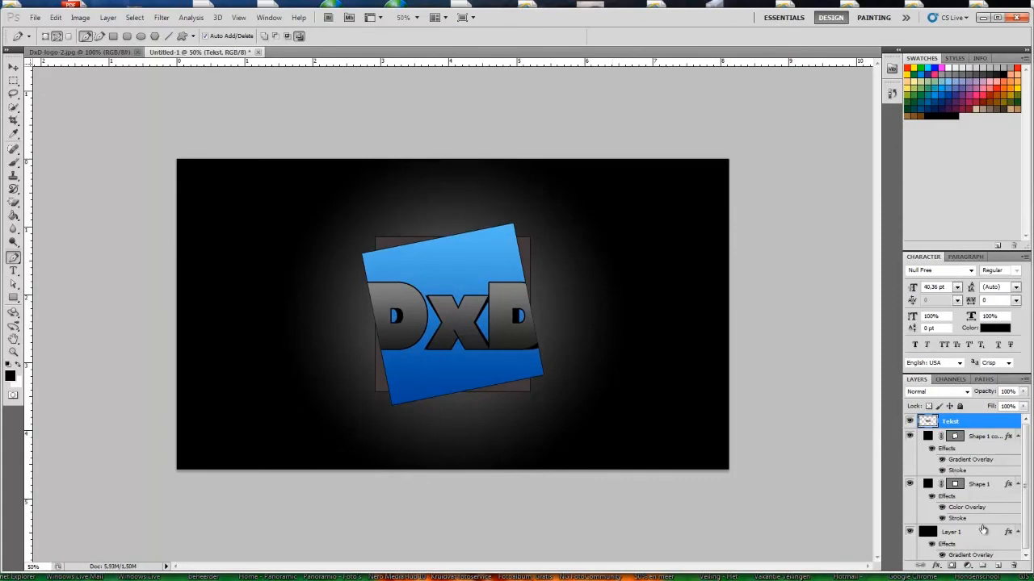
Step: Add a new layer and set the Type tool to 24 pt text
left_click(989, 577)
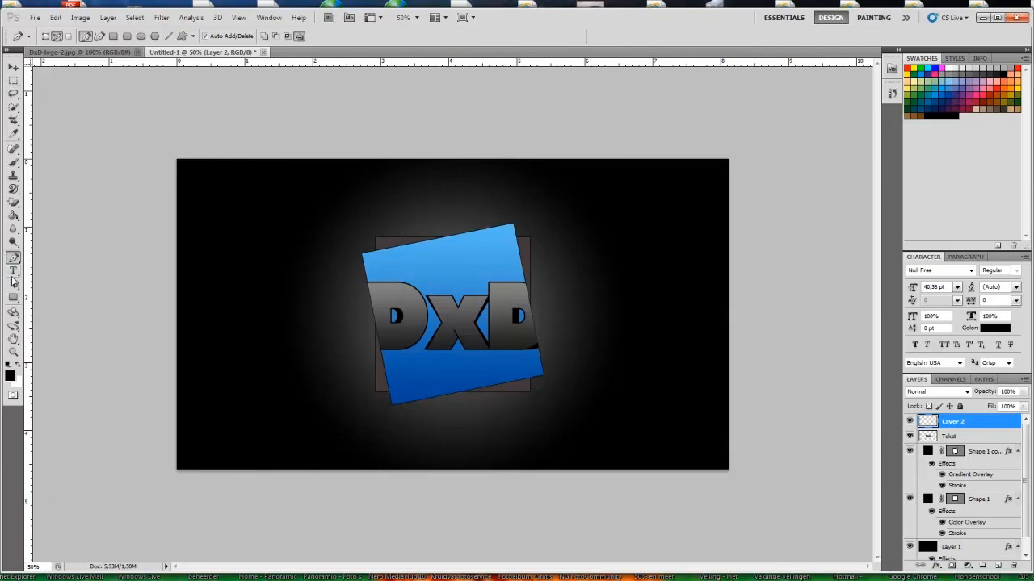
left_click(13, 271)
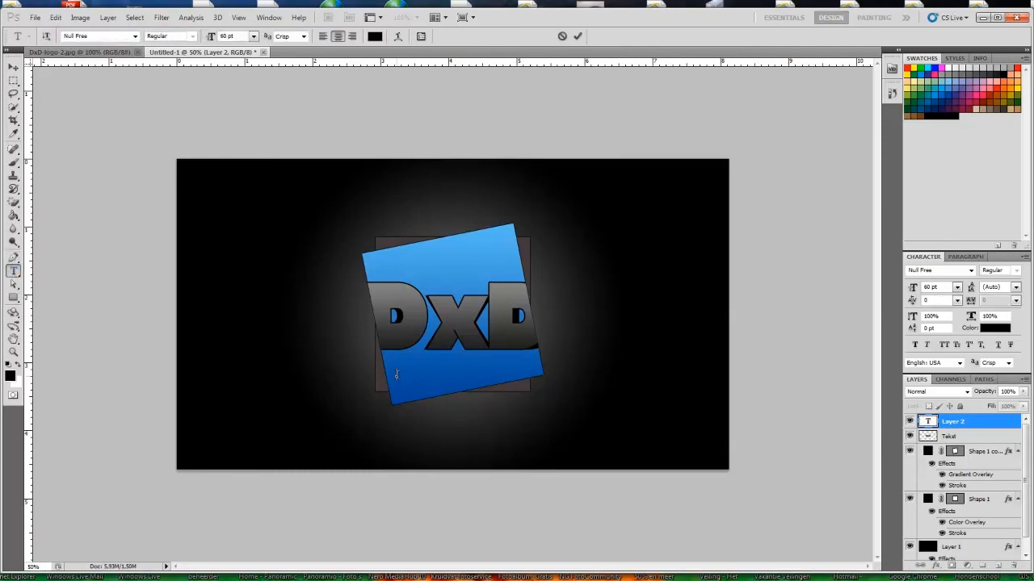
left_click(263, 35)
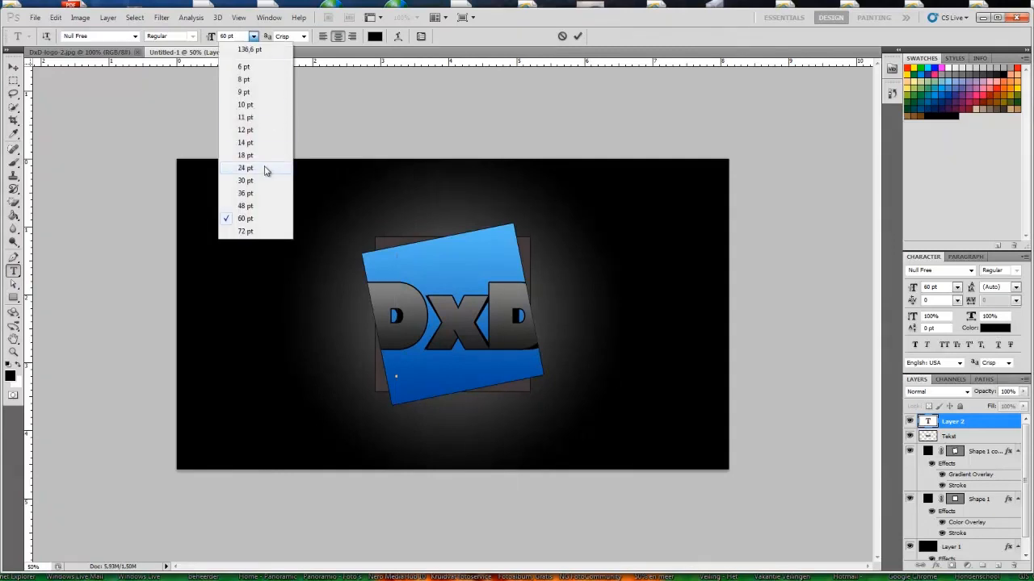
left_click(246, 167)
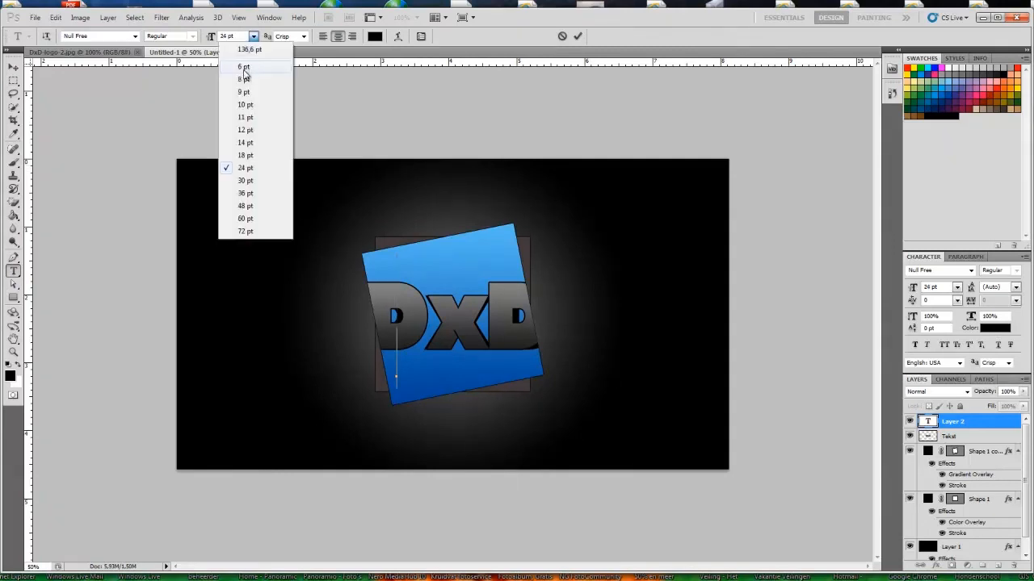
Step: Write 'Dutchxdesign' and move it just beneath the DxD lettering
left_click(242, 68)
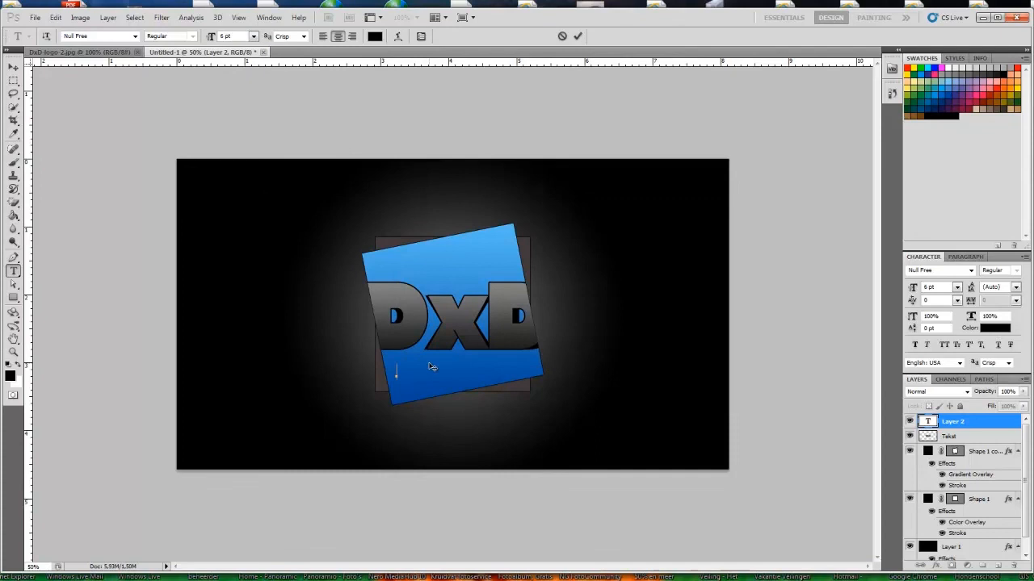
type("Dutchxdesign")
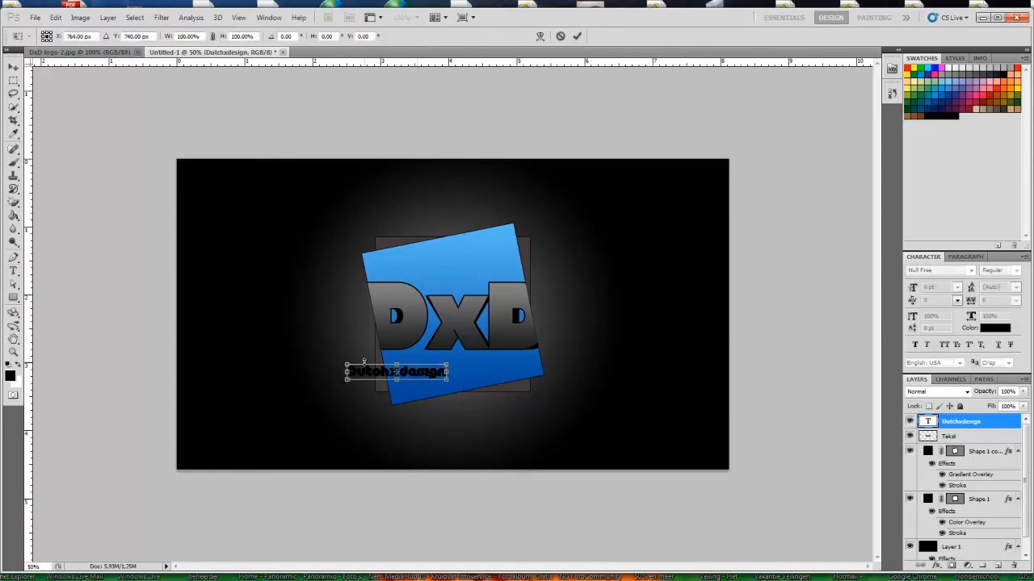
left_click_drag(396, 372, 444, 358)
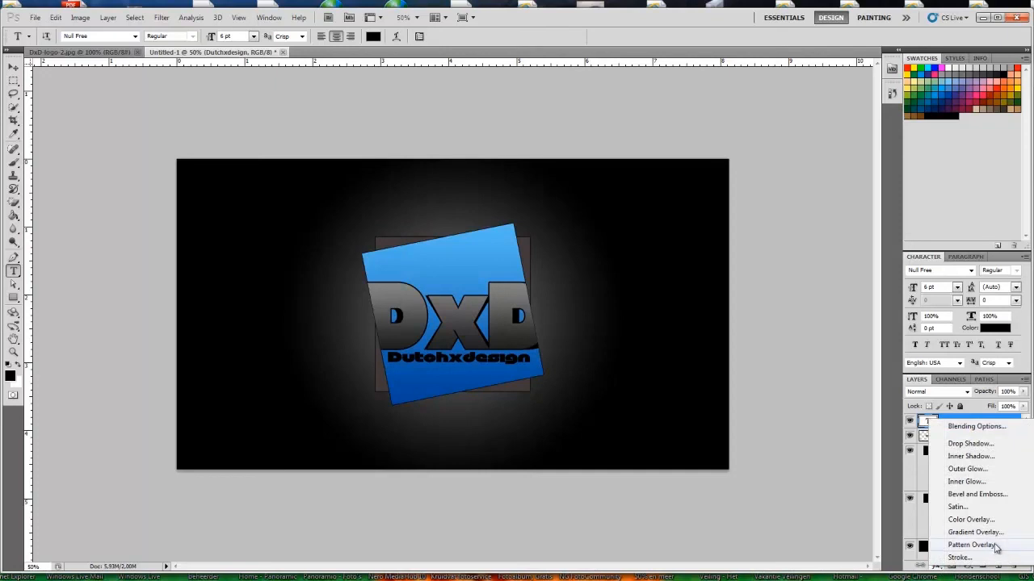
Step: Add a Gradient Overlay to the subtitle with left stop dark gray #1f1f1f
left_click(976, 533)
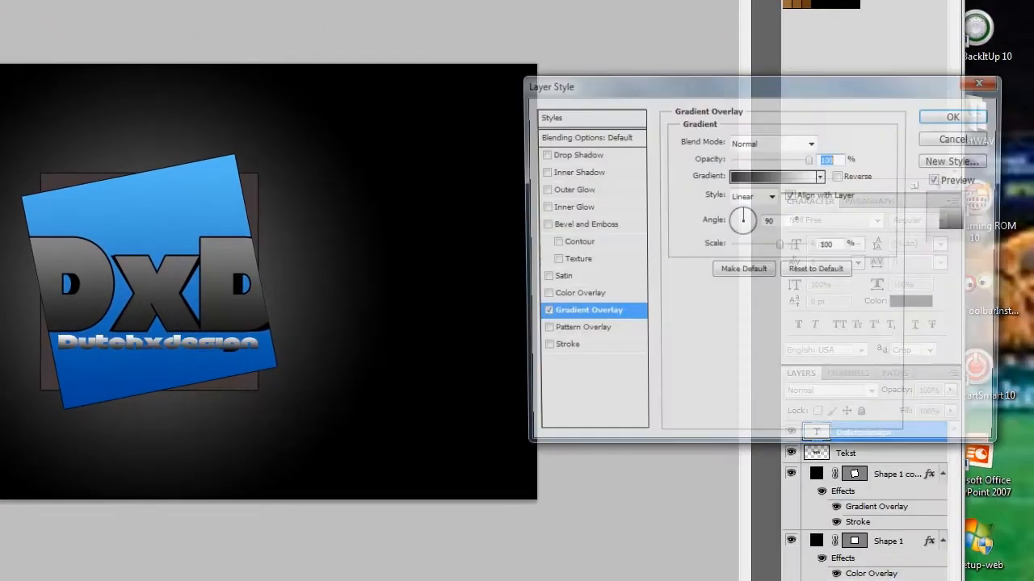
left_click(772, 176)
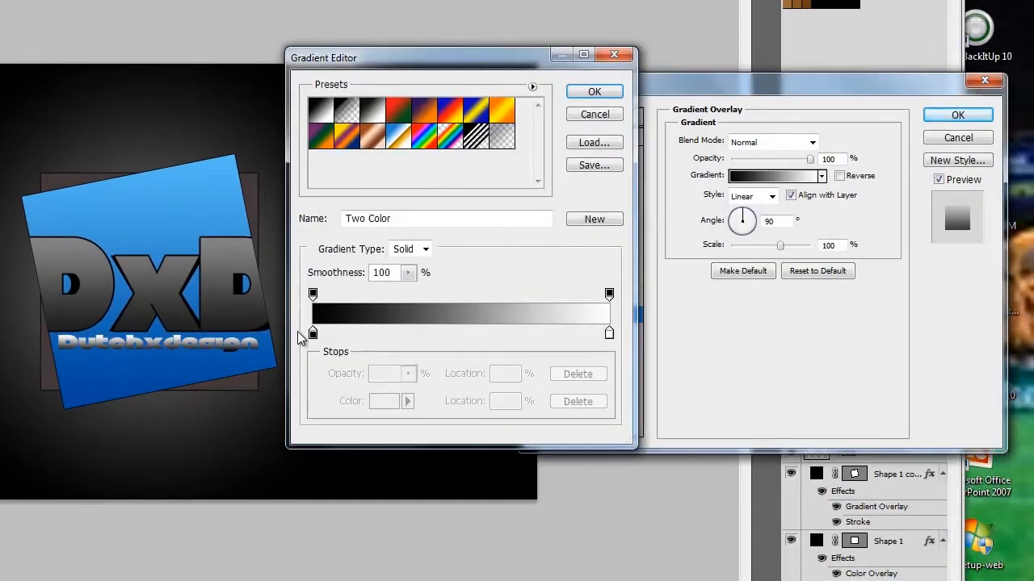
double_click(313, 333)
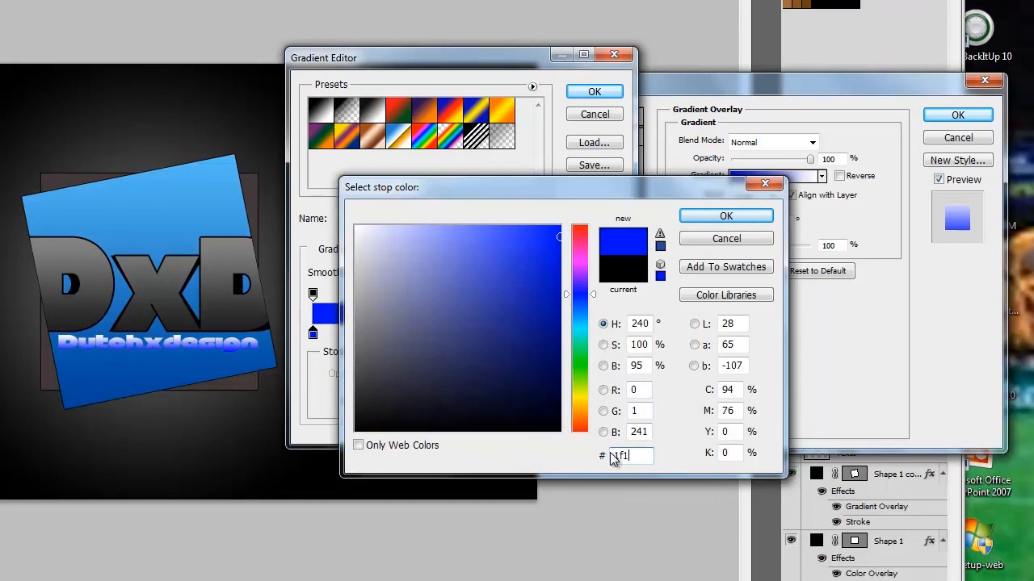
type("1f1f1f")
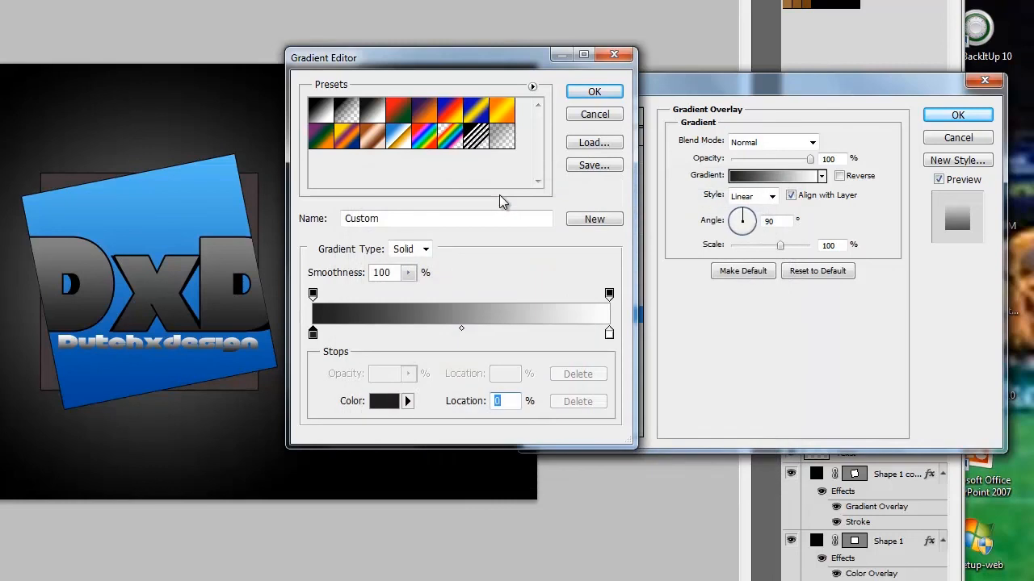
mouse_move(569, 288)
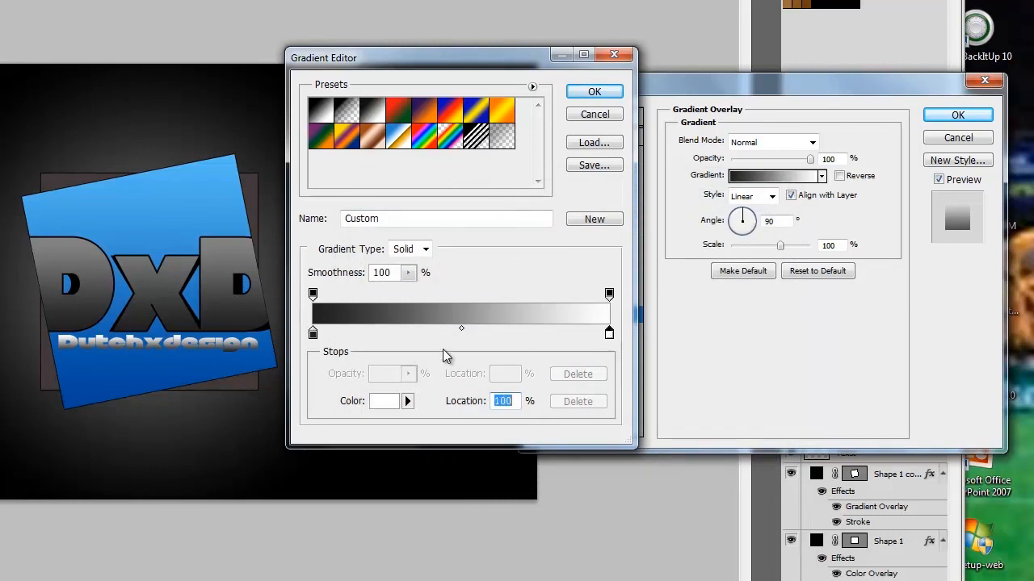
Step: Set the right stop to gray #858585 and add an outline stroke to Dutchxdesign
left_click(383, 400)
type("858585")
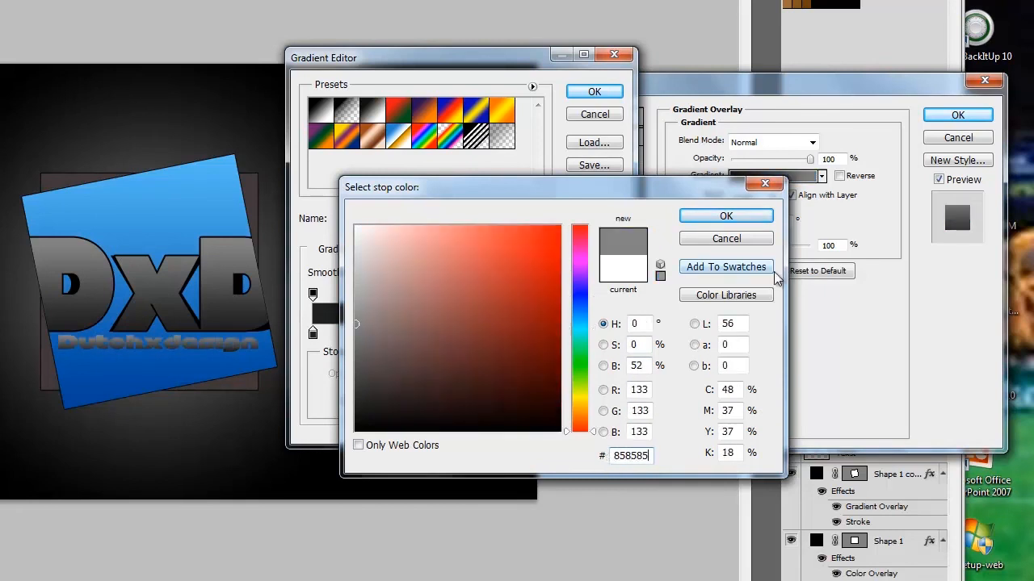
left_click(725, 217)
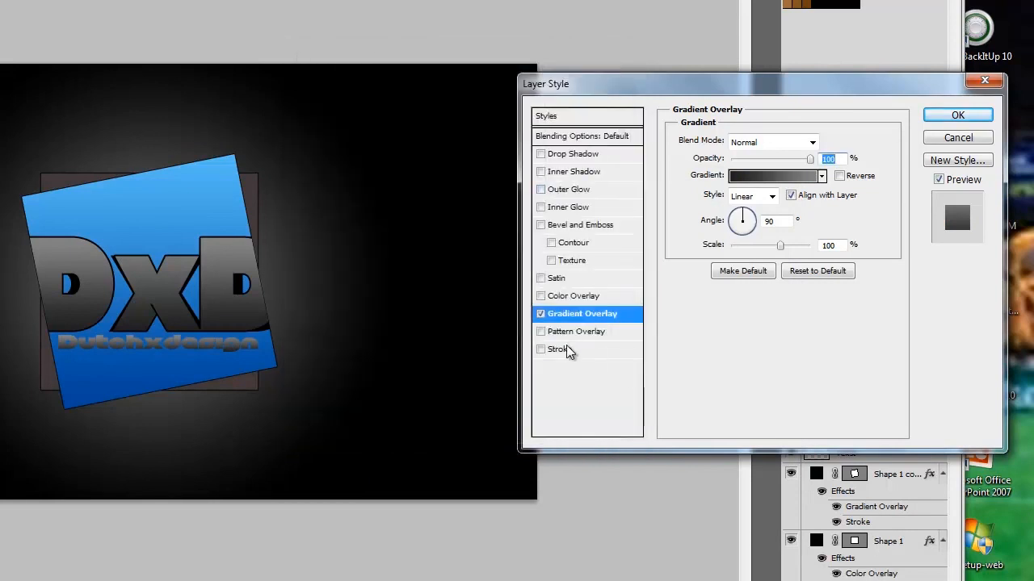
left_click(559, 348)
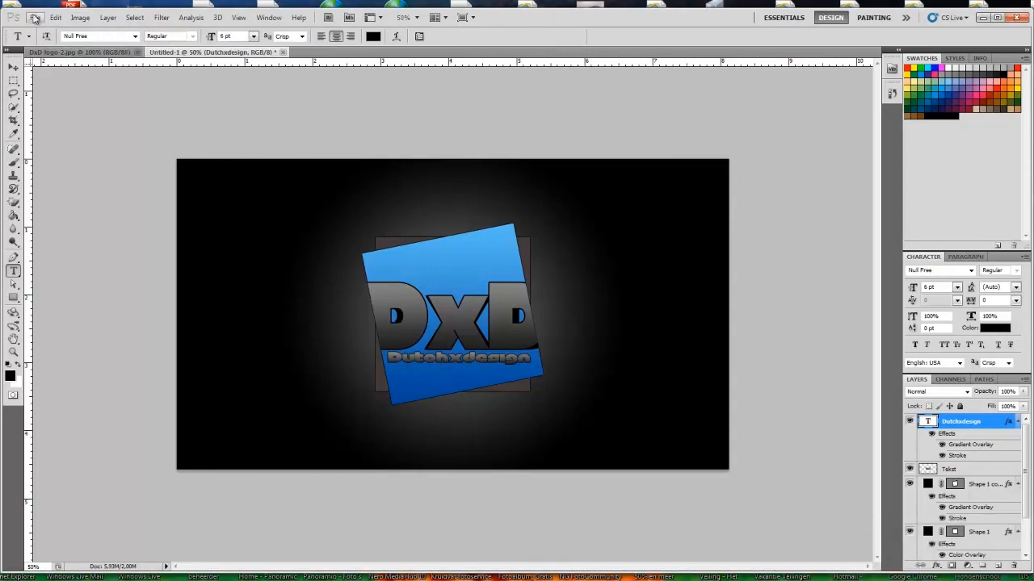
left_click(45, 14)
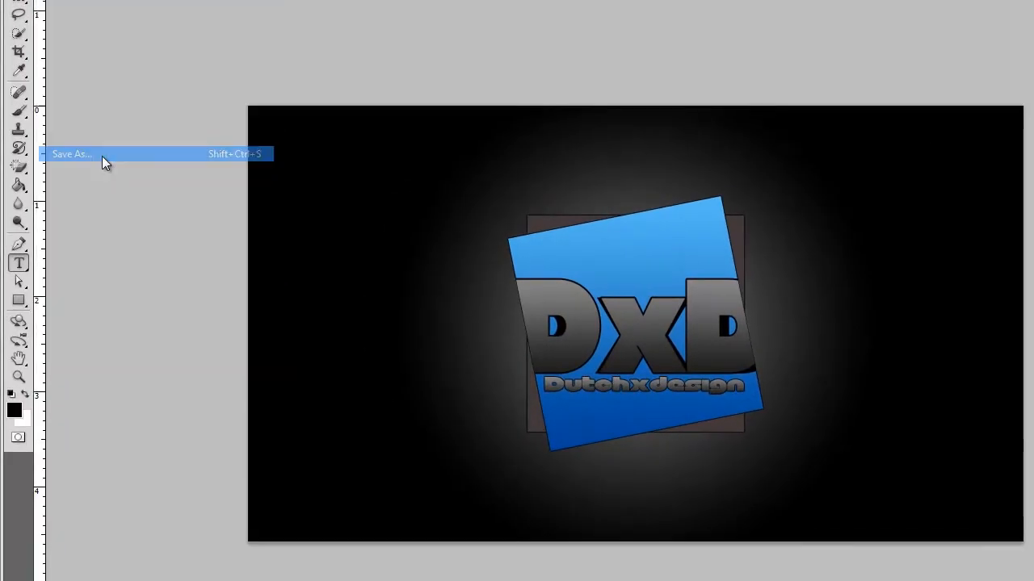
Step: Save the design as 'DutchxDesign' PSD and export a JPEG copy
left_click(71, 154)
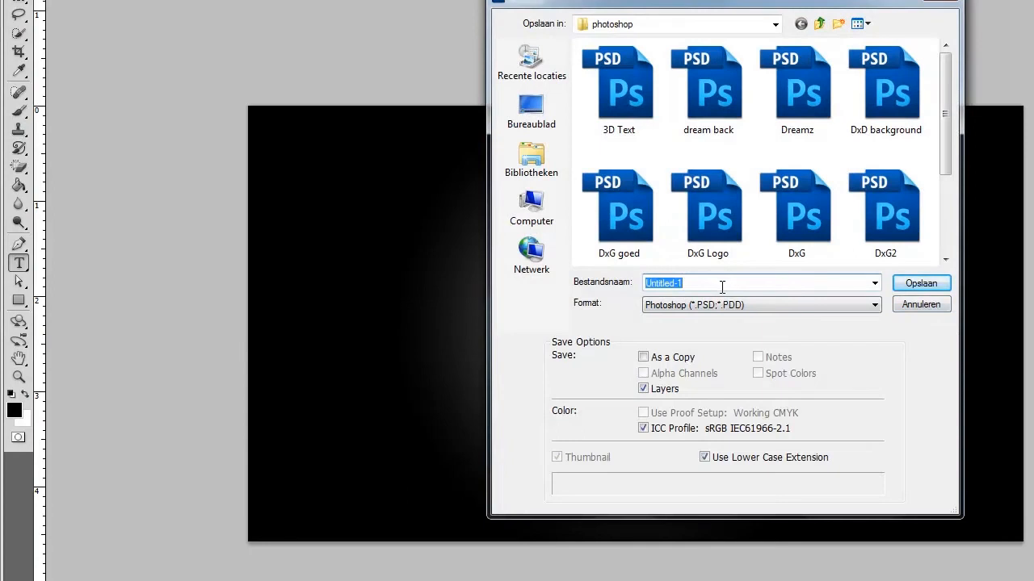
type("Dutchx")
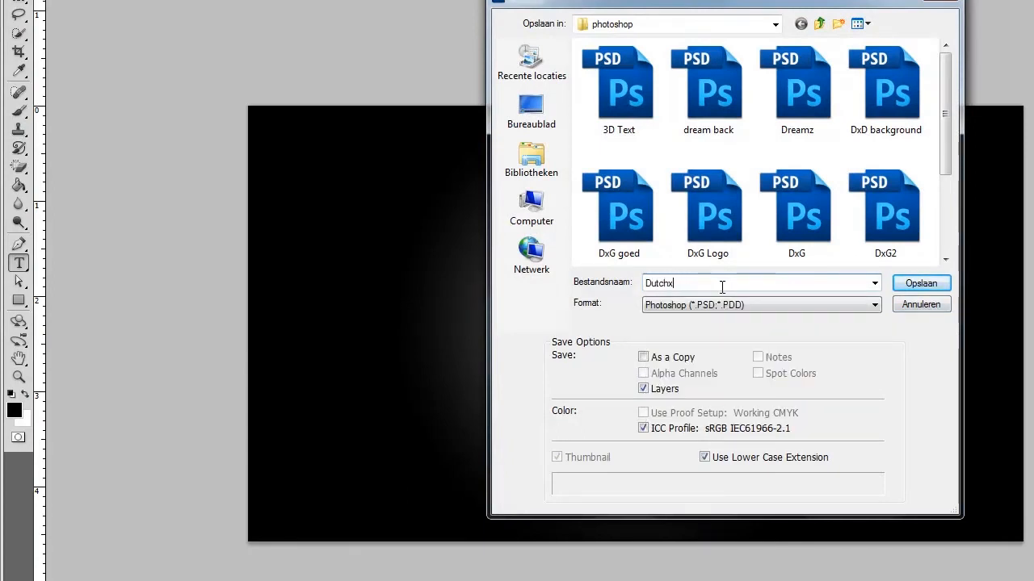
type("Design 3")
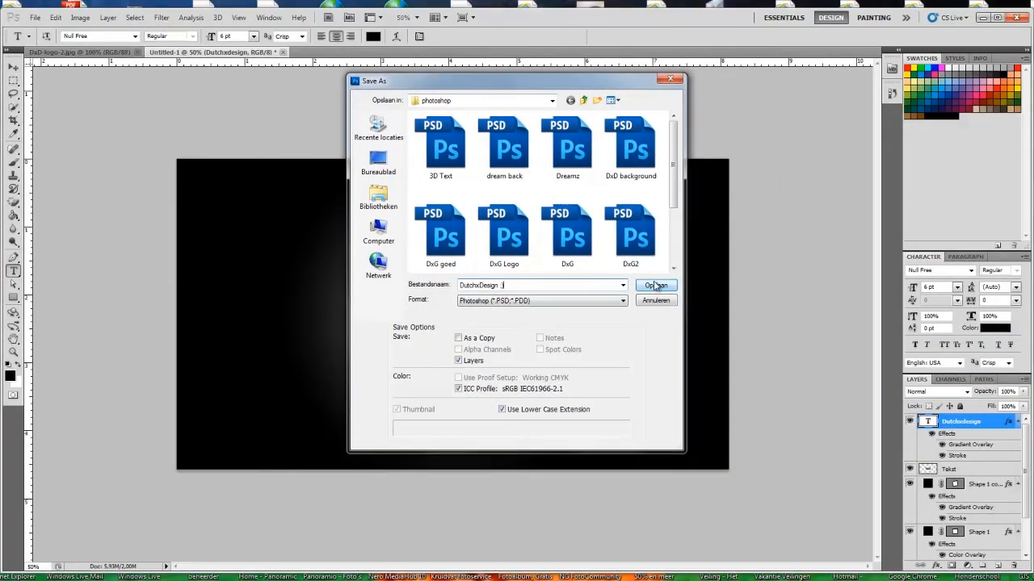
left_click(656, 285)
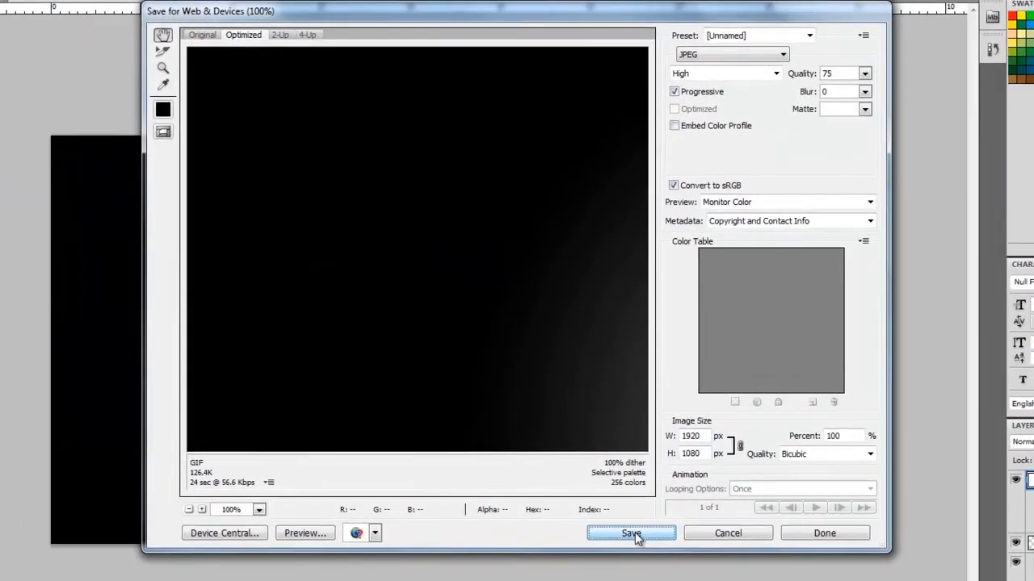
left_click(630, 533)
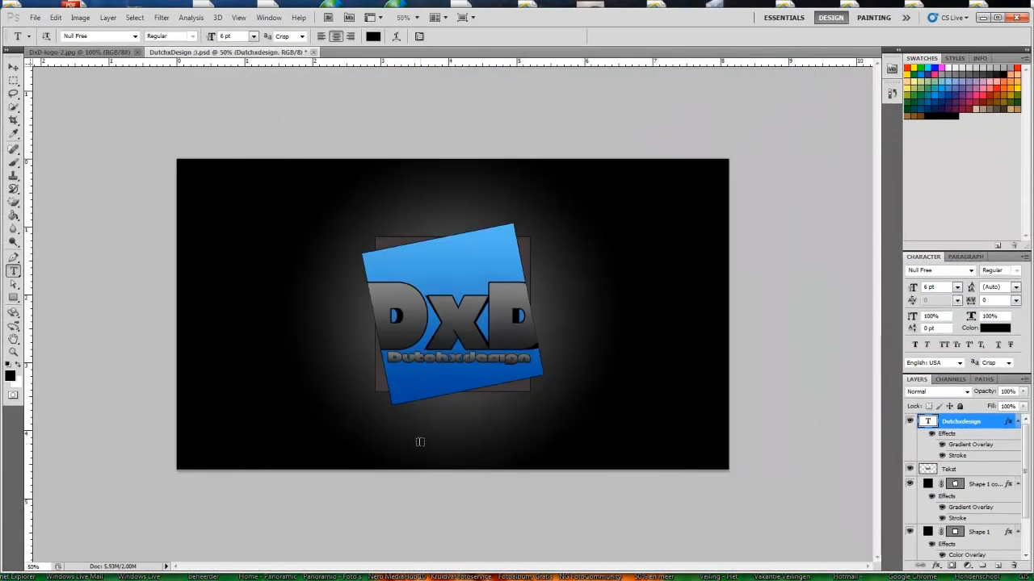
mouse_move(104, 88)
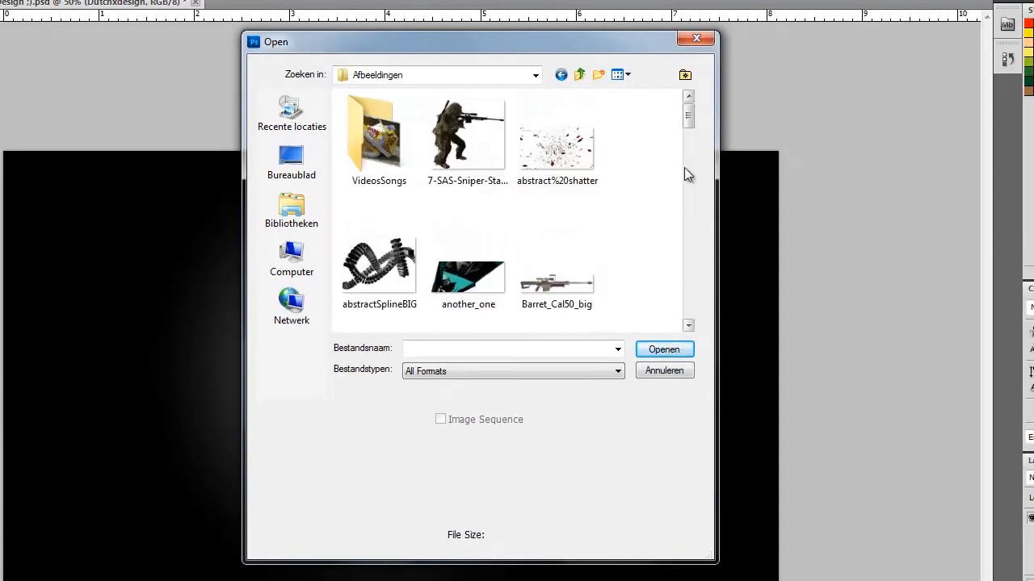
Step: Scroll through the Afbeeldingen folder to find the exported DutchxDesign JPEG
scroll("down", 3)
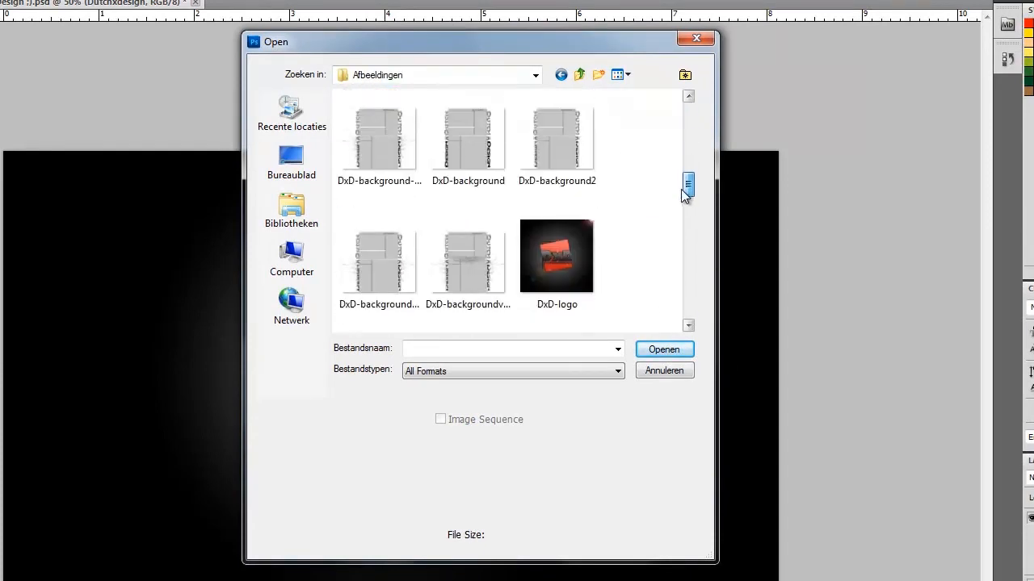
scroll("down", 3)
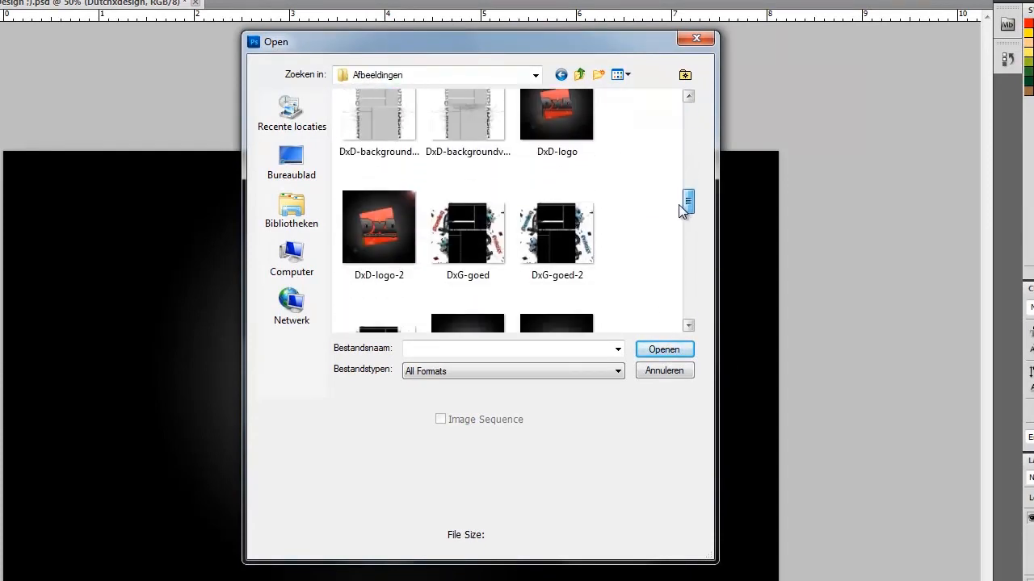
scroll("down", 3)
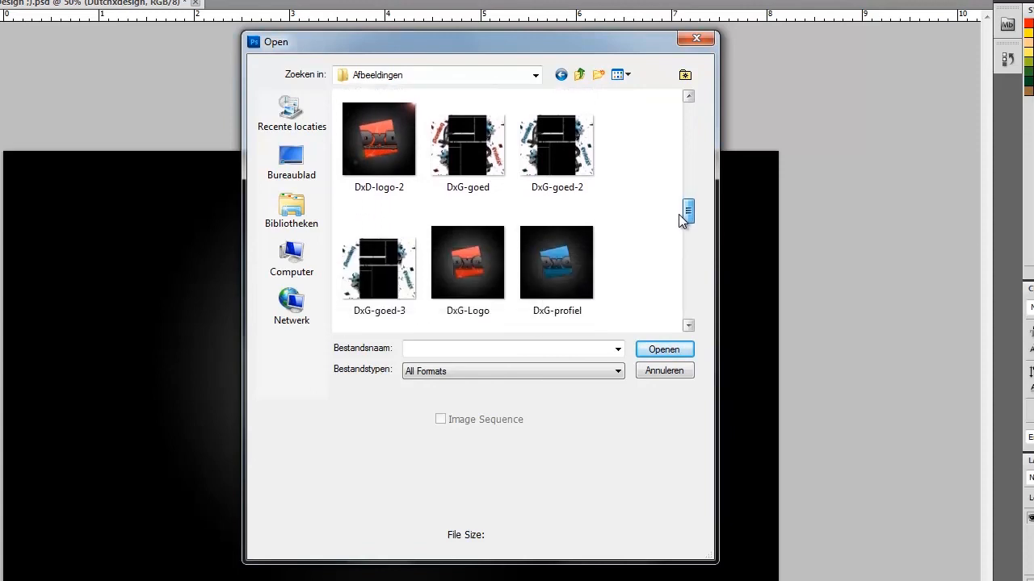
scroll("down", 3)
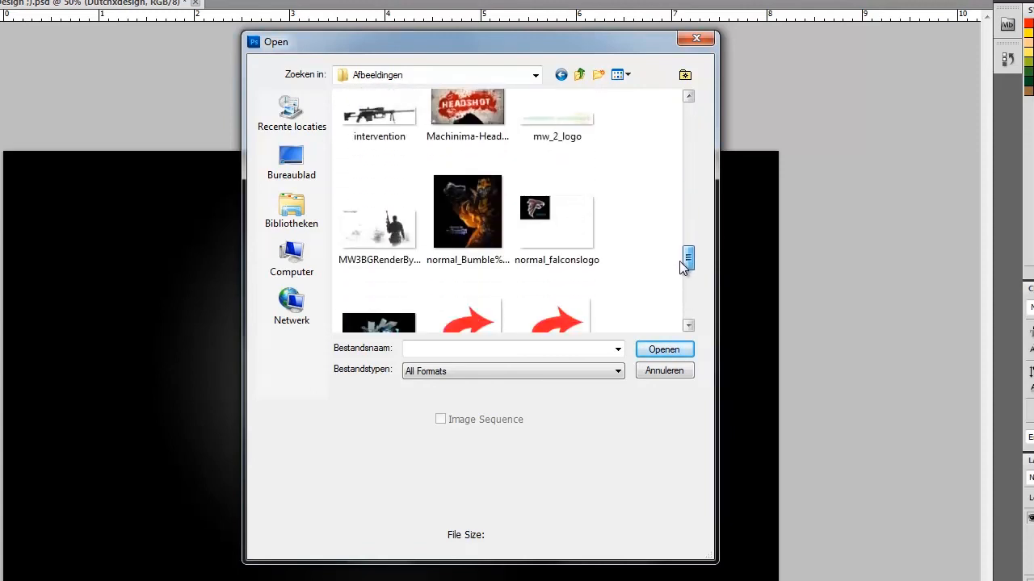
scroll("down", 3)
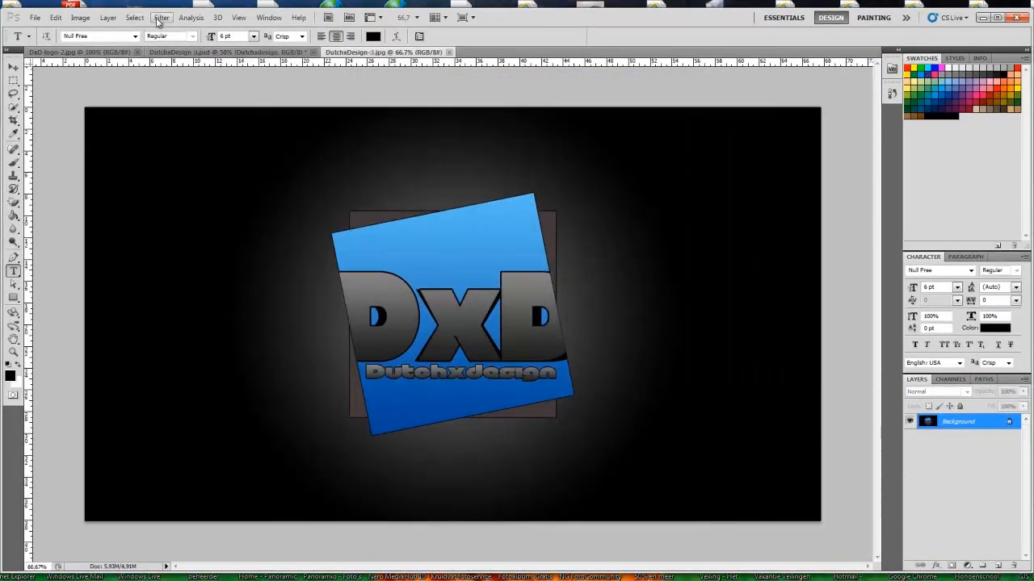
Step: Render a Lens Flare with its centre near the top-right corner of the image
left_click(162, 16)
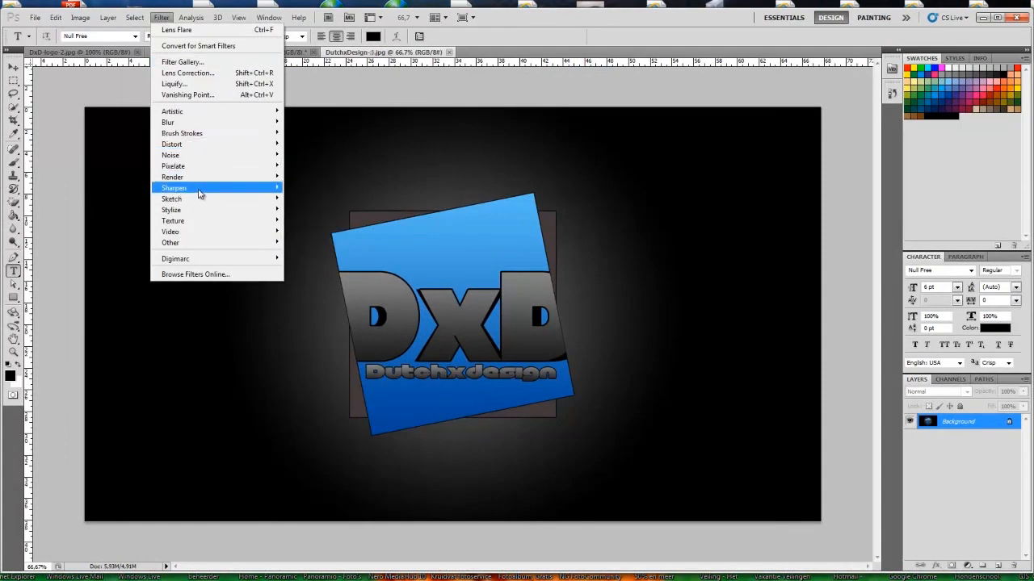
left_click(178, 29)
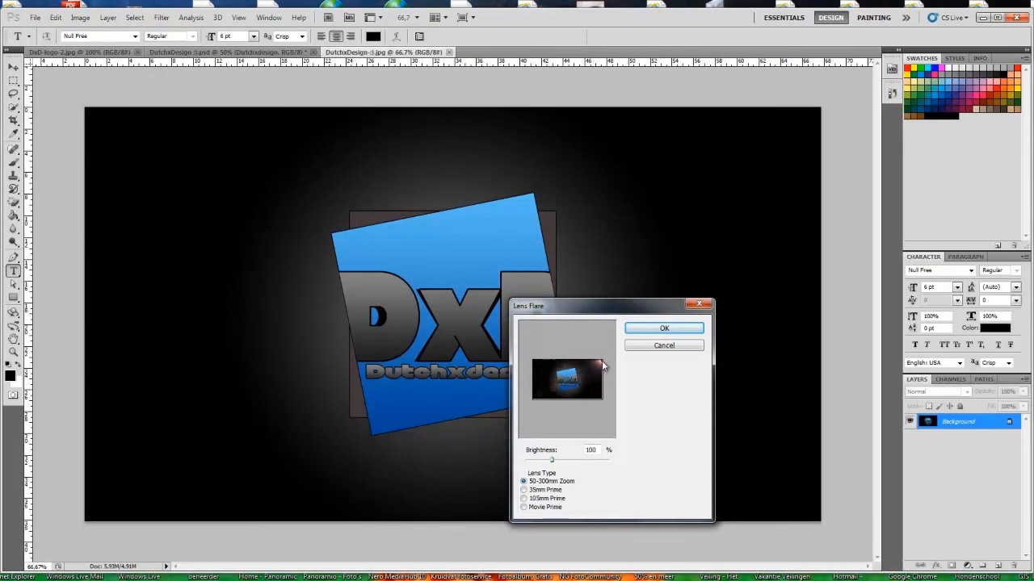
left_click(664, 328)
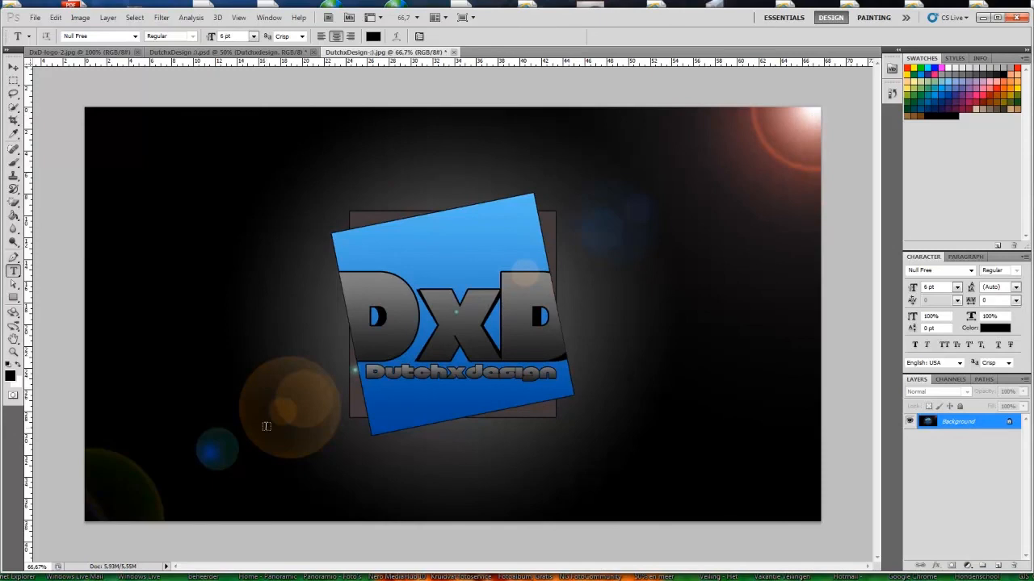
Step: Bring up the Save for Web & Devices export settings
left_click(49, 17)
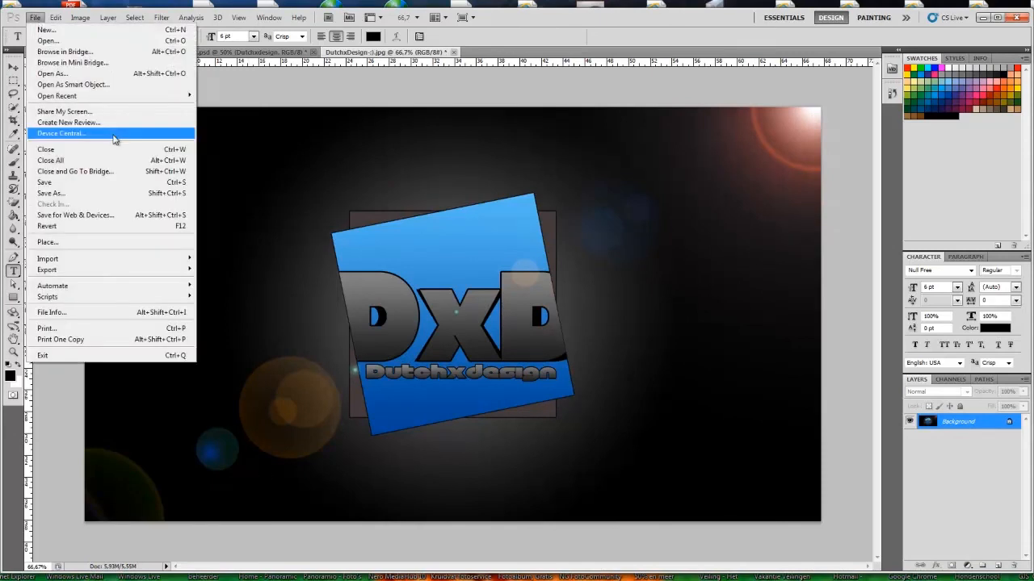
left_click(75, 214)
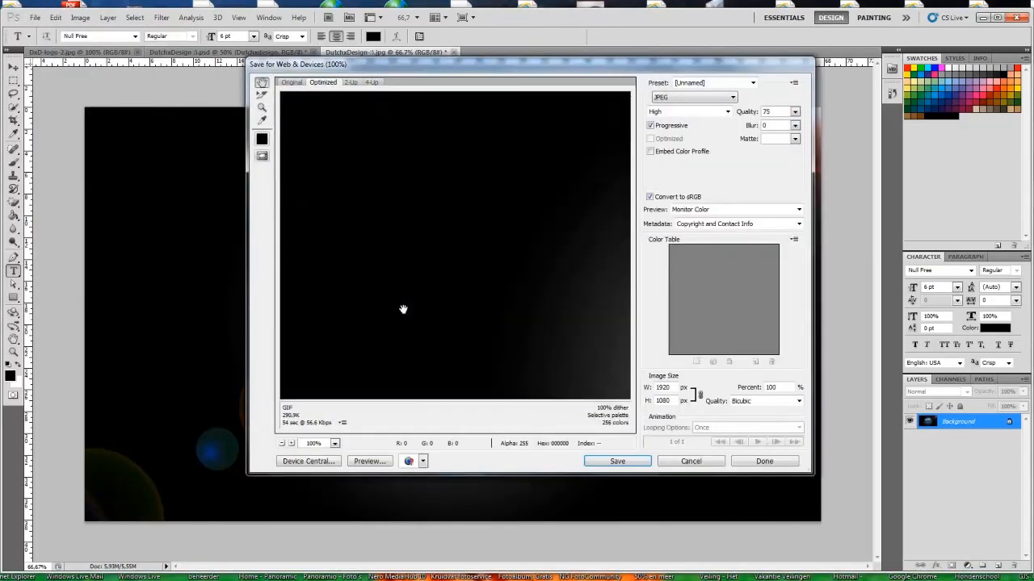